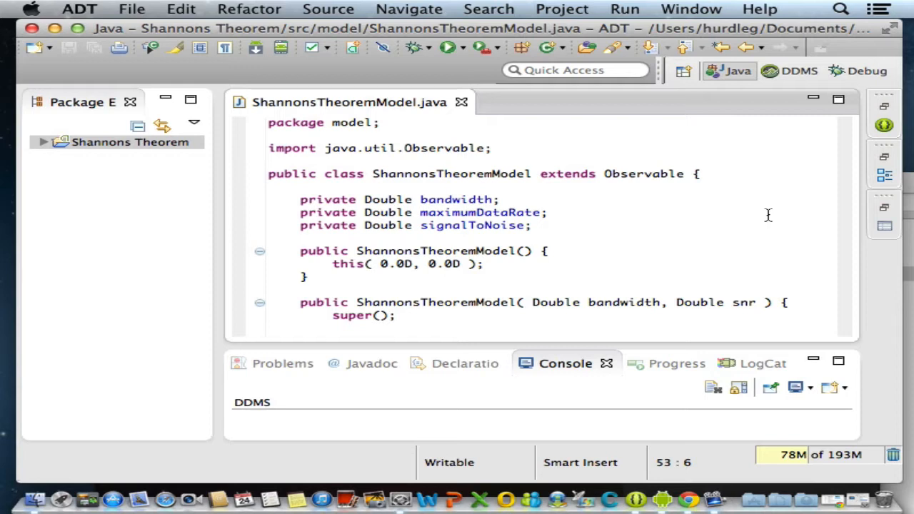
mouse_move(486, 197)
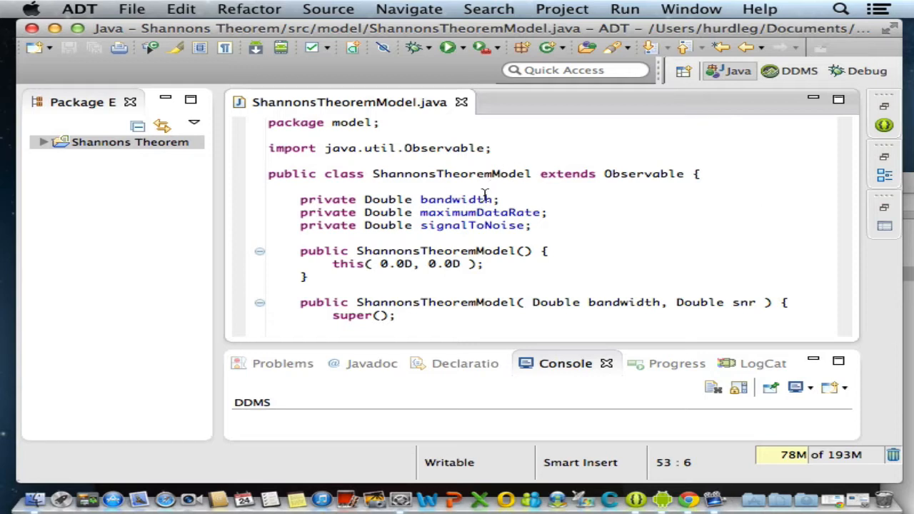
mouse_move(468, 215)
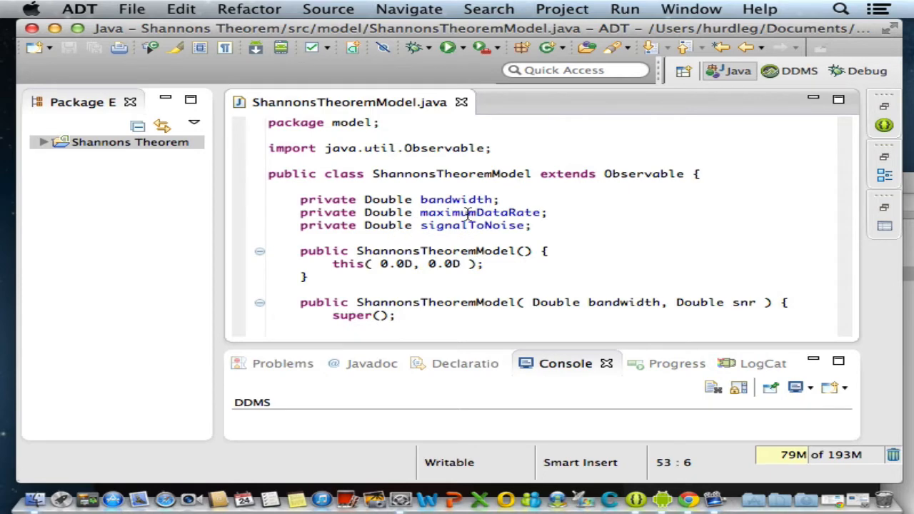
mouse_move(550, 213)
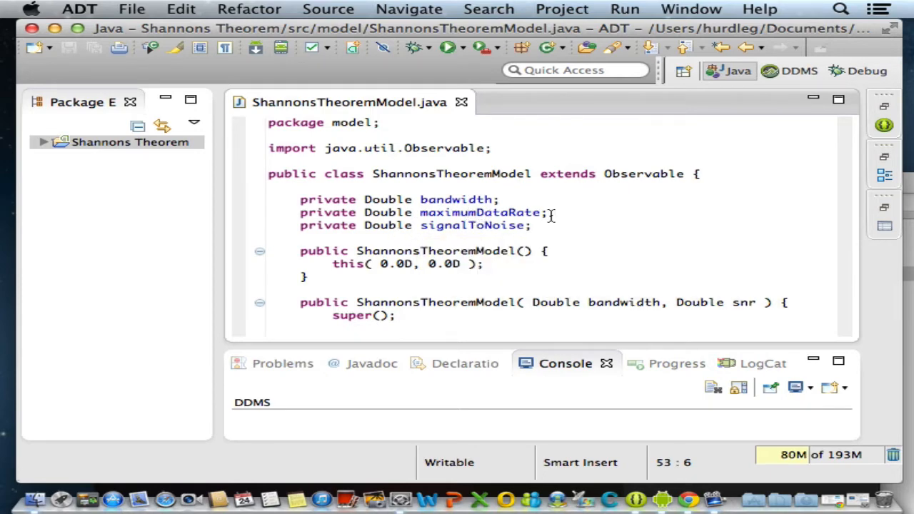
Run Shannons Theorem as a Java application; enlarge Console to read BW 3000.0, SNR 30.0, MDR 29901.68.
scroll("down", 3)
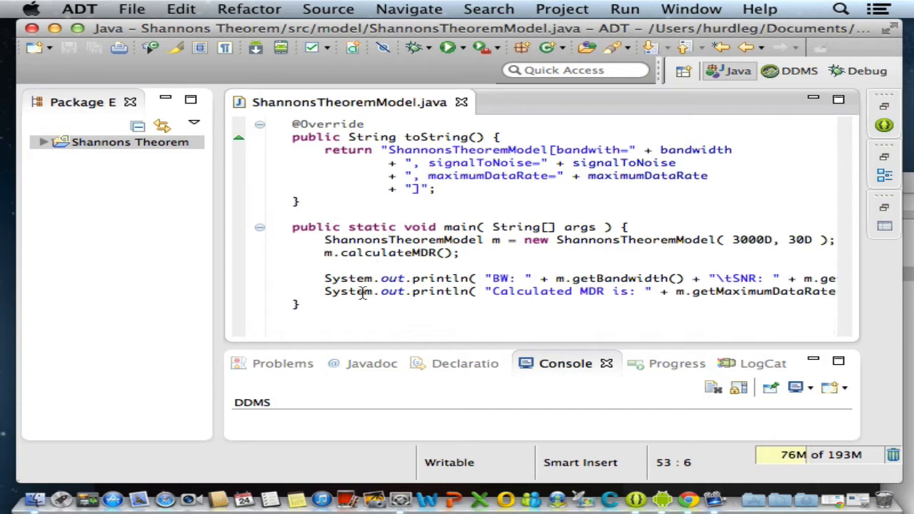
mouse_move(464, 279)
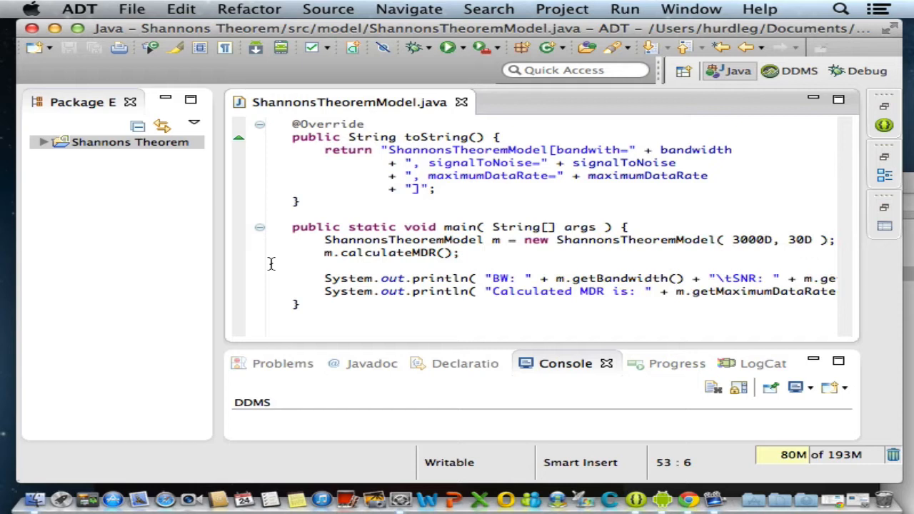
mouse_move(579, 226)
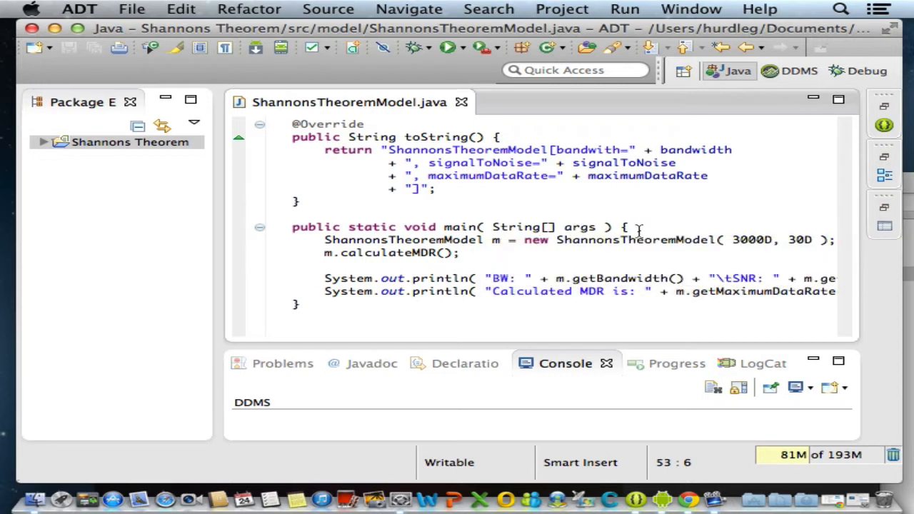
mouse_move(525, 234)
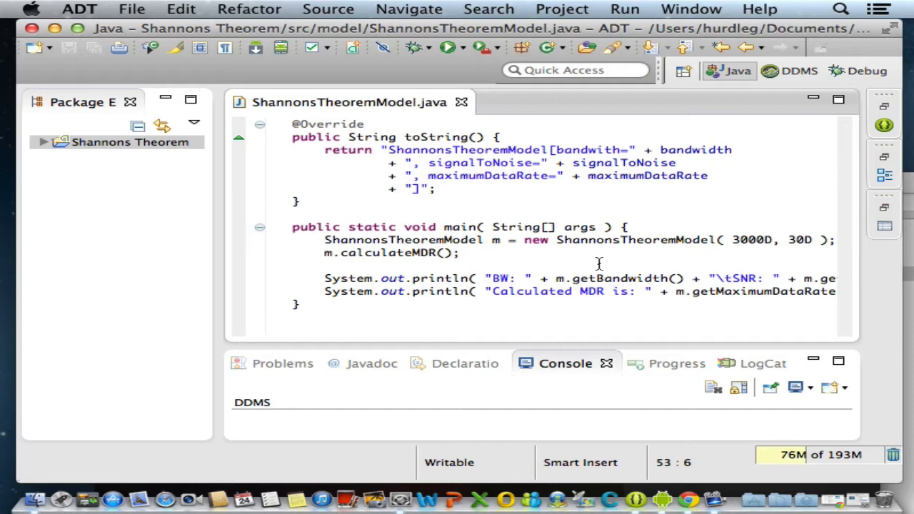
mouse_move(13, 108)
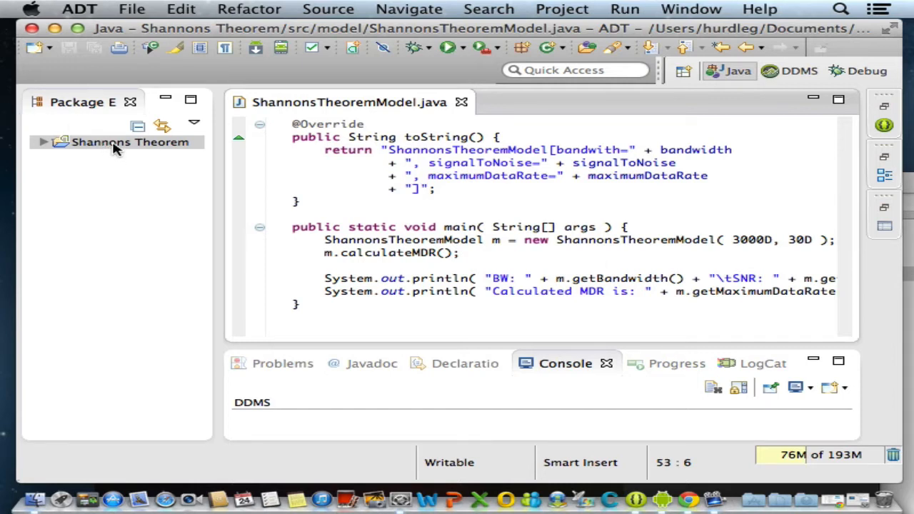
right_click(129, 143)
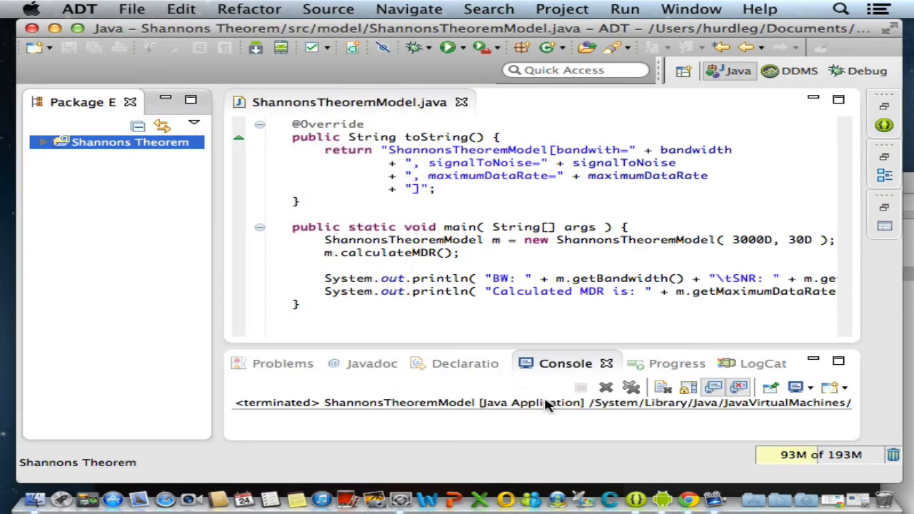
left_click_drag(559, 350, 559, 300)
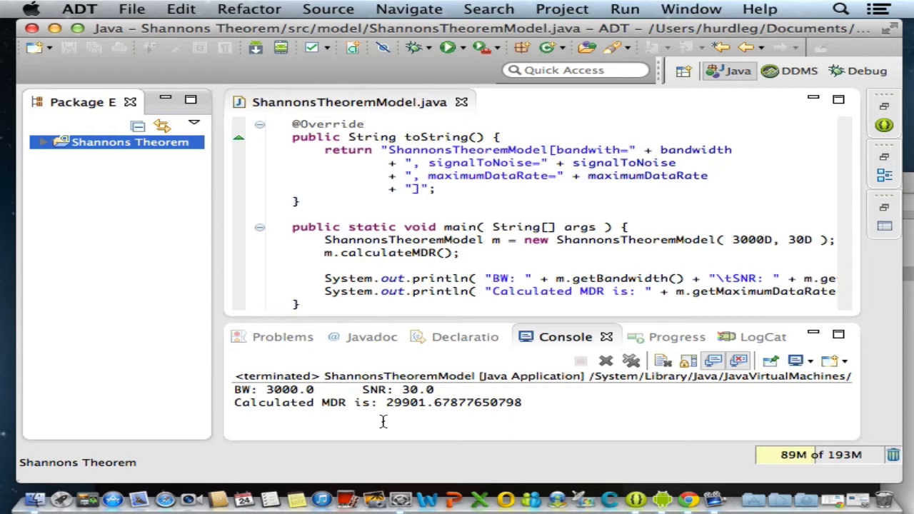
mouse_move(313, 391)
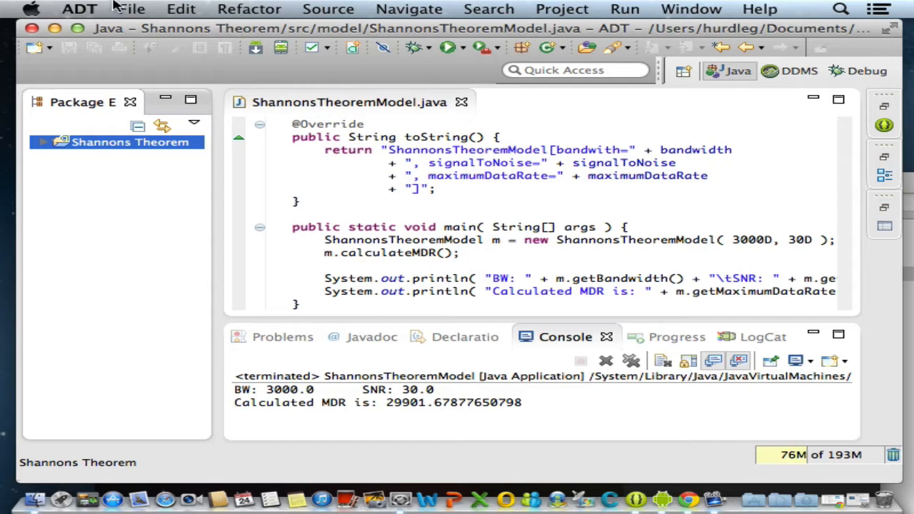
Start the Android Test Project wizard from the New Other dialog.
left_click(132, 8)
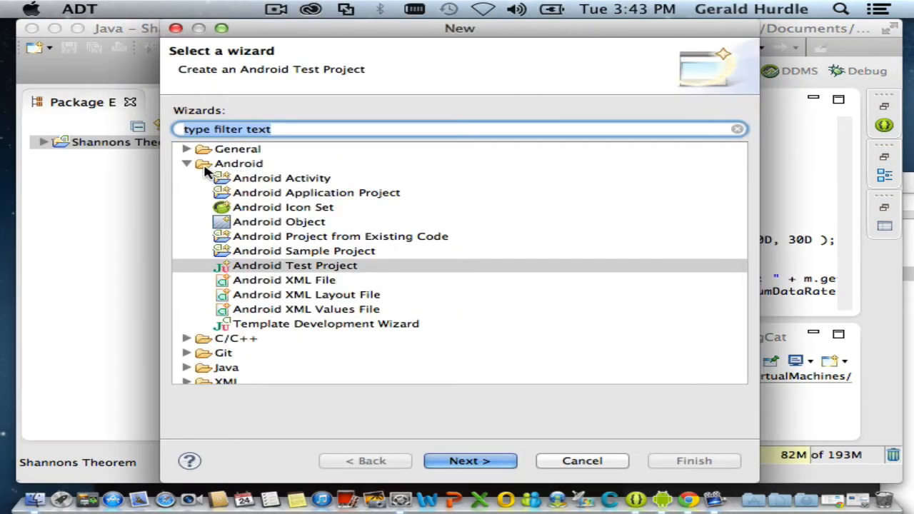
mouse_move(258, 278)
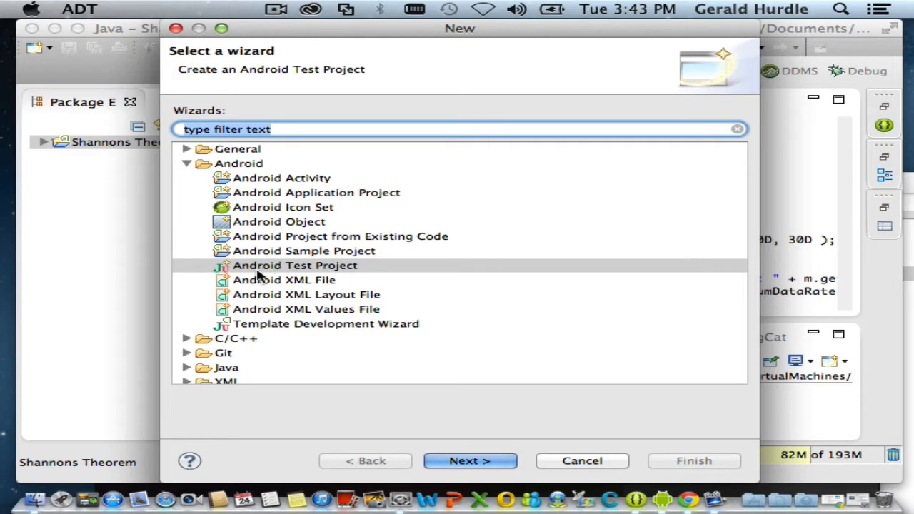
left_click(283, 279)
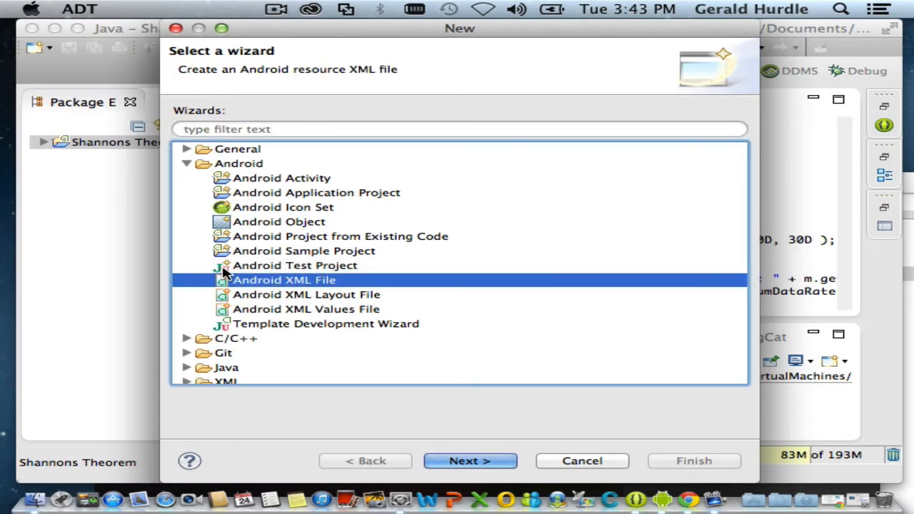
left_click(294, 265)
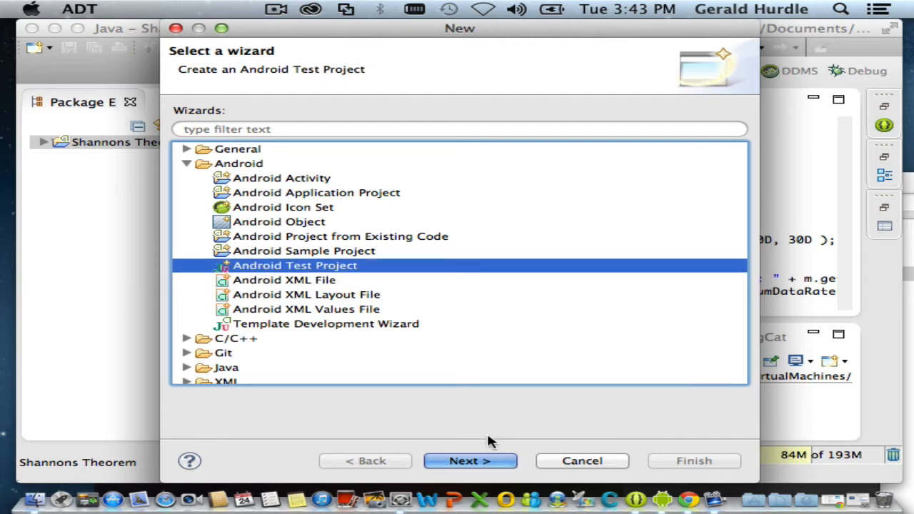
left_click(470, 461)
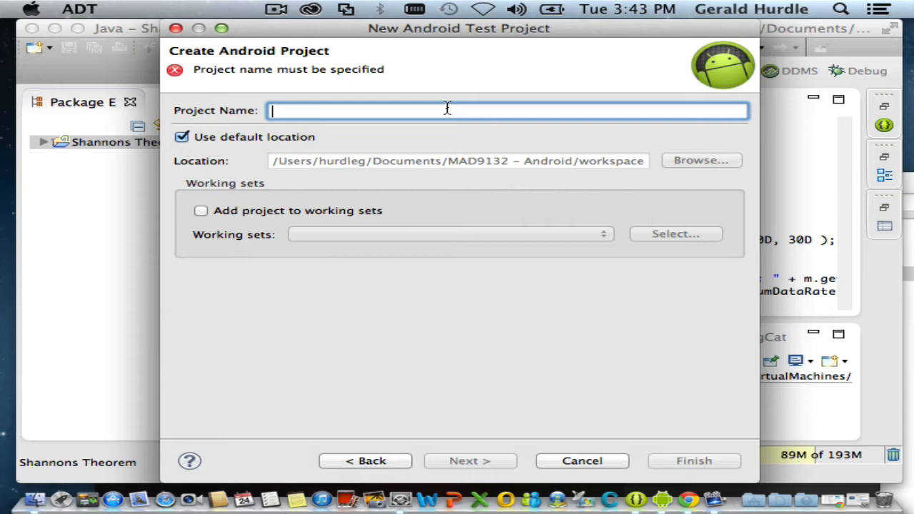
Name the test project 'Shannons Theorem Test', target Shannons Theorem, and finish.
type("Shannon")
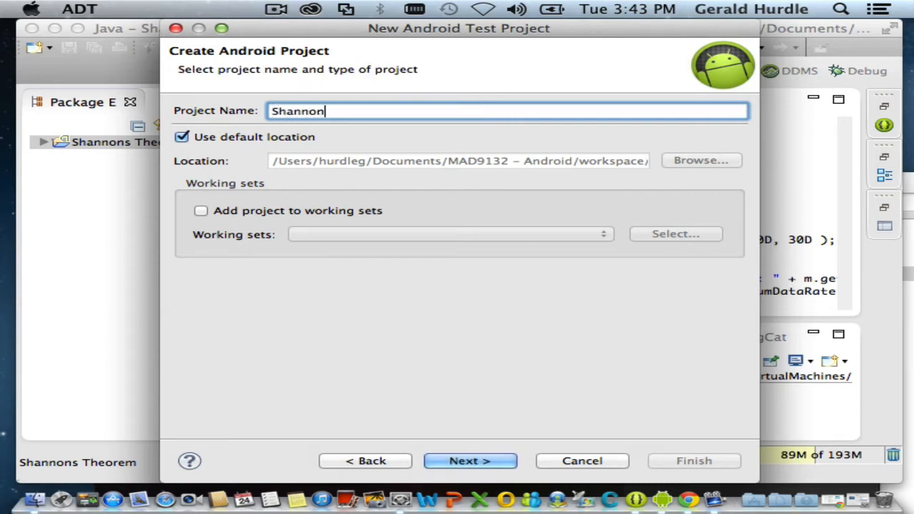
type("s Theor")
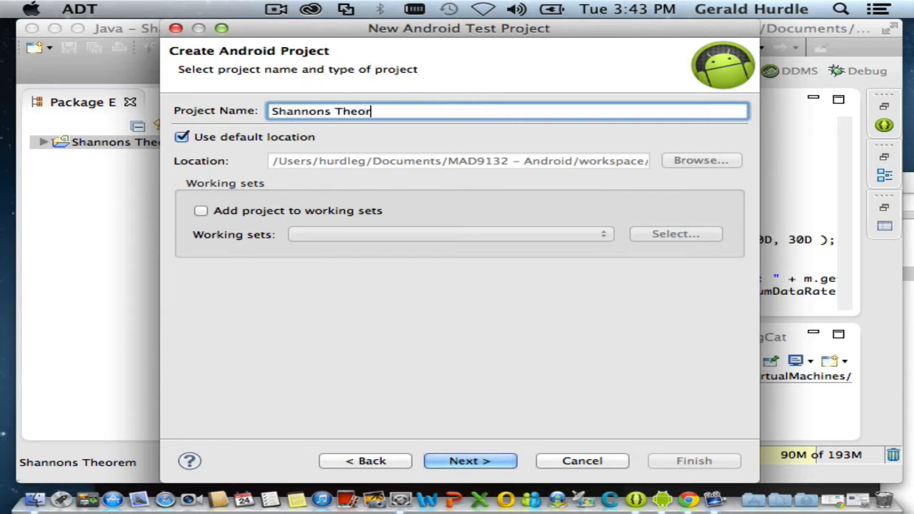
type("em Te")
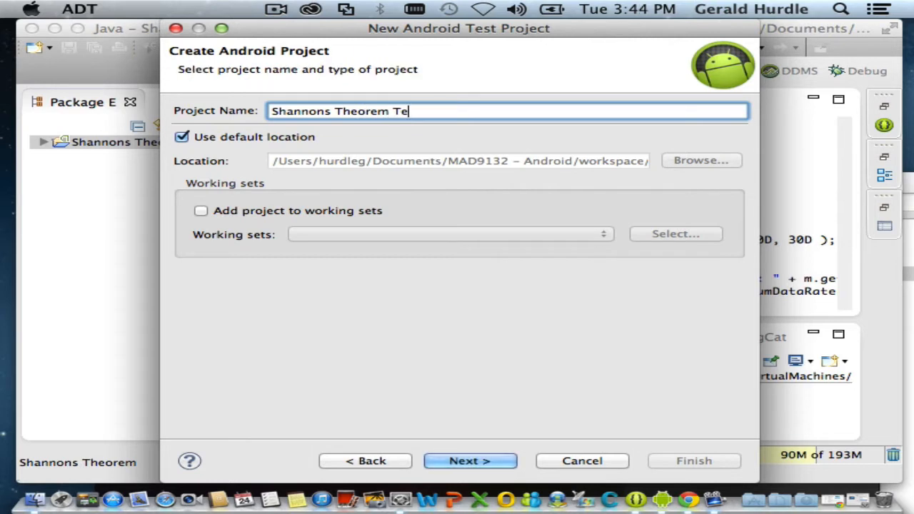
type("st")
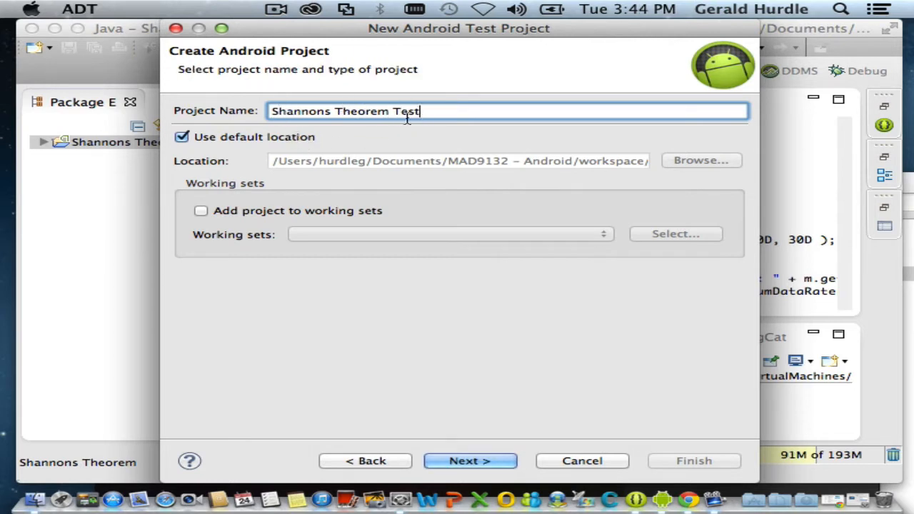
mouse_move(337, 170)
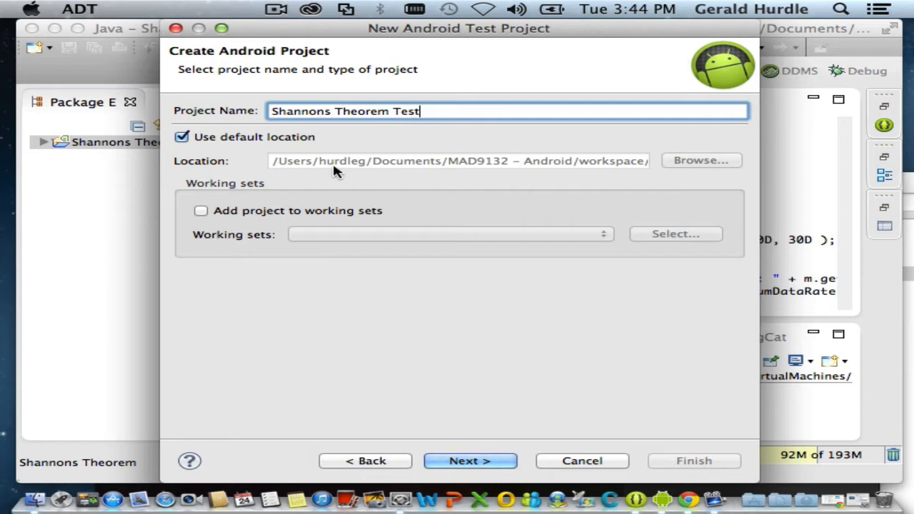
mouse_move(470, 461)
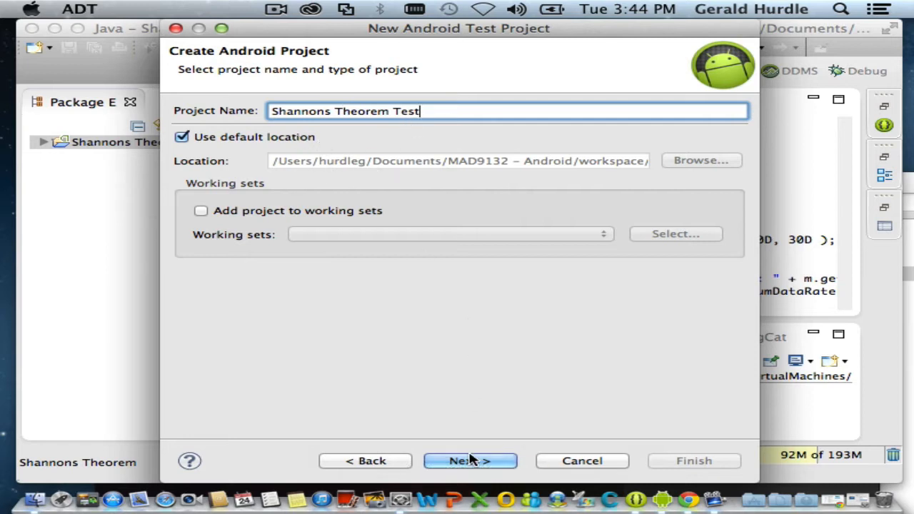
left_click(470, 460)
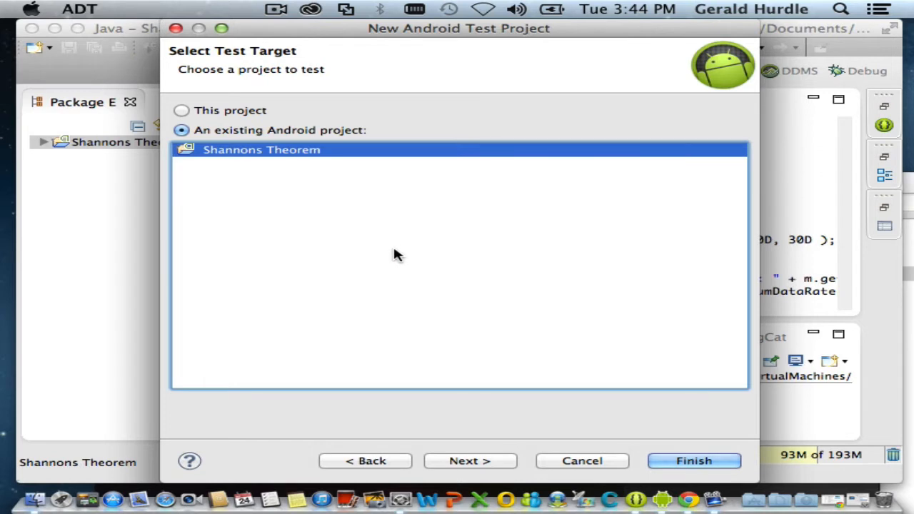
mouse_move(391, 231)
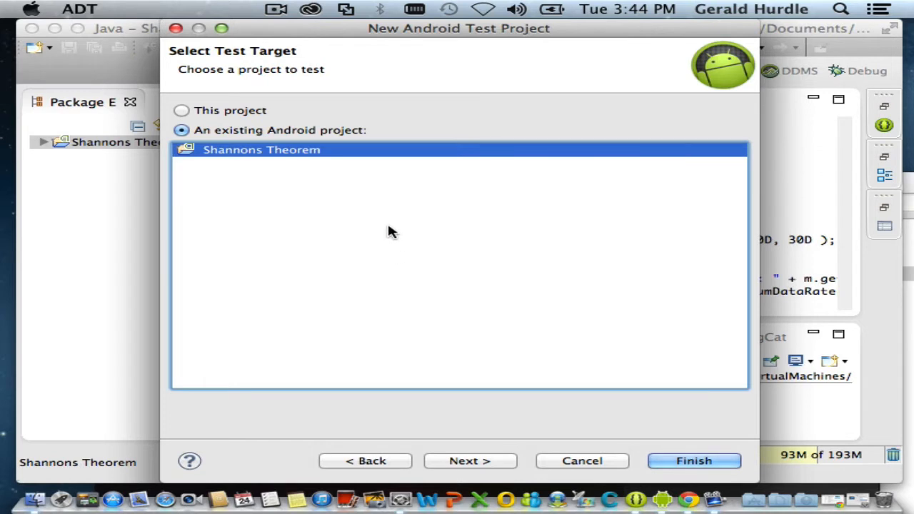
mouse_move(323, 136)
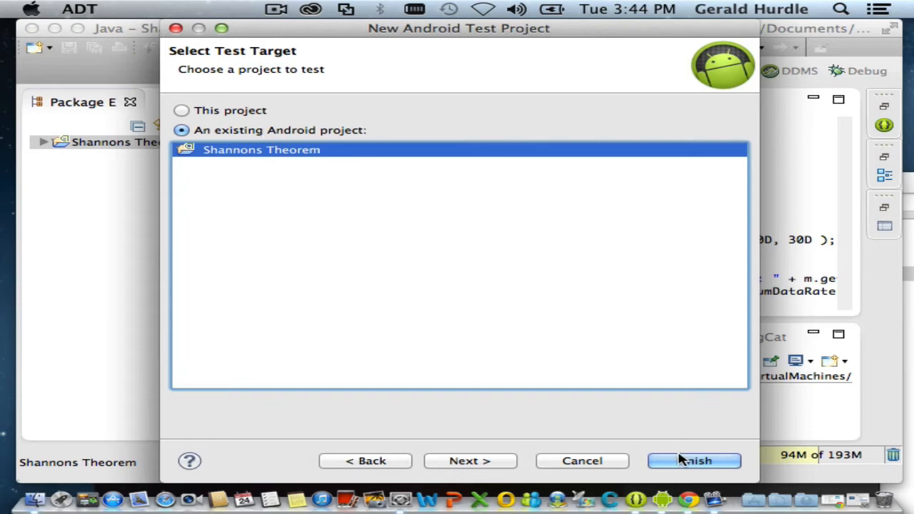
left_click(694, 461)
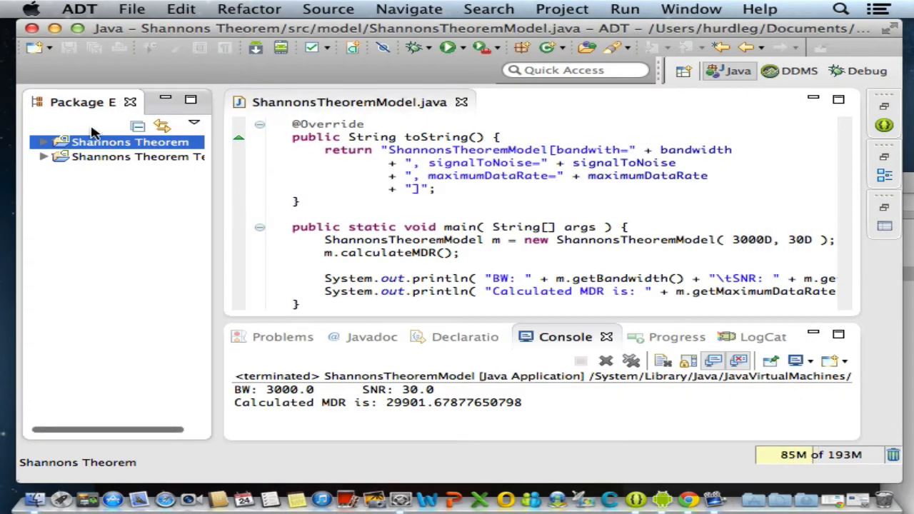
mouse_move(45, 158)
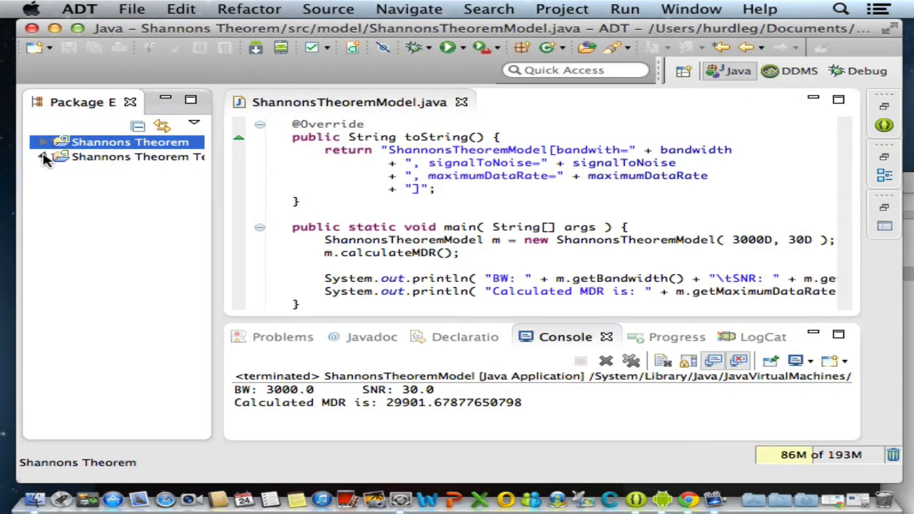
Expand Shannons Theorem Test and widen Package Explorer to show org.hurdleg.shannonstheorem.test.
left_click(44, 156)
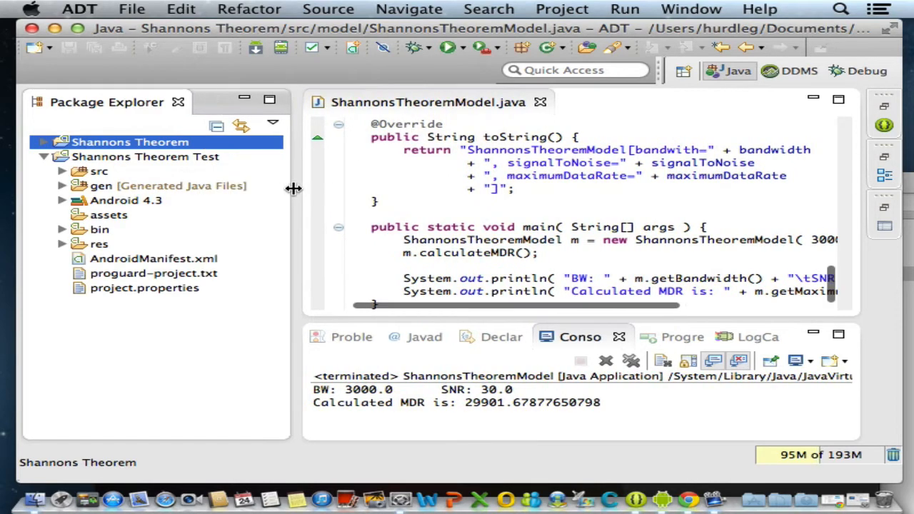
left_click(145, 156)
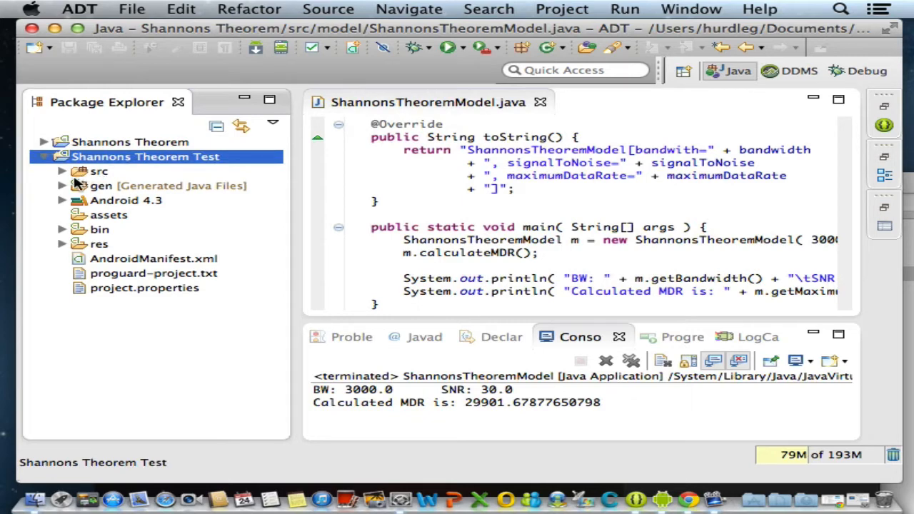
left_click(62, 171)
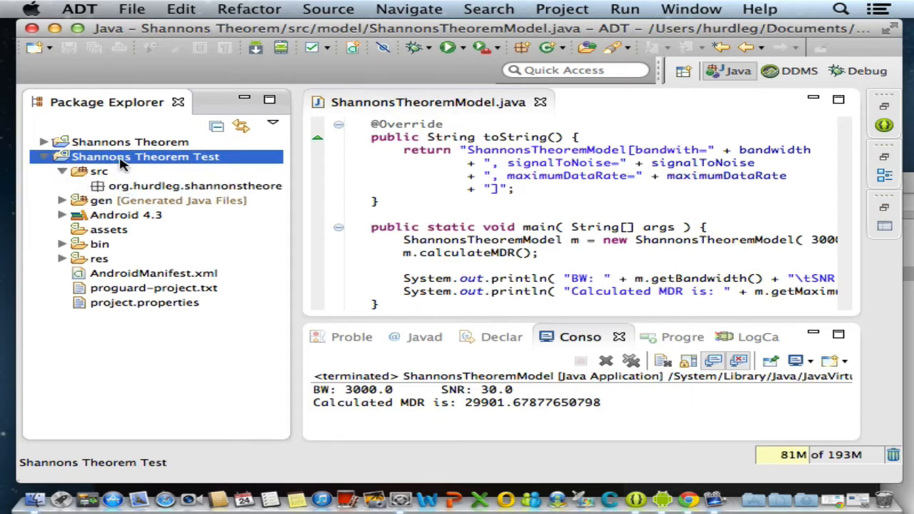
mouse_move(135, 150)
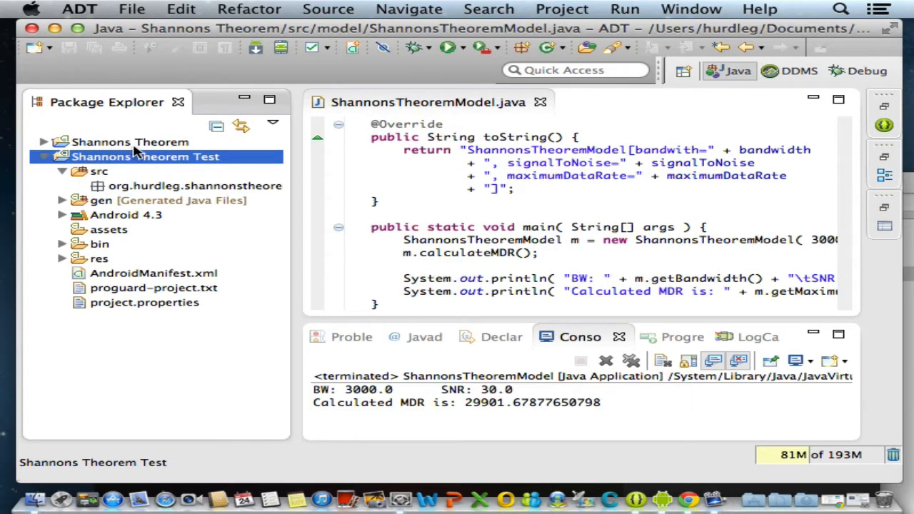
mouse_move(146, 189)
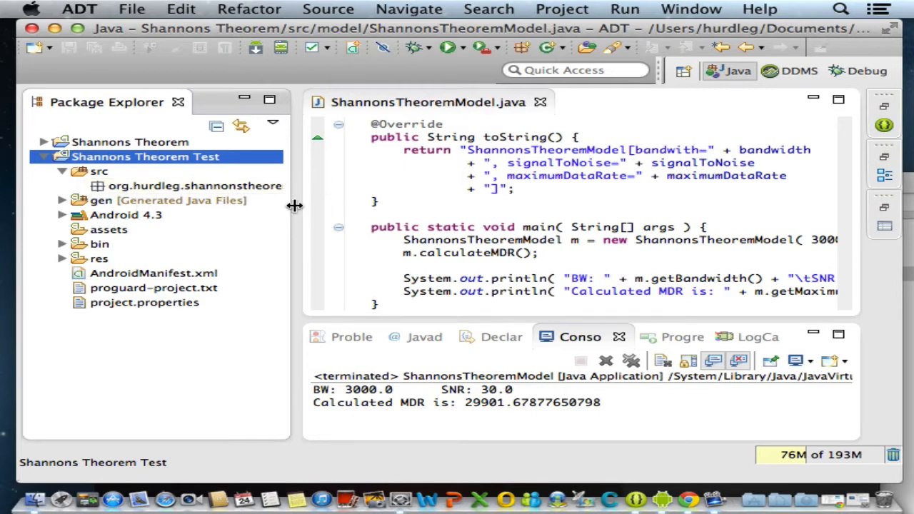
left_click_drag(293, 207, 371, 206)
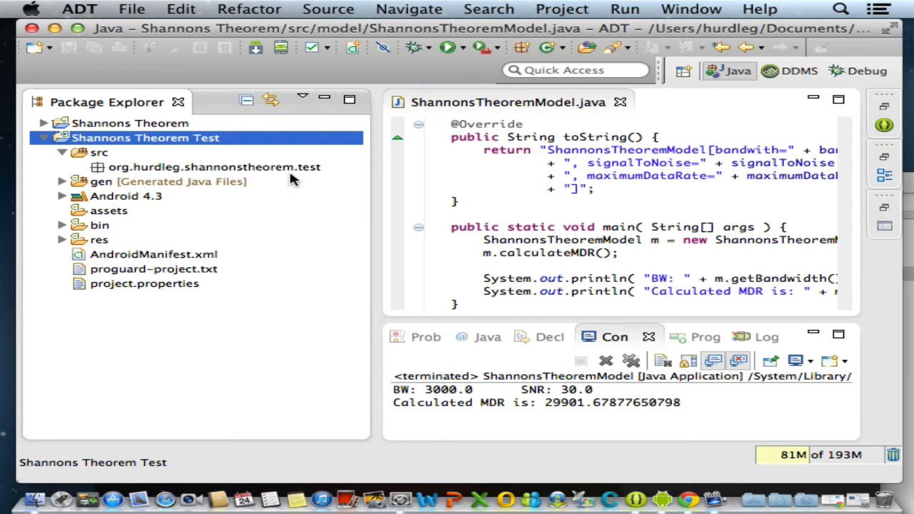
mouse_move(257, 175)
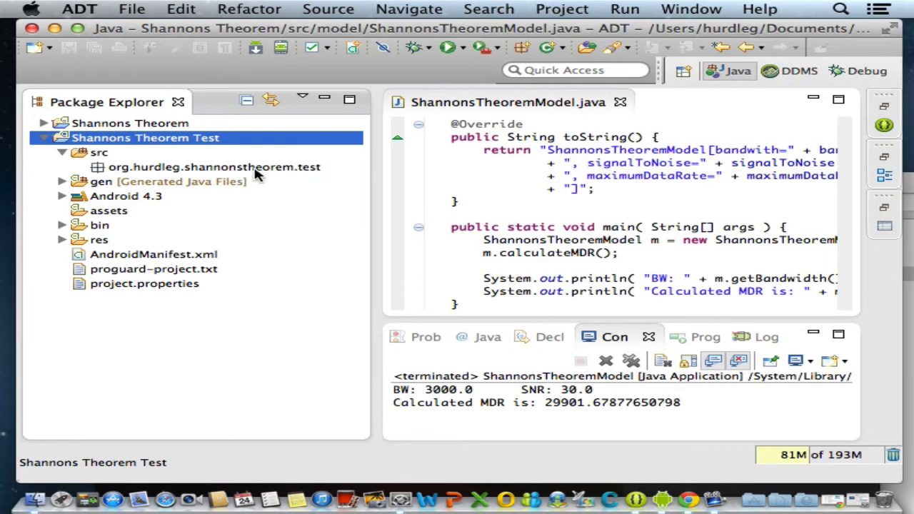
mouse_move(136, 171)
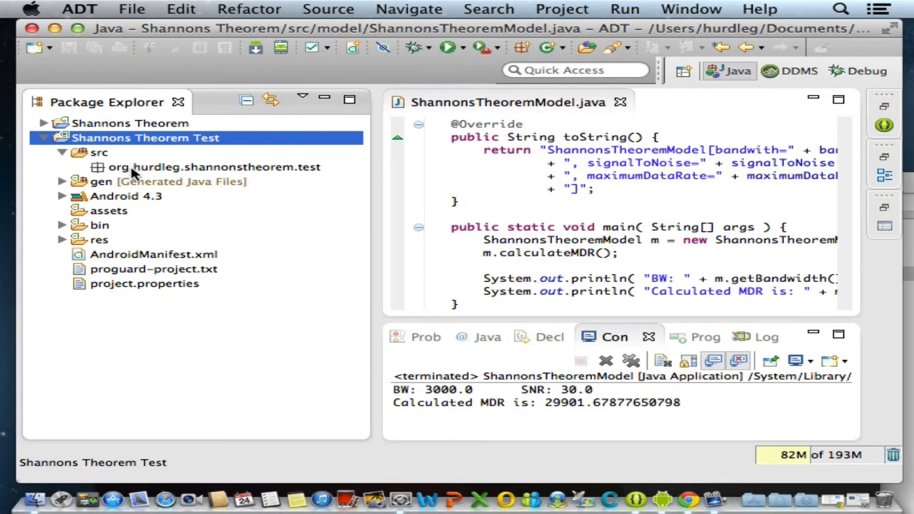
mouse_move(159, 161)
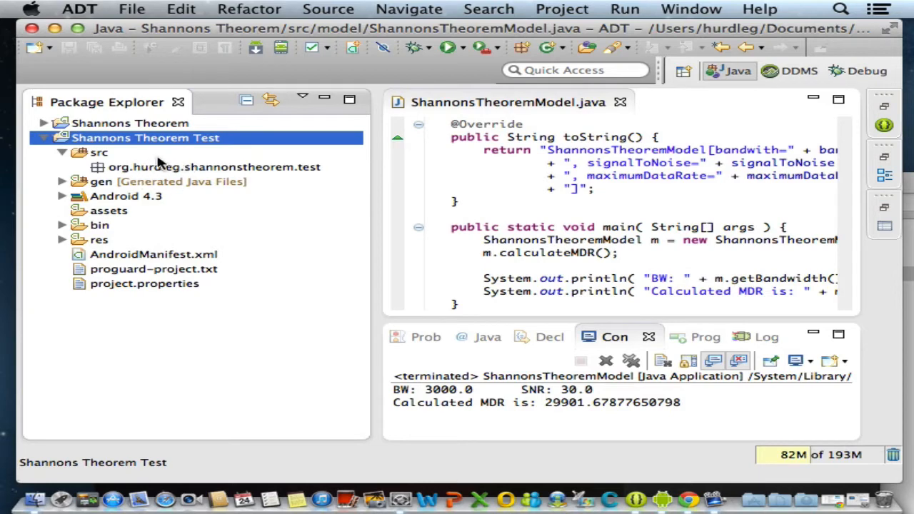
mouse_move(121, 188)
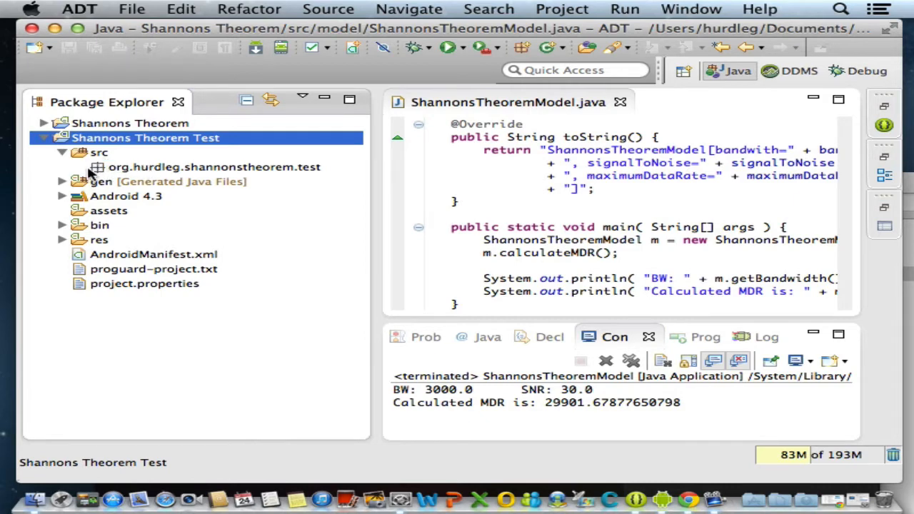
From the test package's New Other dialog, select Java > JUnit > JUnit Test Case.
right_click(214, 166)
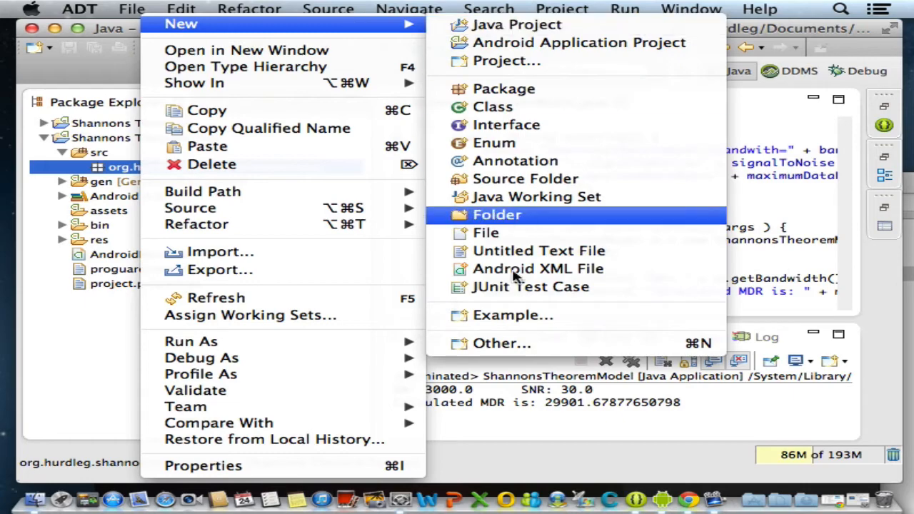
left_click(502, 344)
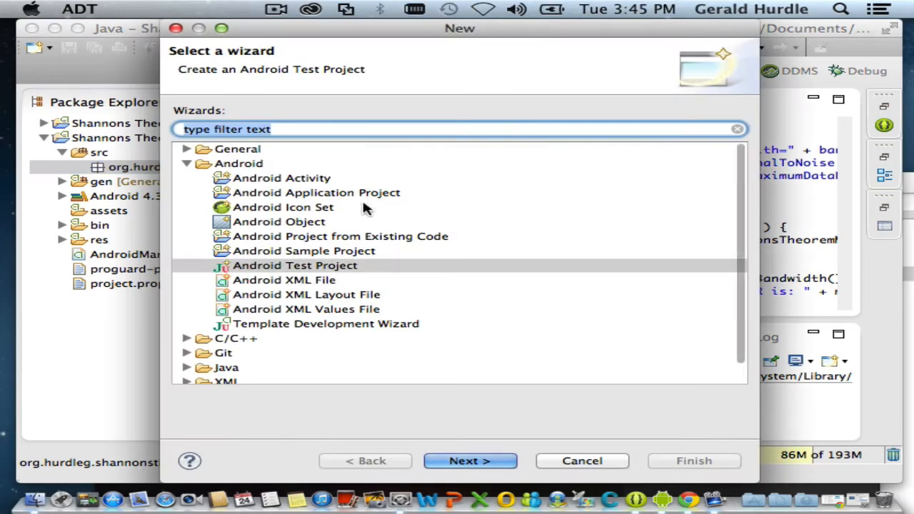
left_click(186, 164)
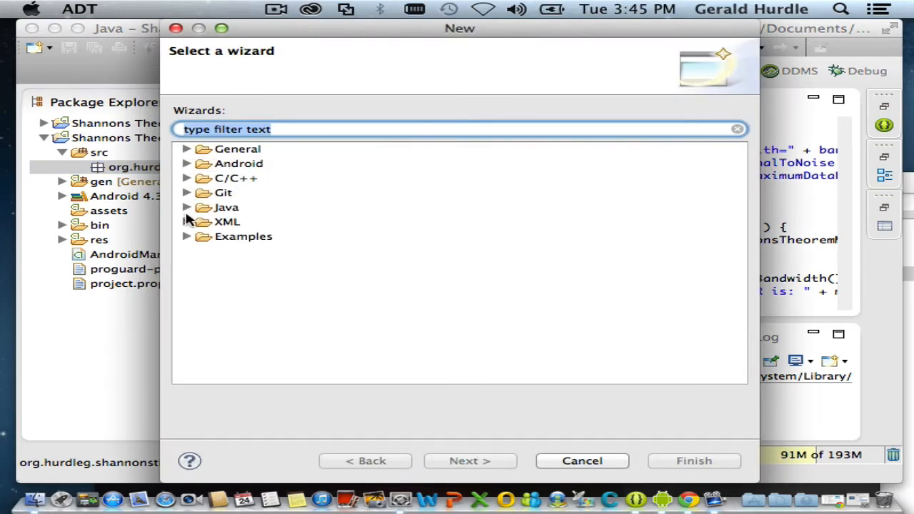
left_click(187, 207)
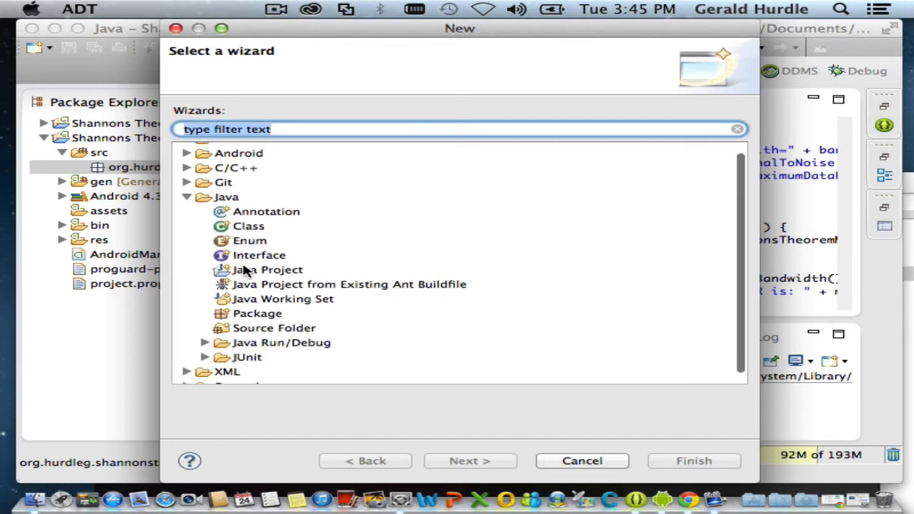
left_click(205, 343)
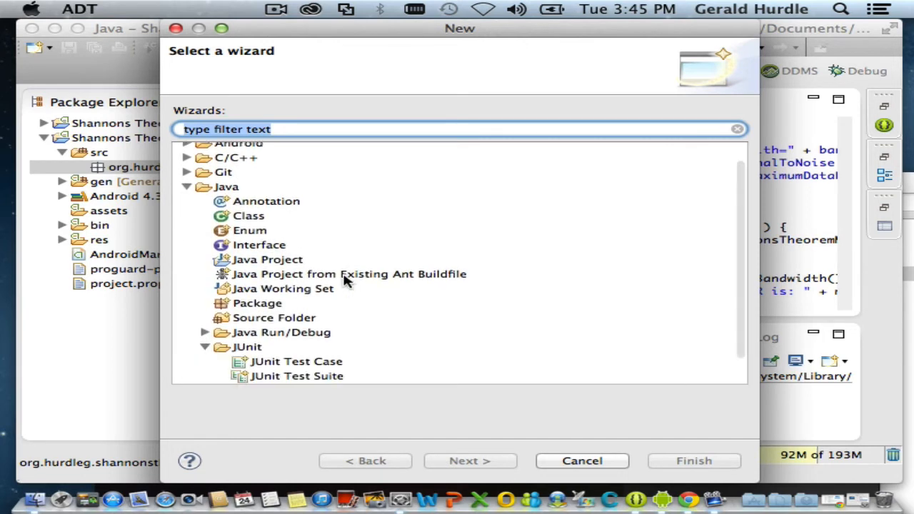
scroll("down", 3)
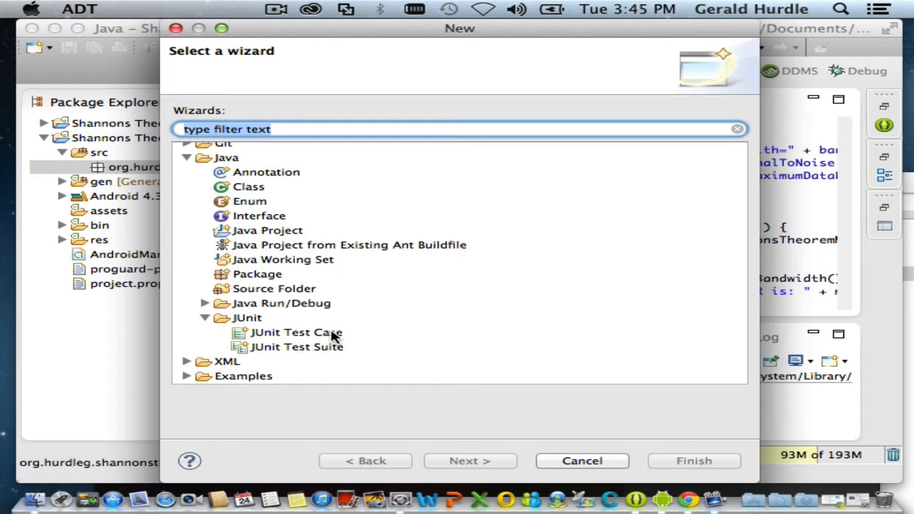
left_click(297, 332)
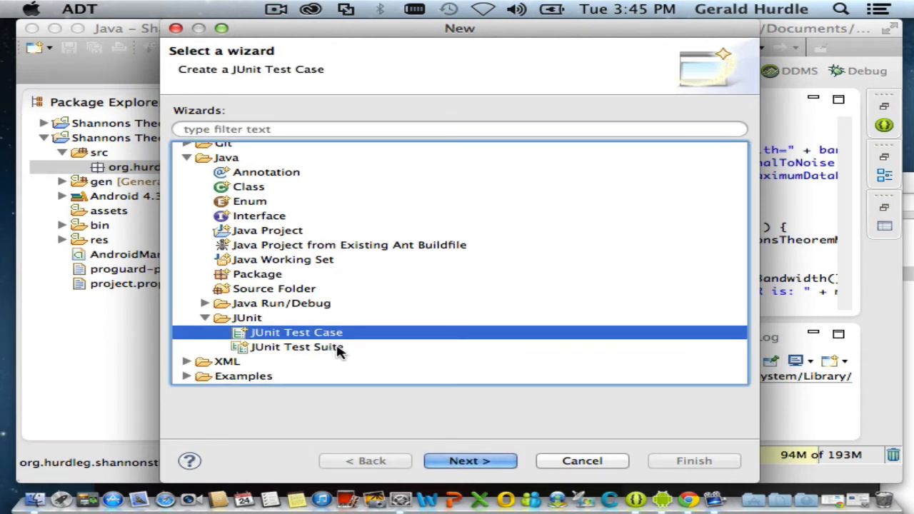
mouse_move(332, 350)
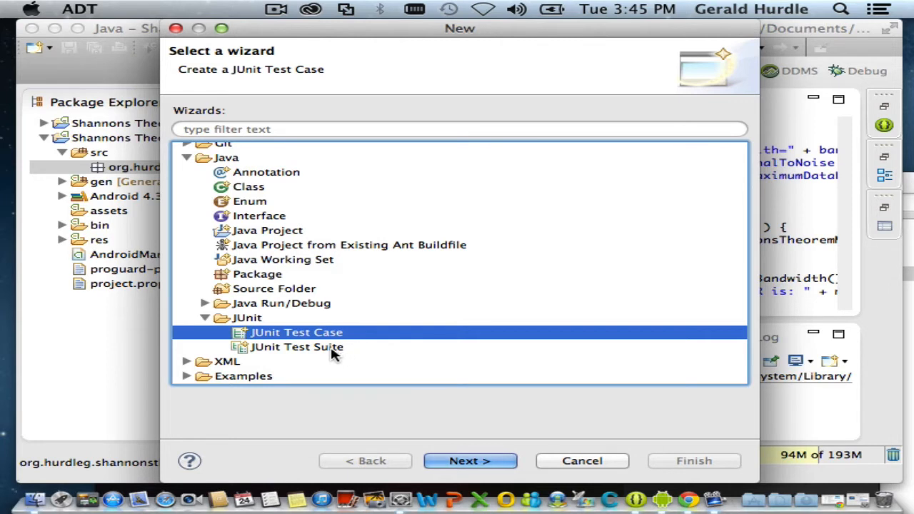
mouse_move(343, 348)
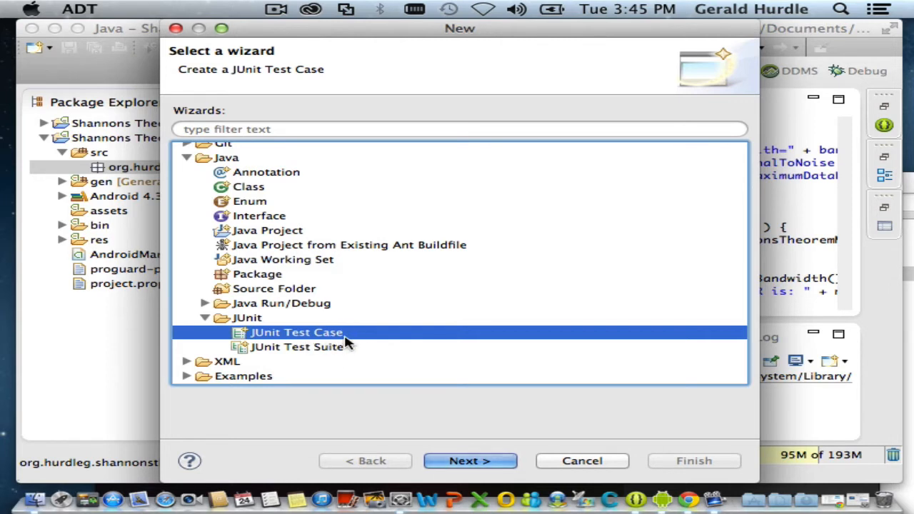
mouse_move(386, 371)
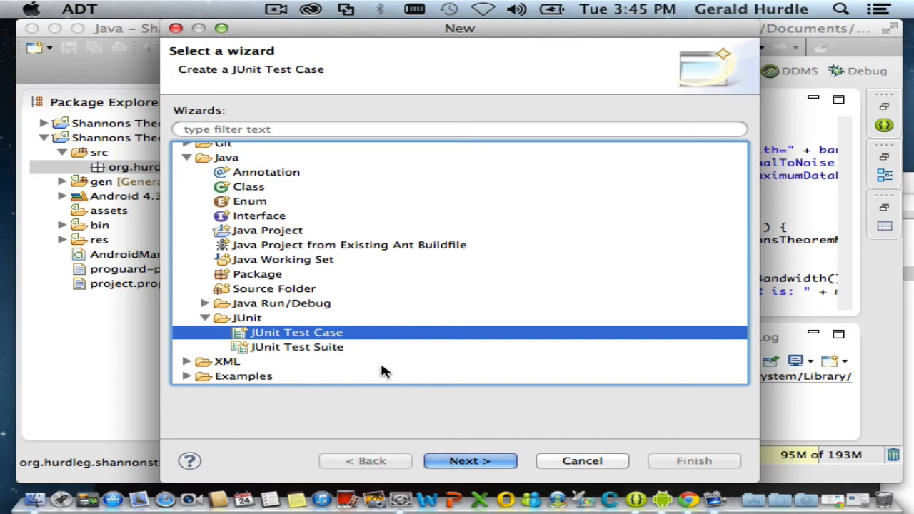
On the next page, choose New JUnit 4 test and enter the name TelephoneTest.
left_click(470, 461)
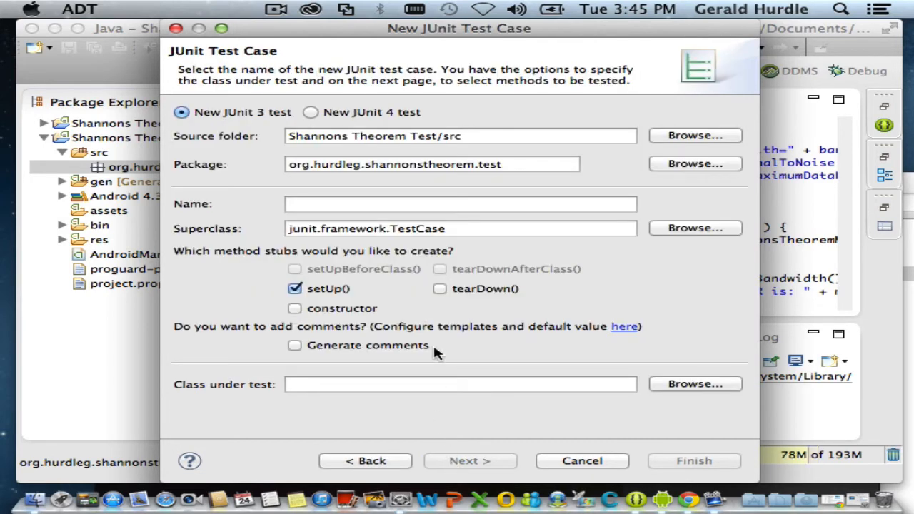
mouse_move(245, 151)
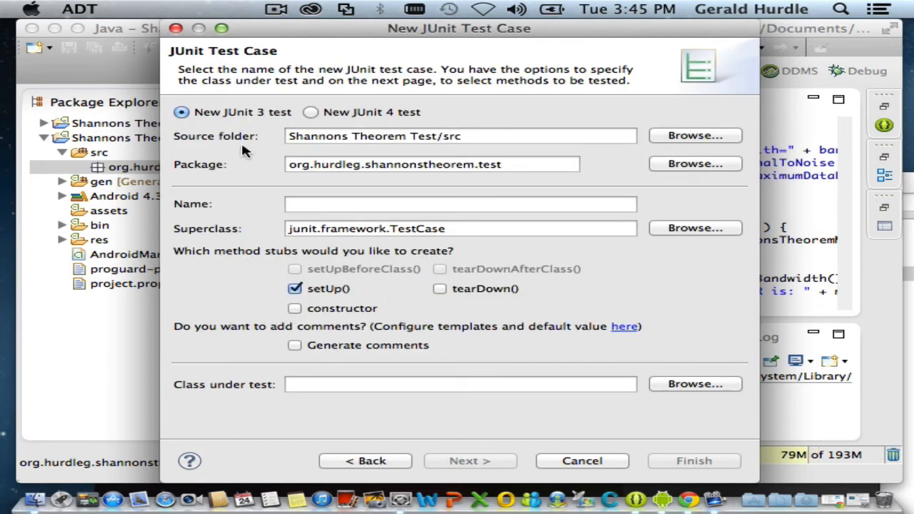
mouse_move(240, 125)
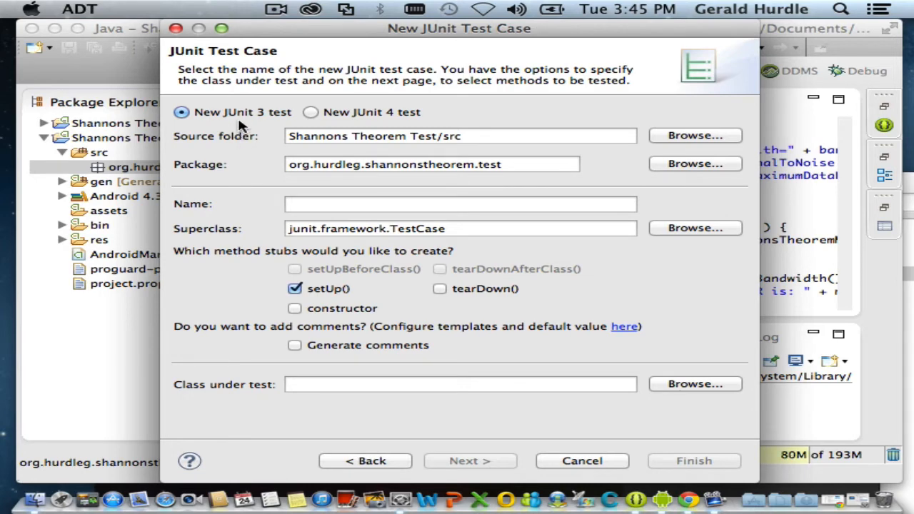
mouse_move(349, 115)
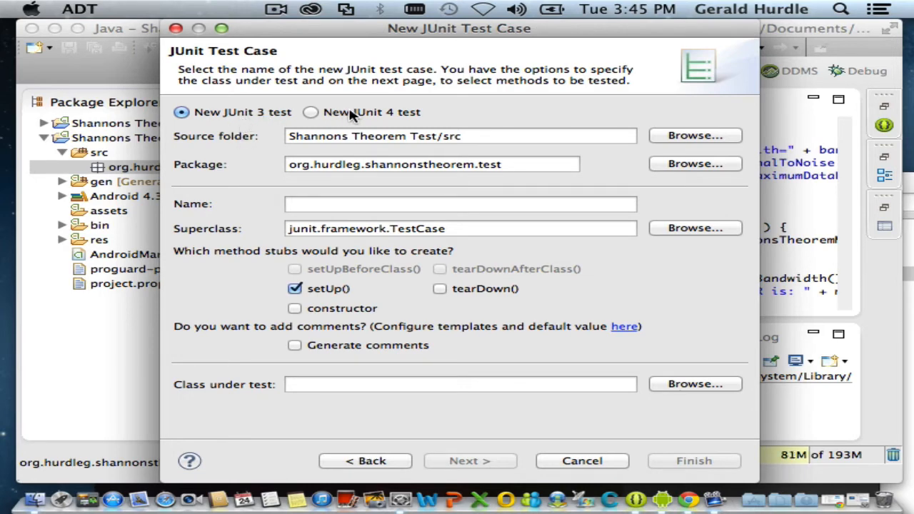
mouse_move(396, 118)
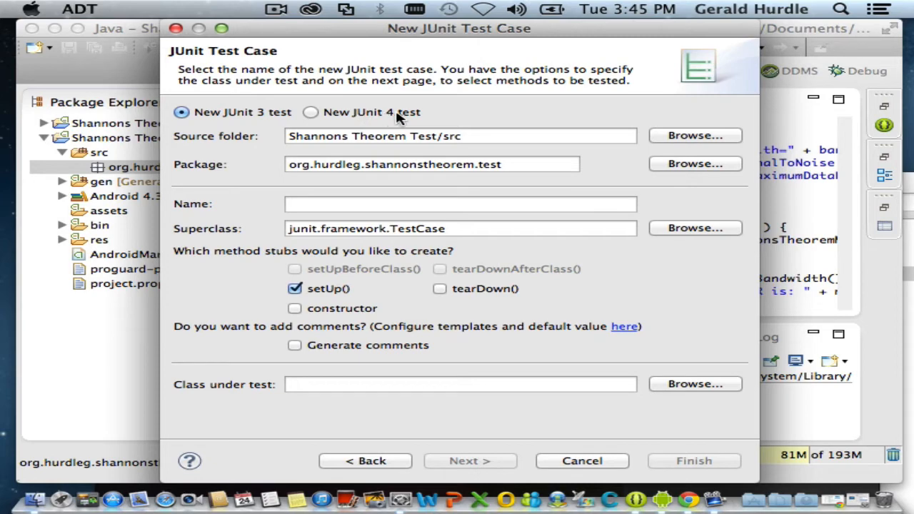
mouse_move(367, 116)
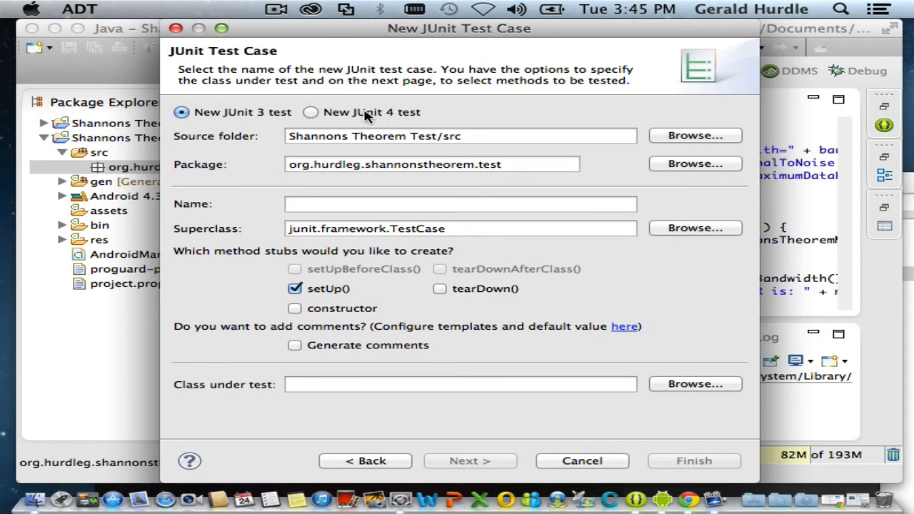
mouse_move(310, 118)
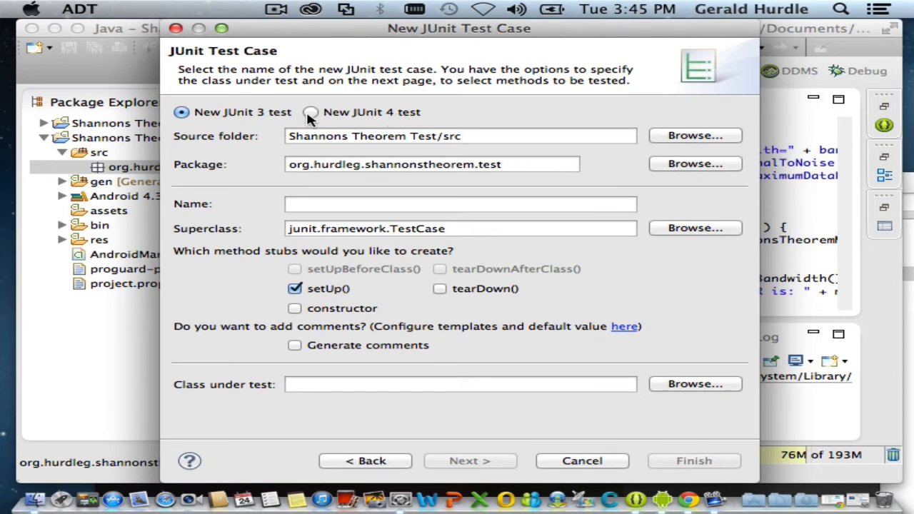
left_click(310, 112)
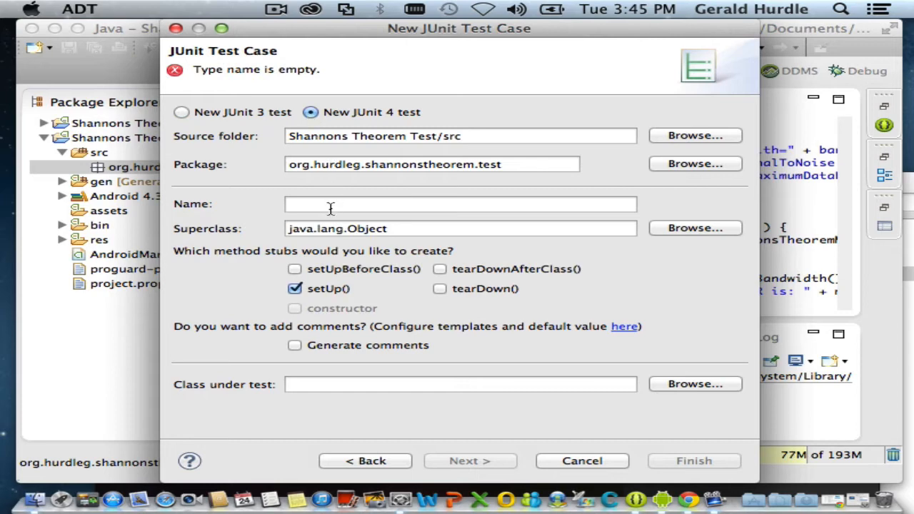
left_click(460, 204)
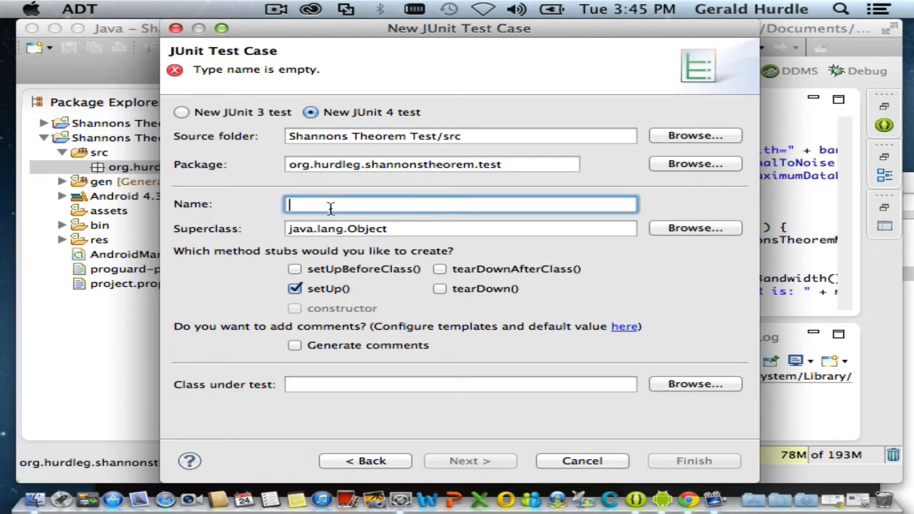
type("Te")
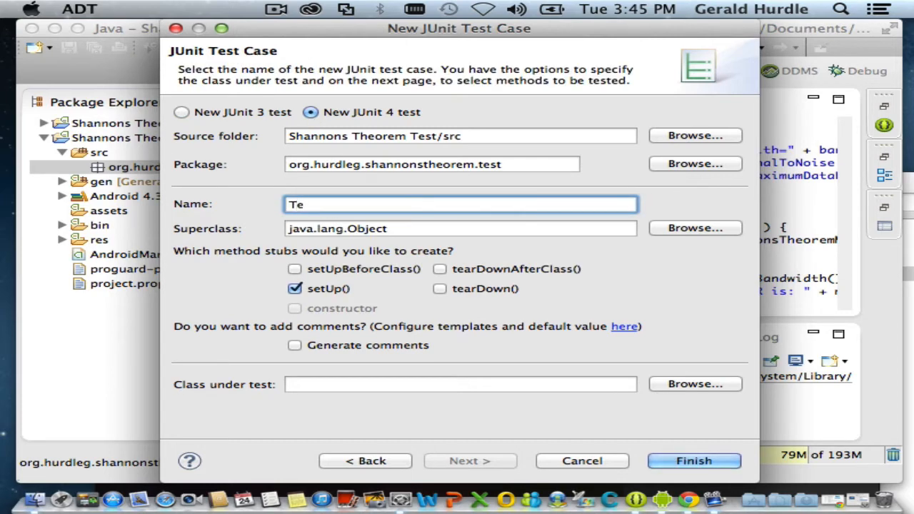
type("lephone")
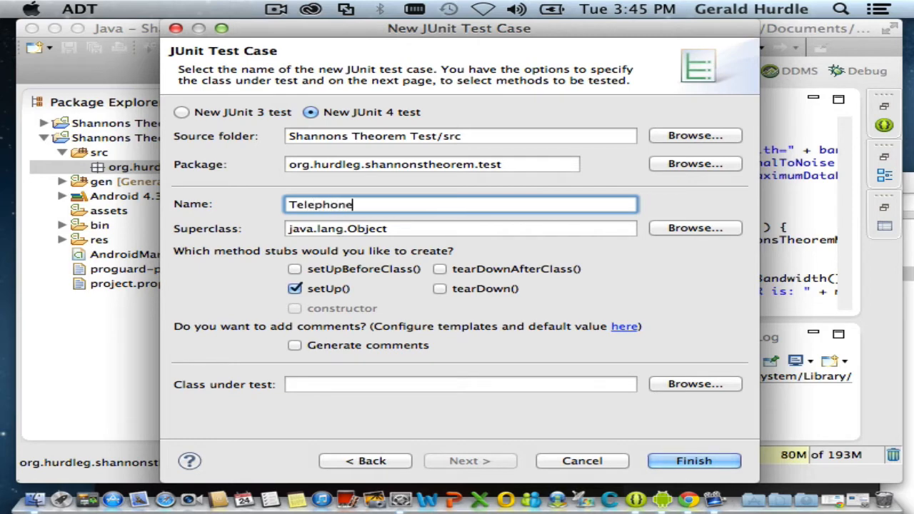
type("Test")
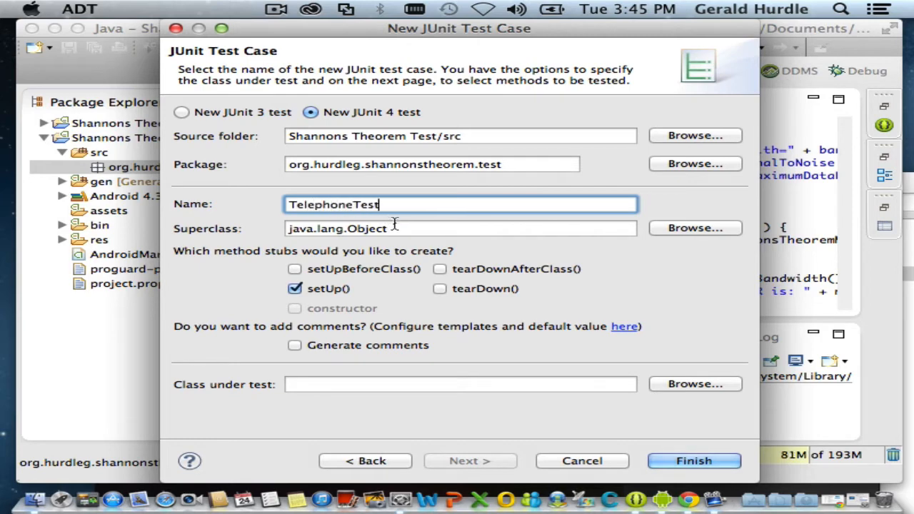
Enter android.test.ActivityInstrumentationTestCase2<MainActivity> as the superclass, keeping setUp() checked.
left_click(461, 228)
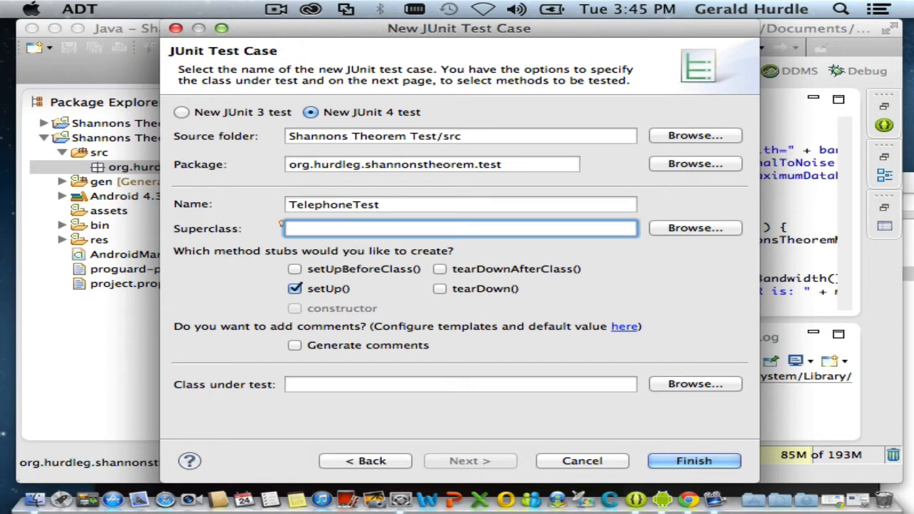
type("android.test.")
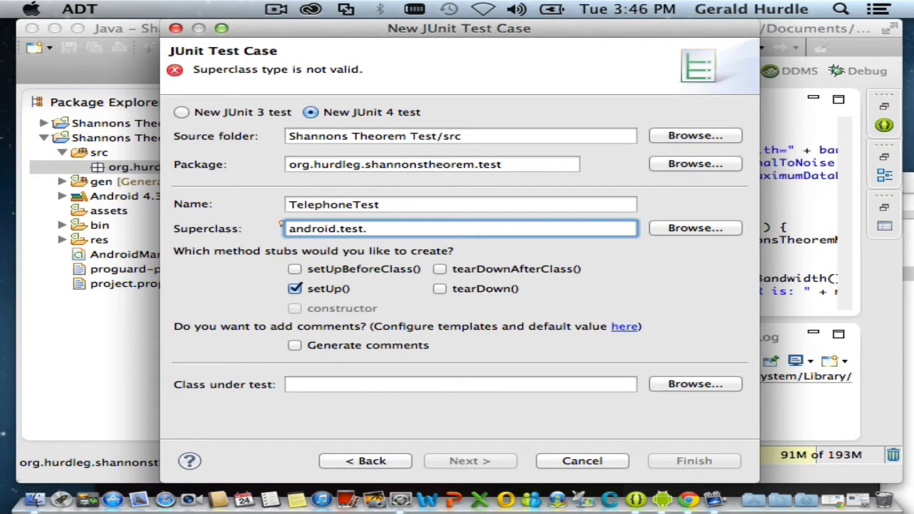
type("Ac")
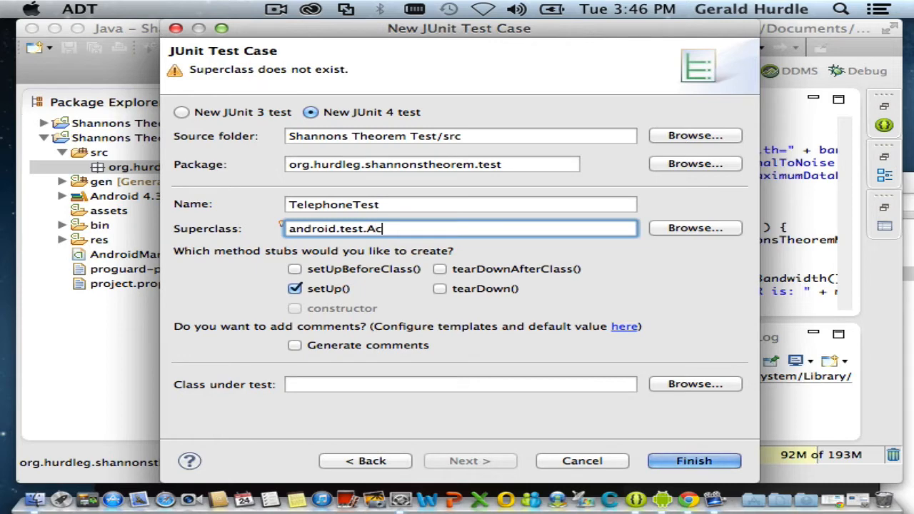
type("tivityInstr")
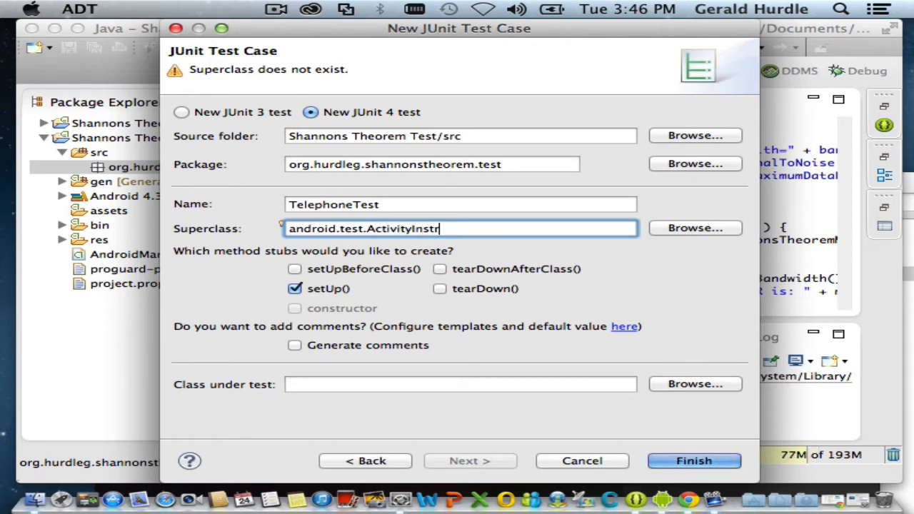
type("umentation")
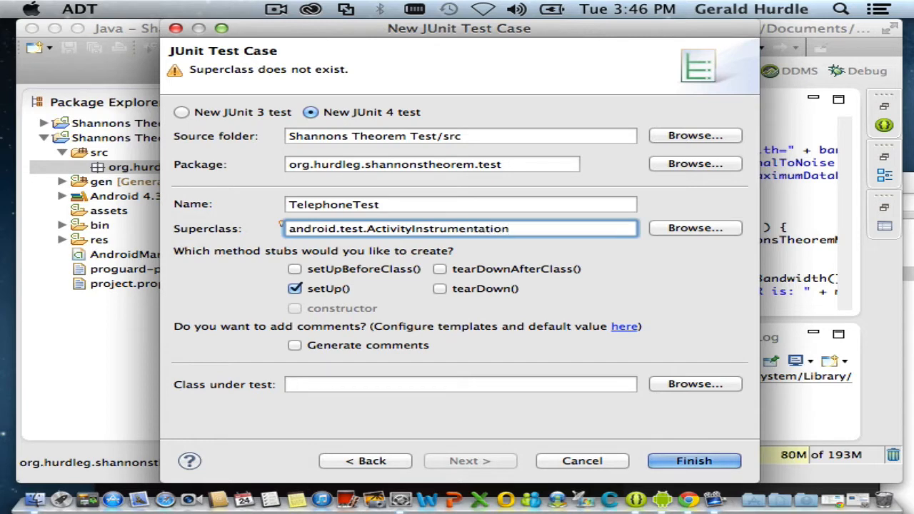
type("Test")
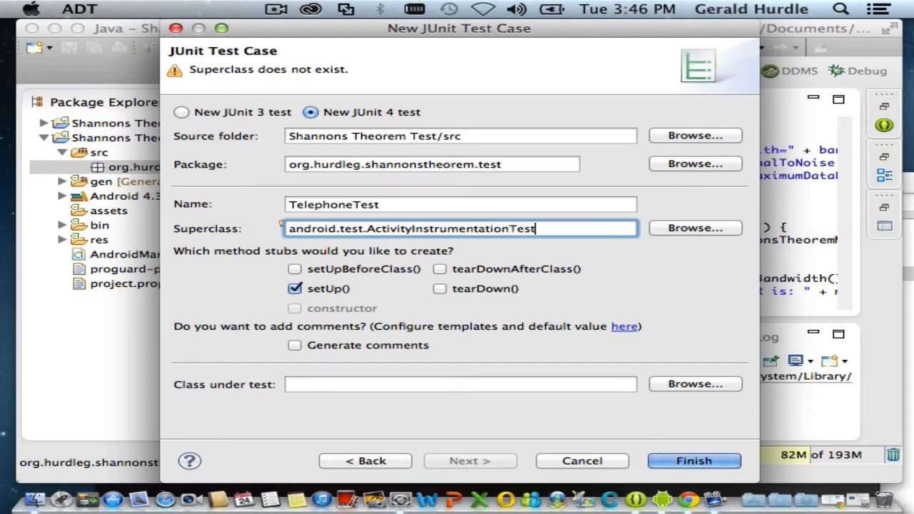
type("Case2")
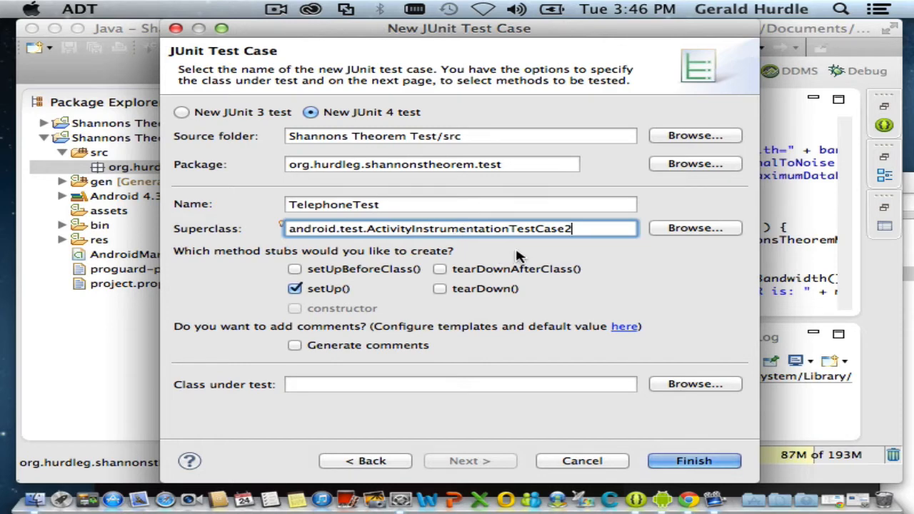
type("<")
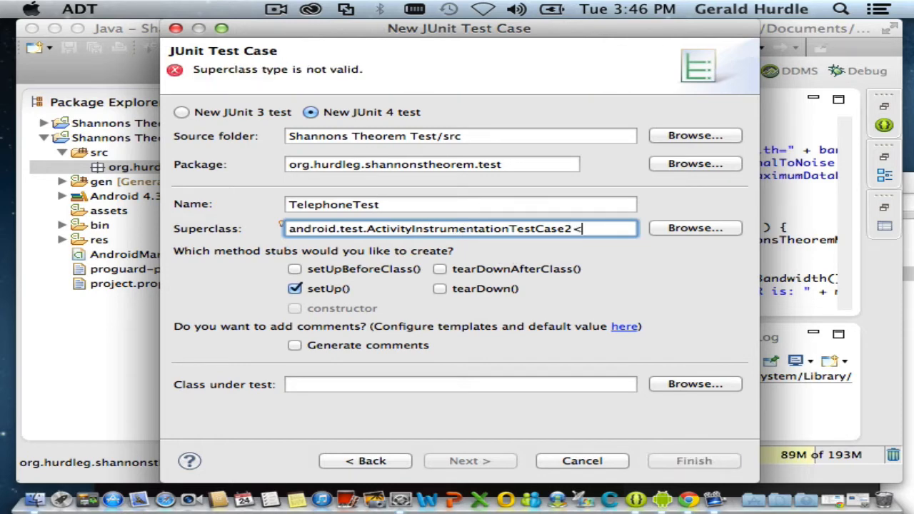
type("MainActivity>")
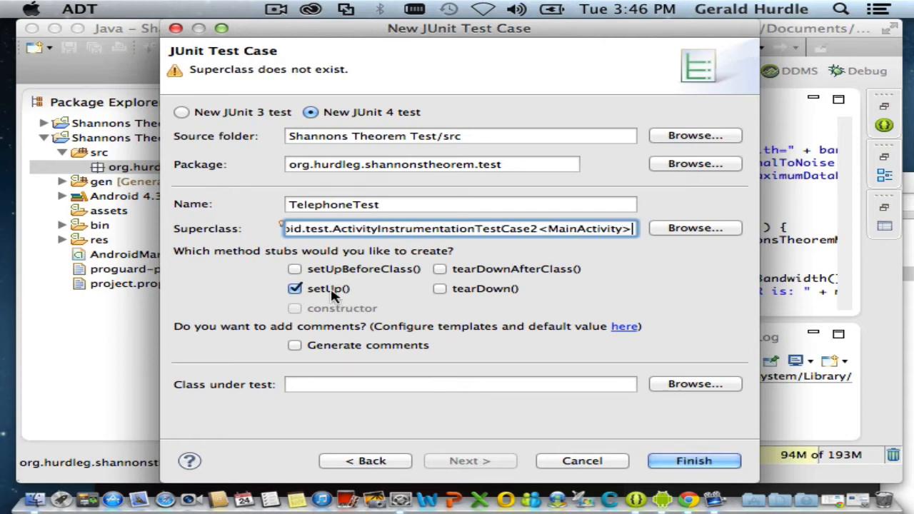
mouse_move(693, 461)
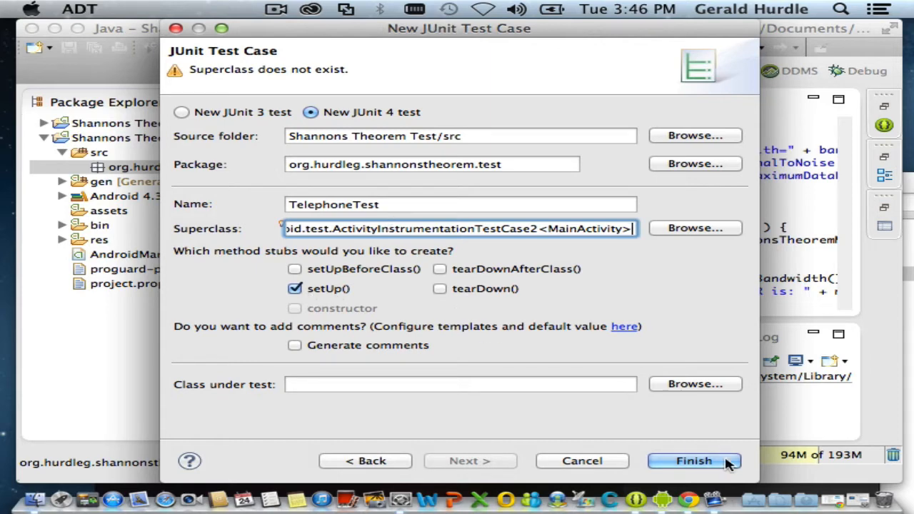
Finish the wizard and accept adding the JUnit 4 library to the build path.
left_click(694, 461)
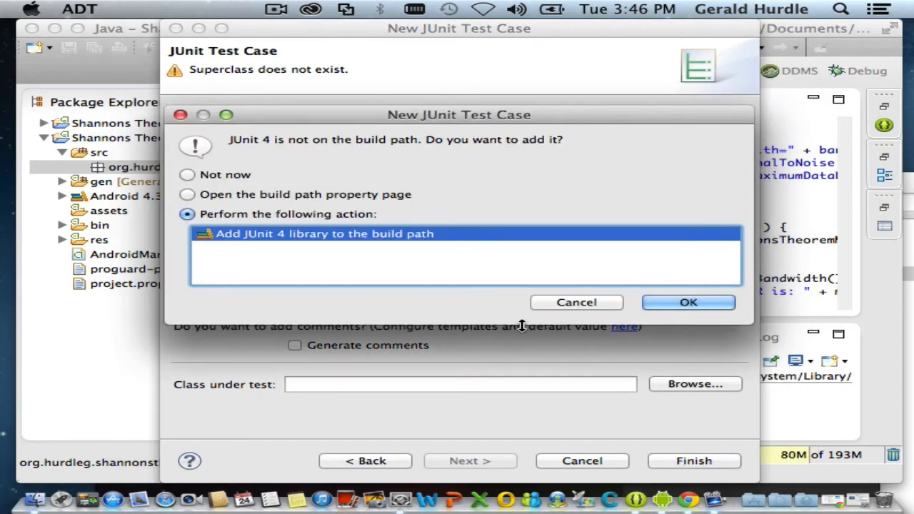
mouse_move(479, 197)
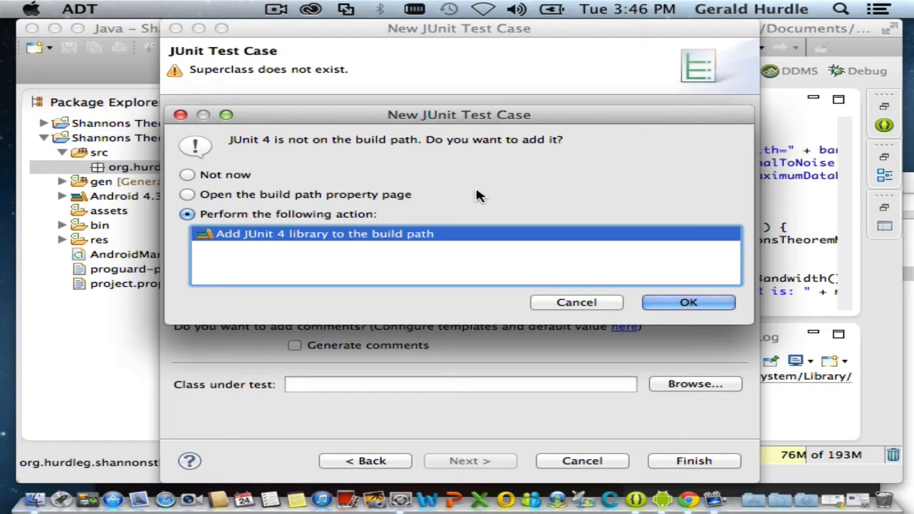
left_click(688, 302)
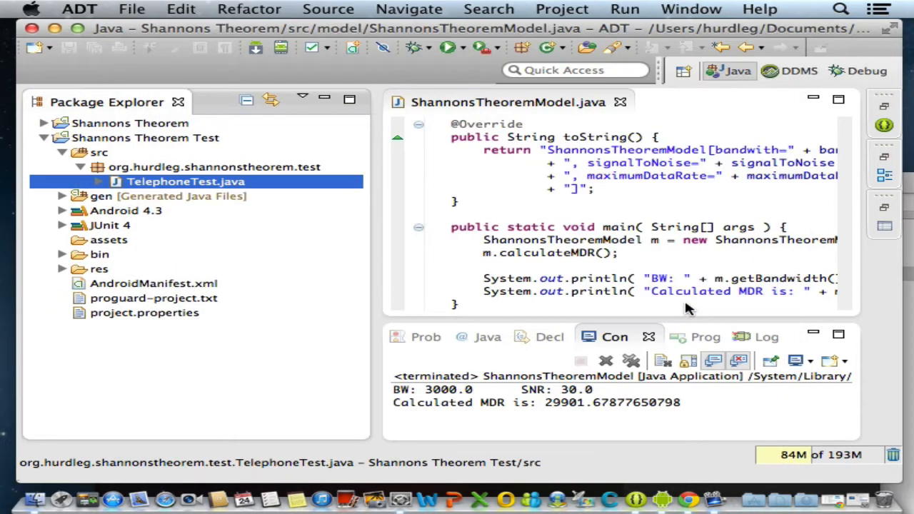
Open TelephoneTest.java and show quick fixes for the unresolved MainActivity.
double_click(186, 181)
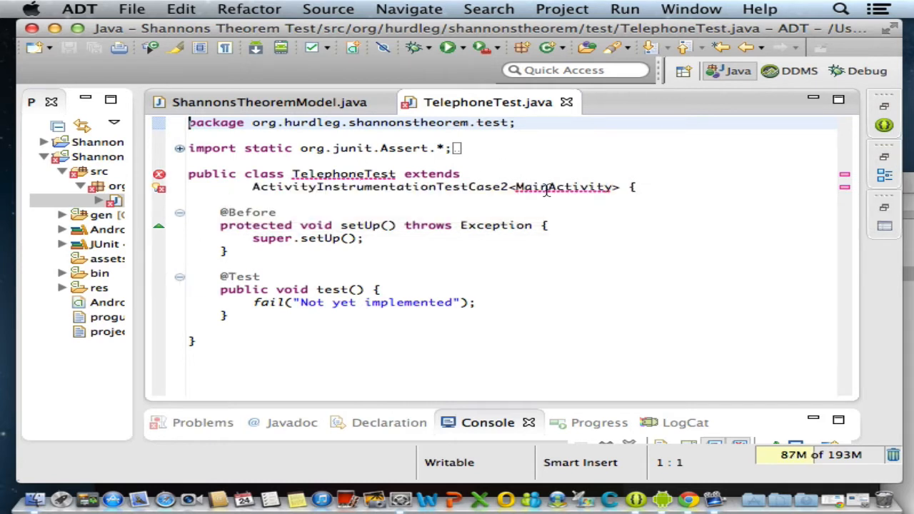
mouse_move(453, 202)
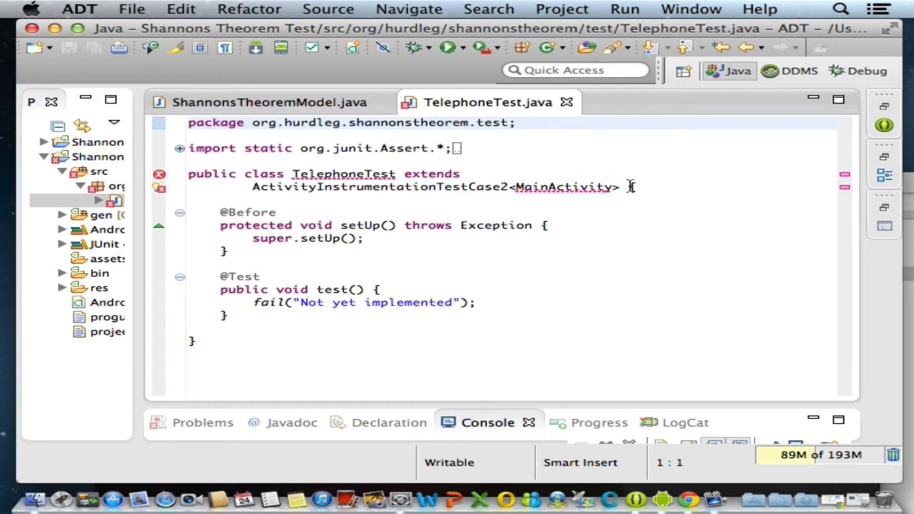
left_click(563, 187)
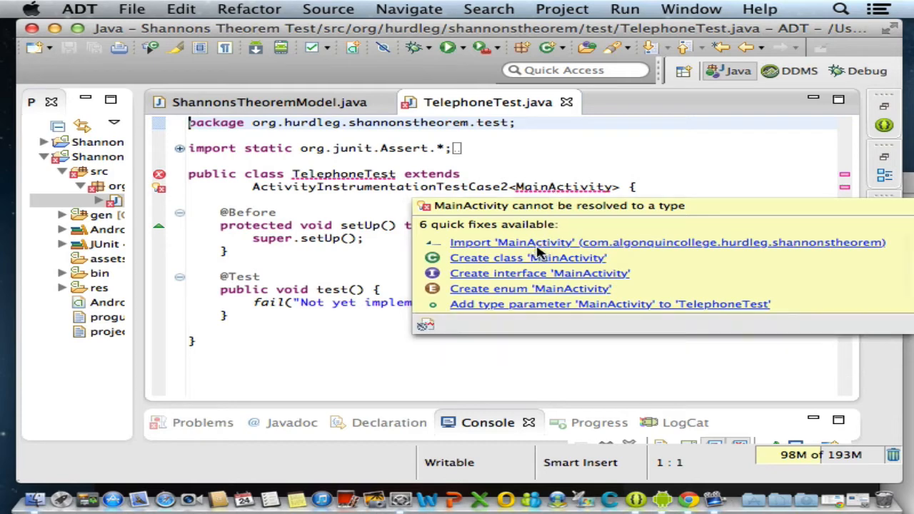
mouse_move(600, 250)
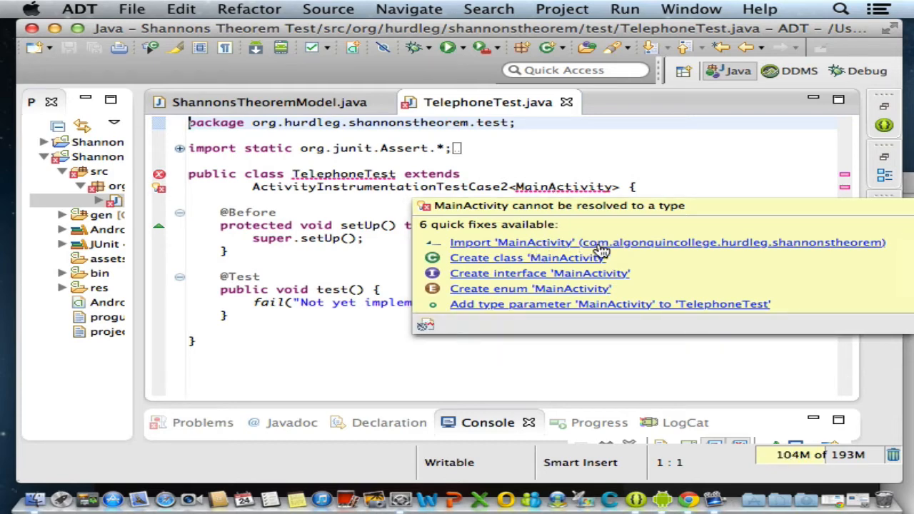
mouse_move(586, 250)
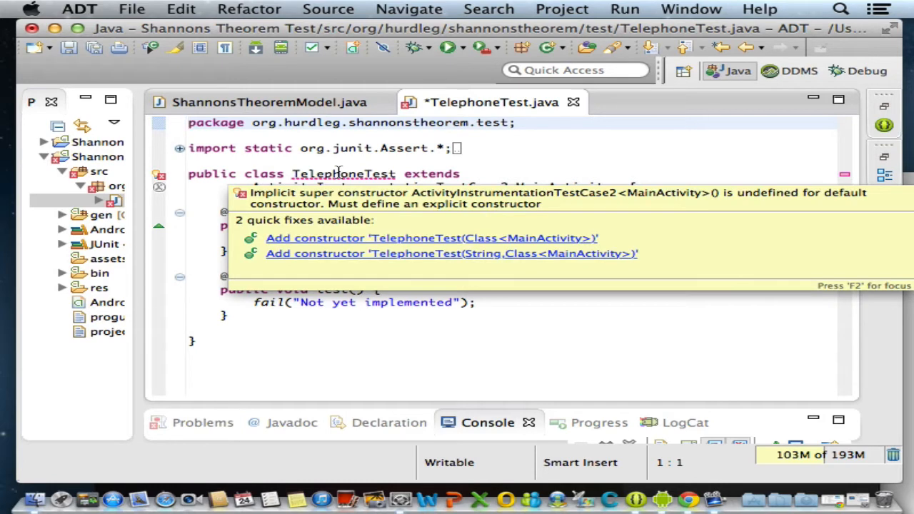
Add constructor public TelephoneTest() { super( MainActivity.class ); } below the class declaration.
left_click(431, 238)
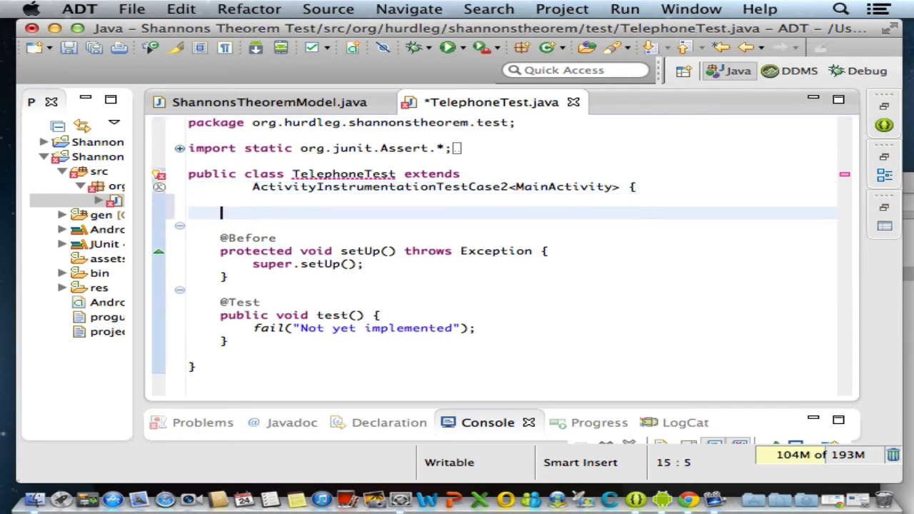
type("public Te")
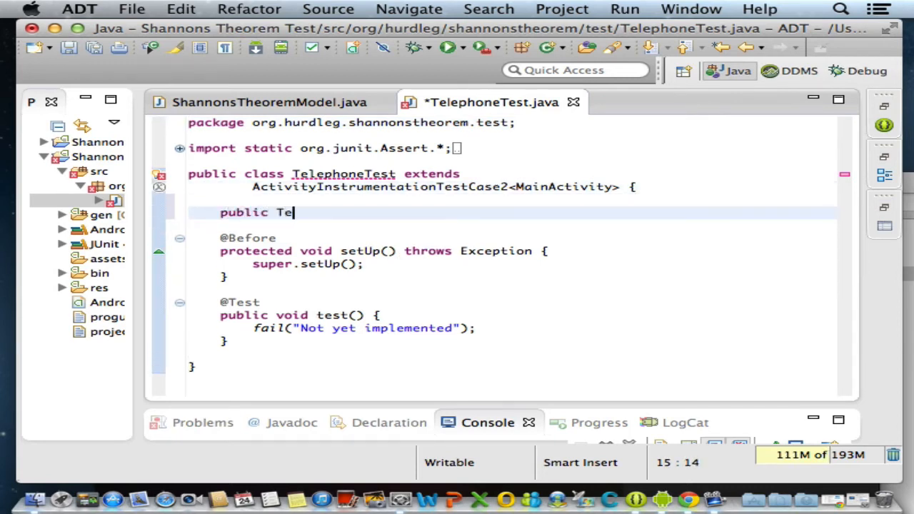
type("leph")
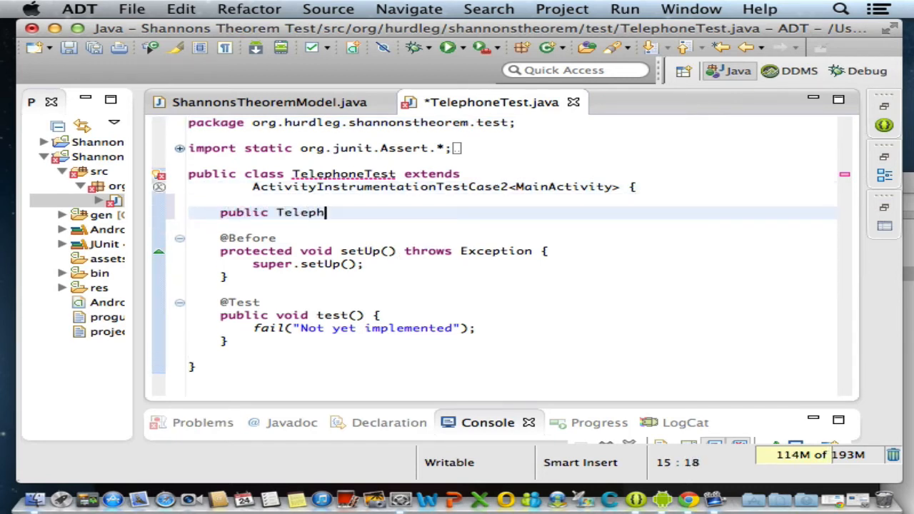
type("oneTest()")
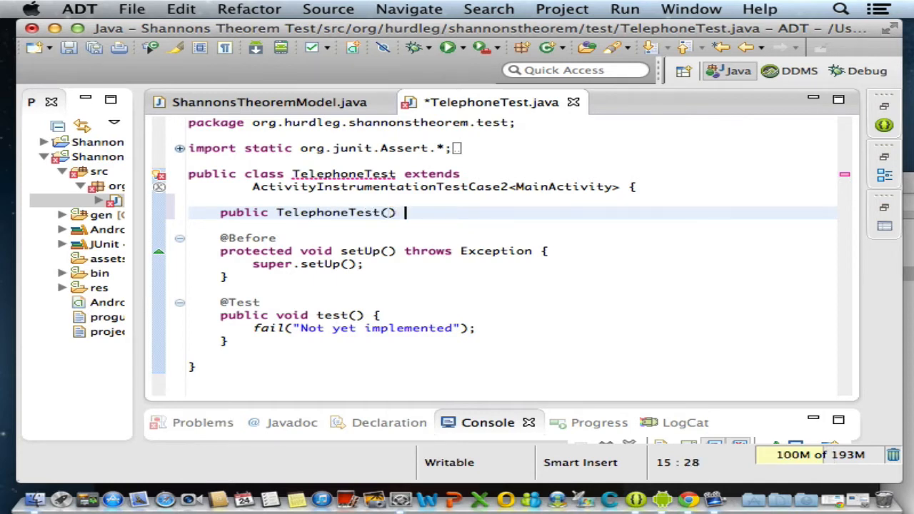
type("{")
type("super( MainActivit")
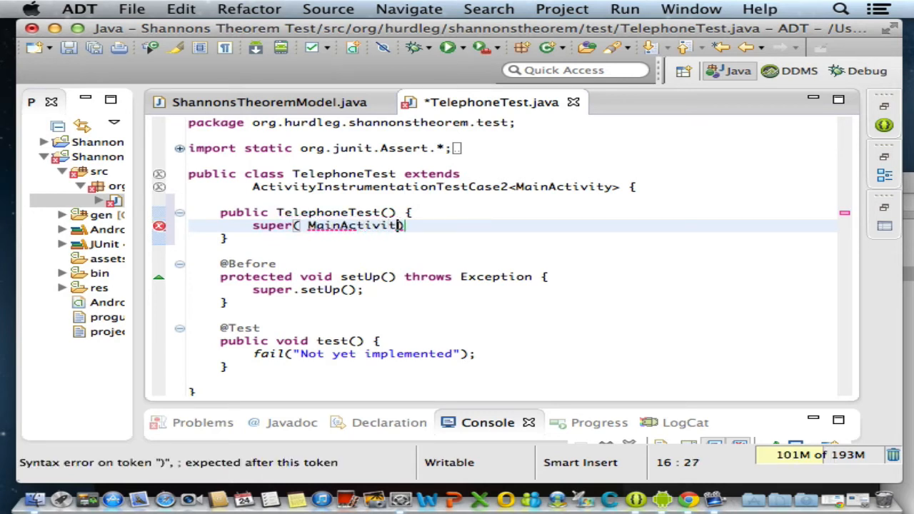
type(".class )")
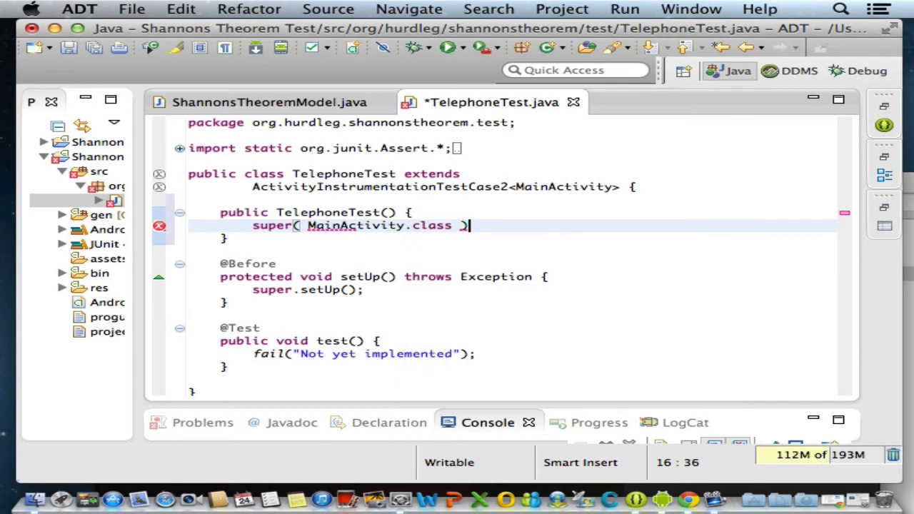
type(";")
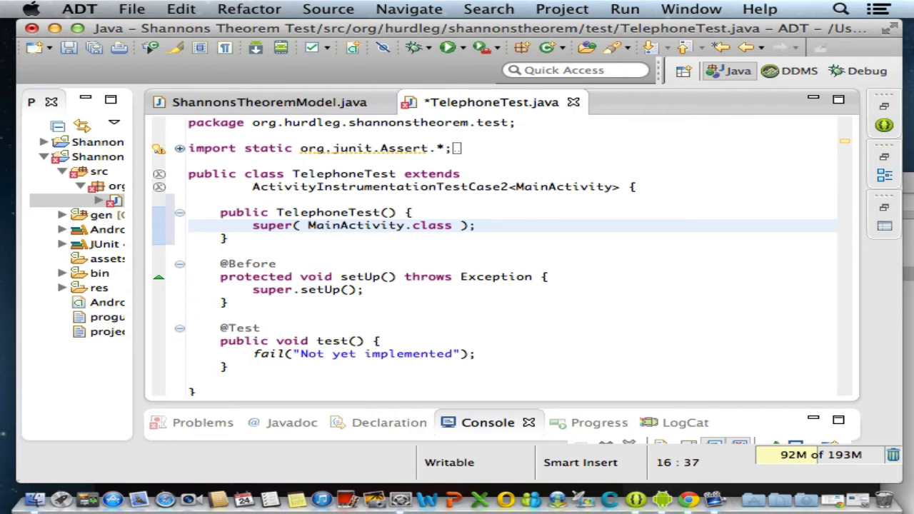
left_click(477, 225)
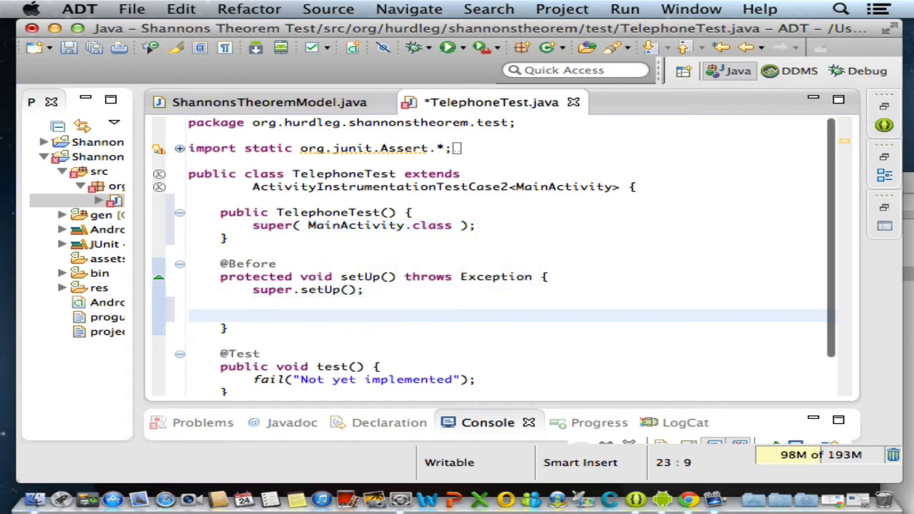
In setUp, declare MainActivity mainActivity assigned from the activity.
type("Main")
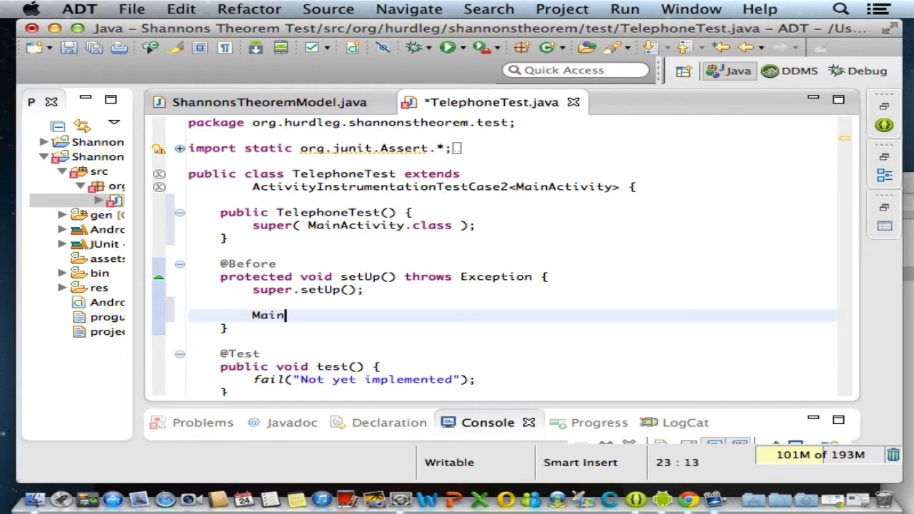
type("Ac")
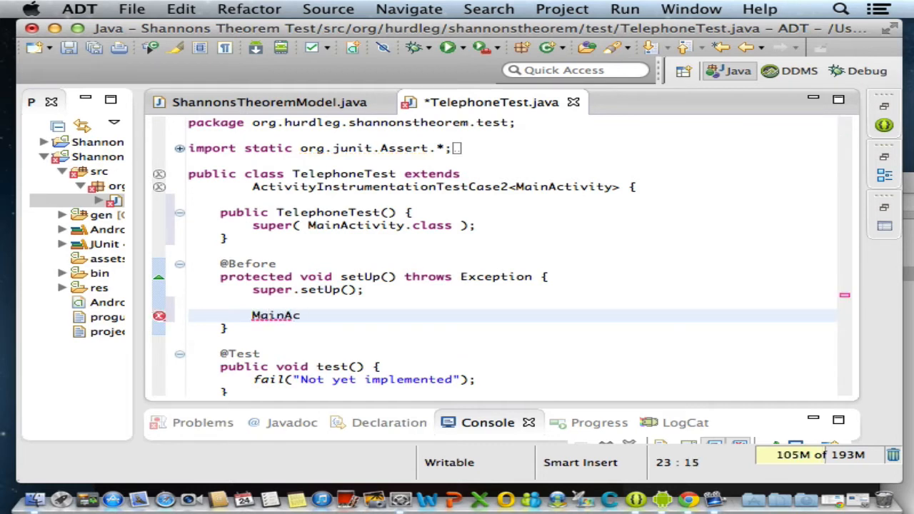
type("tivity main")
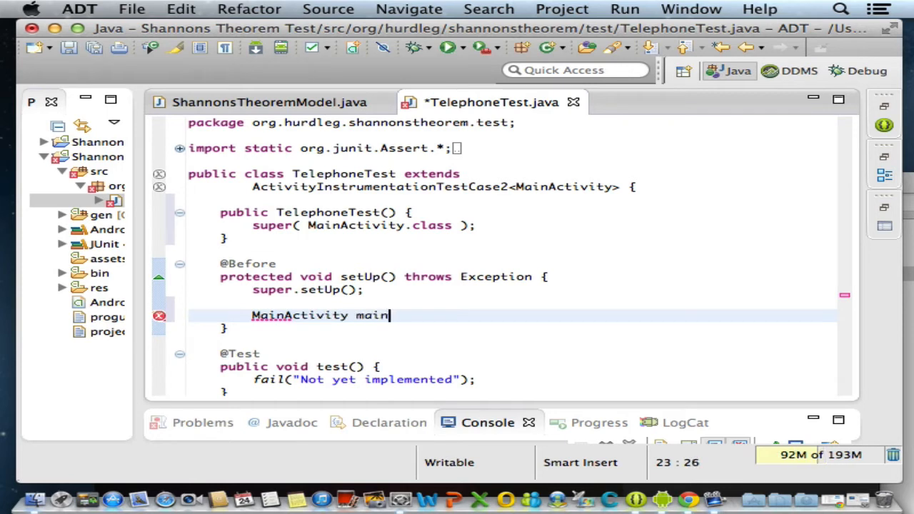
type("Activity = this.getActivity();")
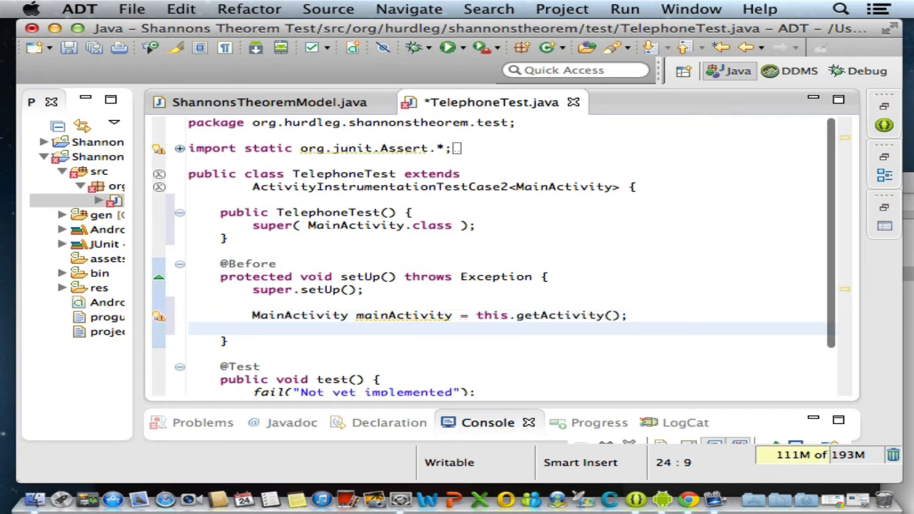
Add mdr = (TextView) mainActivity.findViewById( R.id.mdrTextView ); to setUp.
type("mdr")
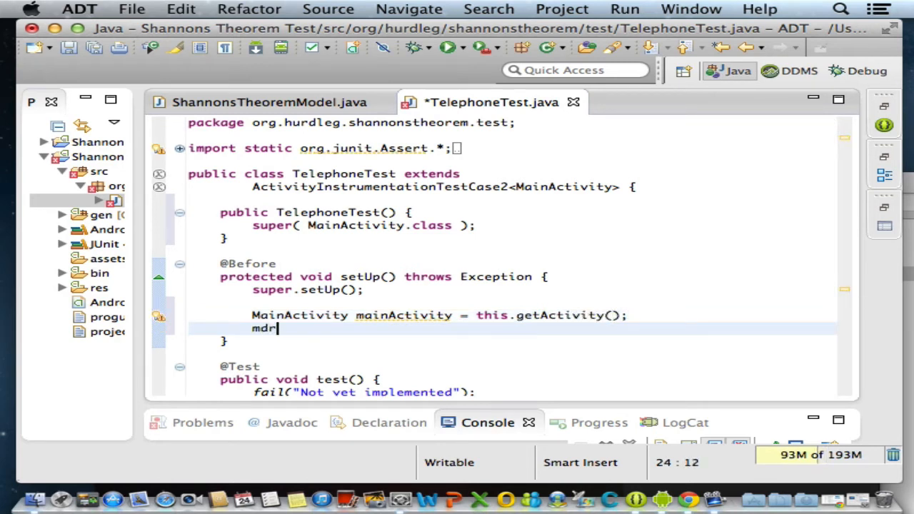
type("=")
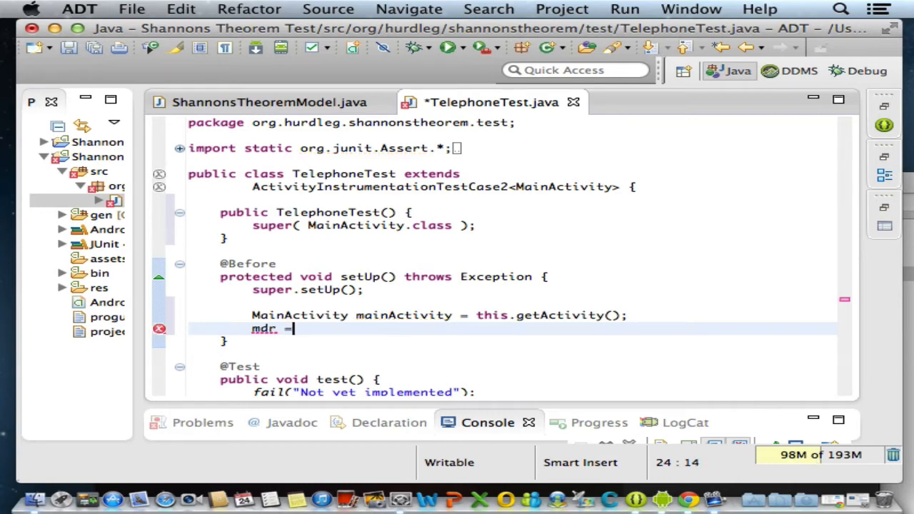
type("(Tex)")
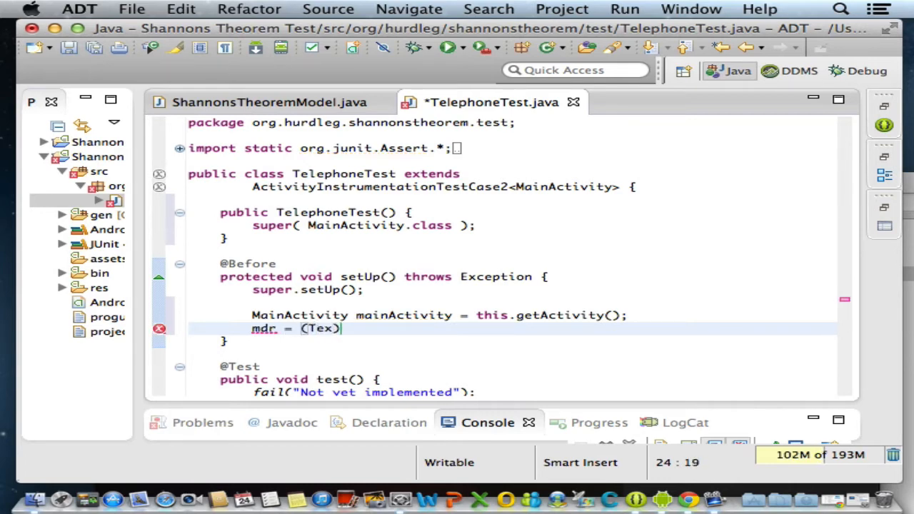
type("tVe")
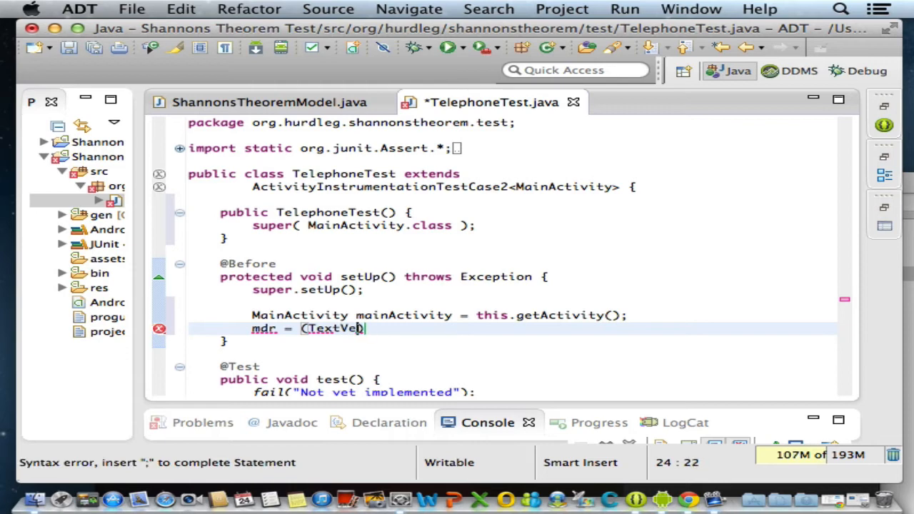
type("iew)")
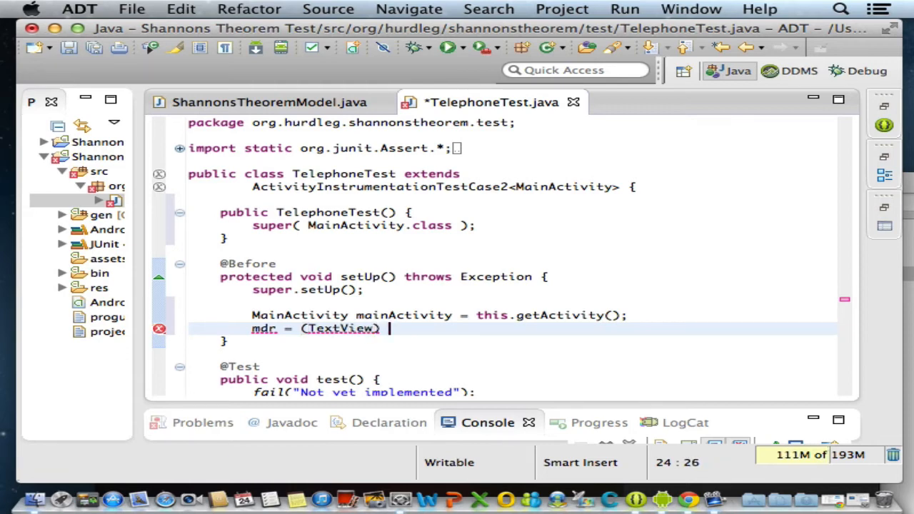
type("mainActivity")
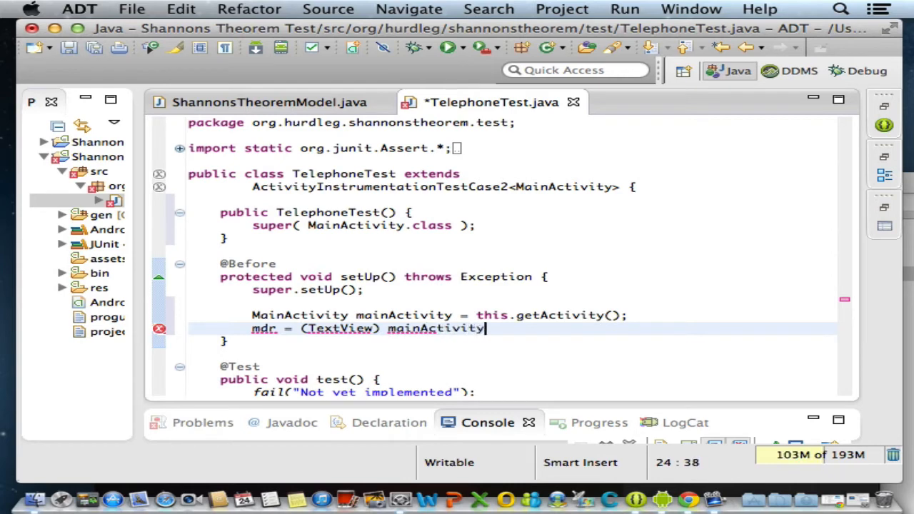
type(".findV")
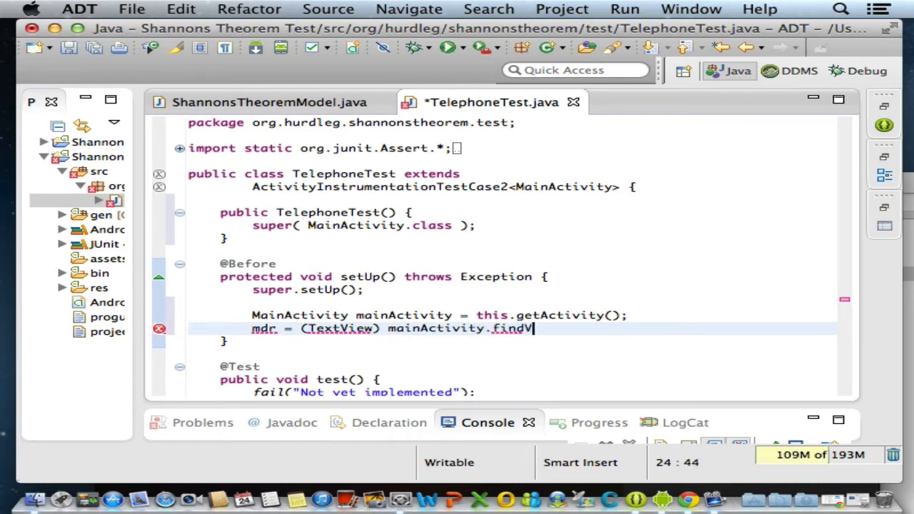
type("iewBy")
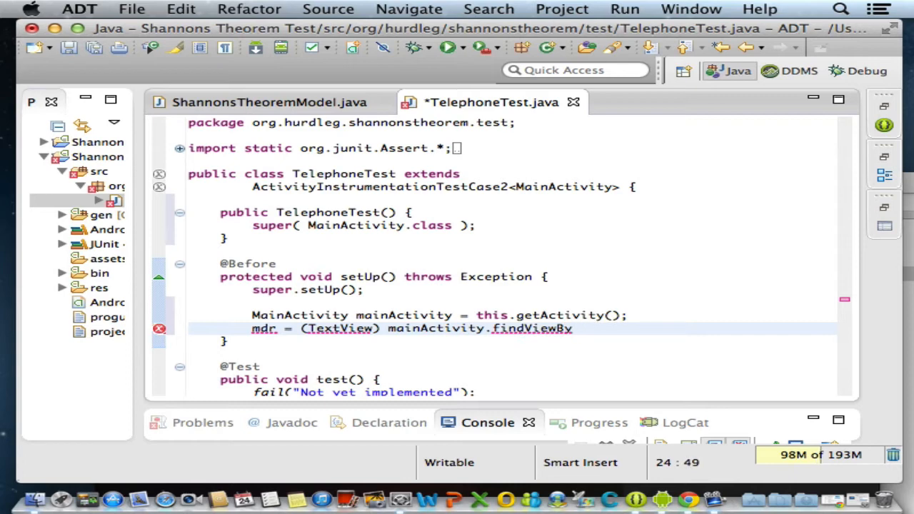
type("Id( R.p")
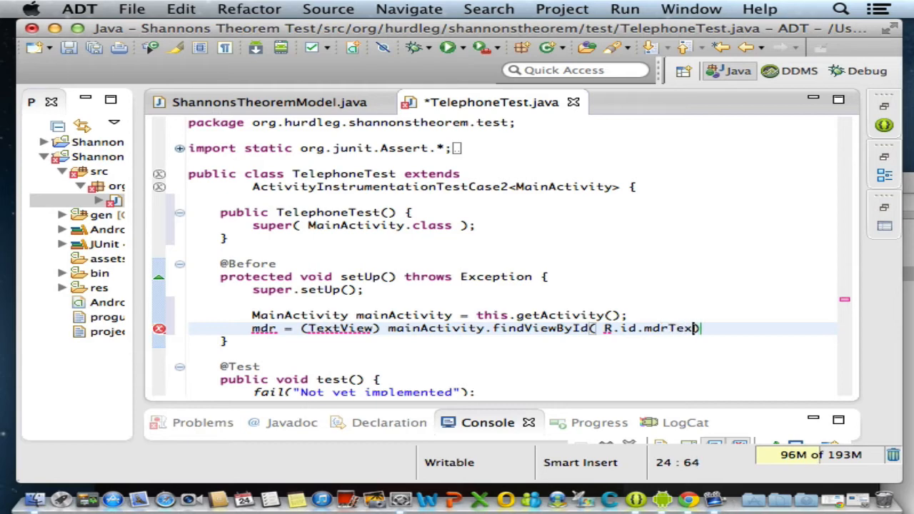
type("tView );")
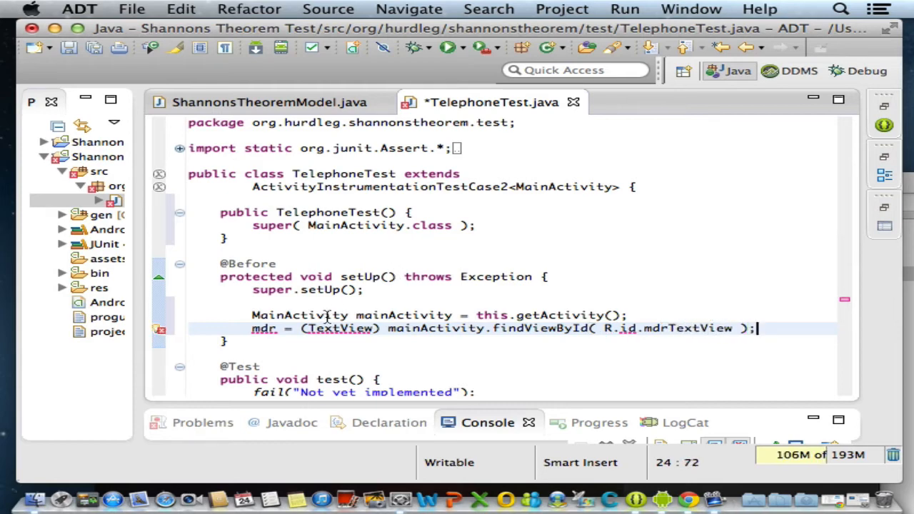
Use the 'Create field mdr' quick fix to declare mdr as a private TextView field.
scroll("down", 3)
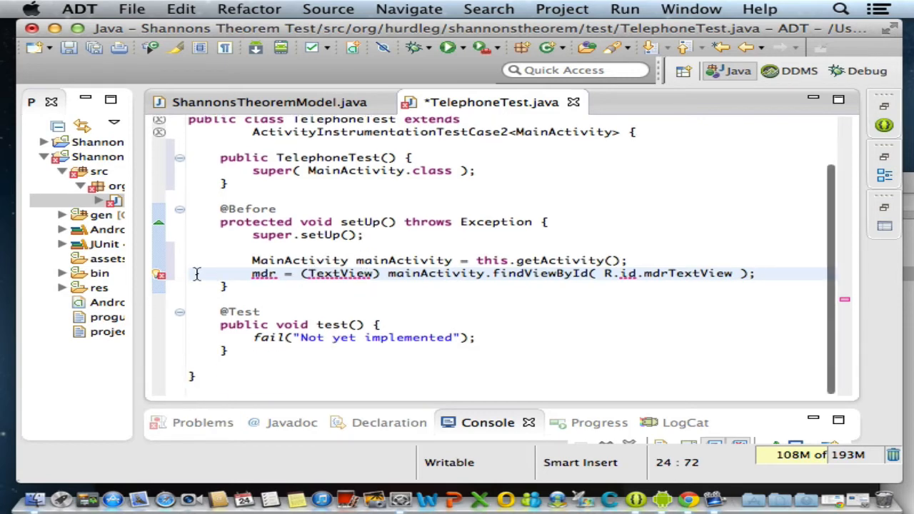
mouse_move(160, 275)
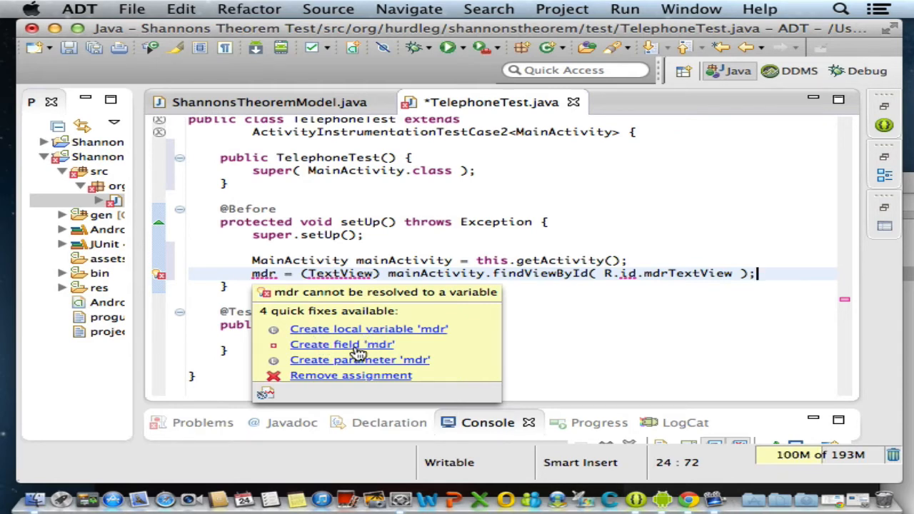
left_click(342, 344)
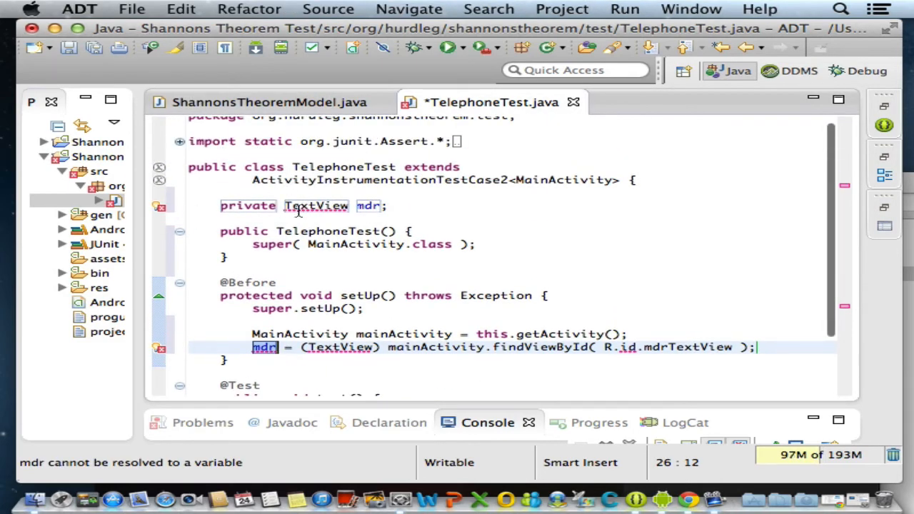
mouse_move(236, 227)
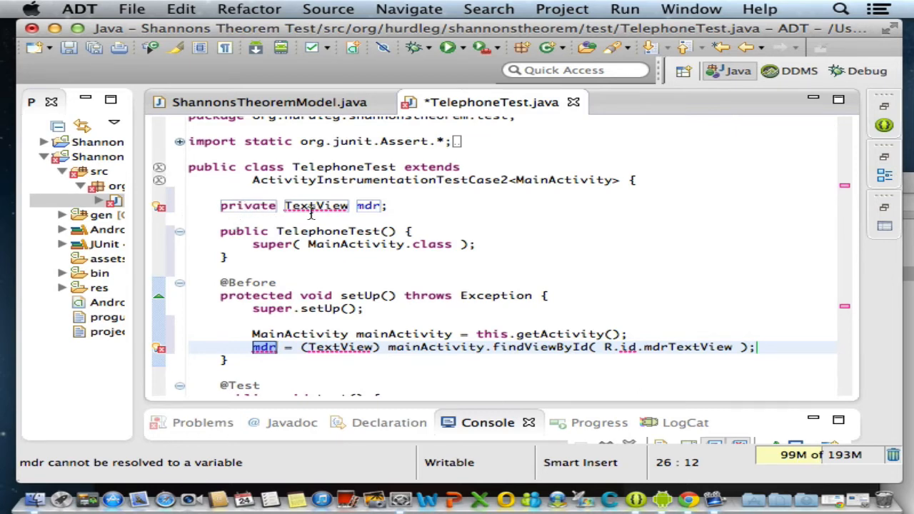
mouse_move(150, 214)
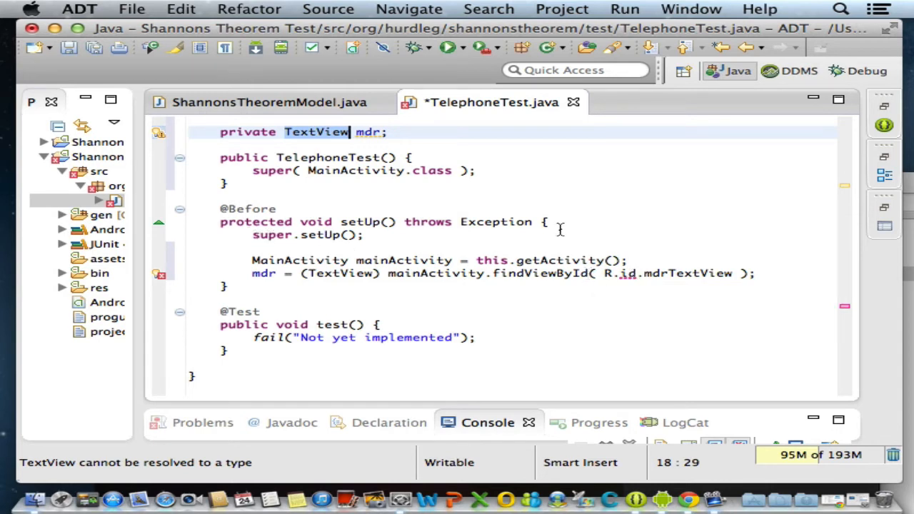
mouse_move(148, 183)
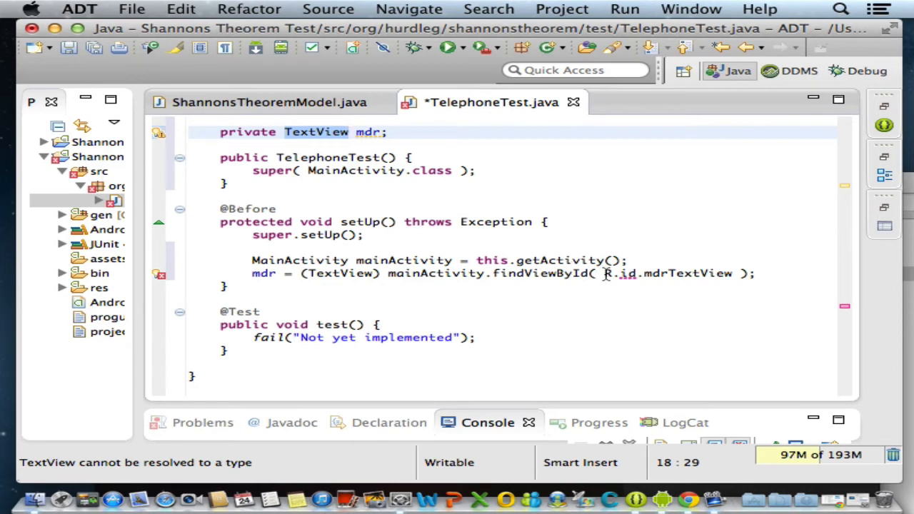
mouse_move(438, 204)
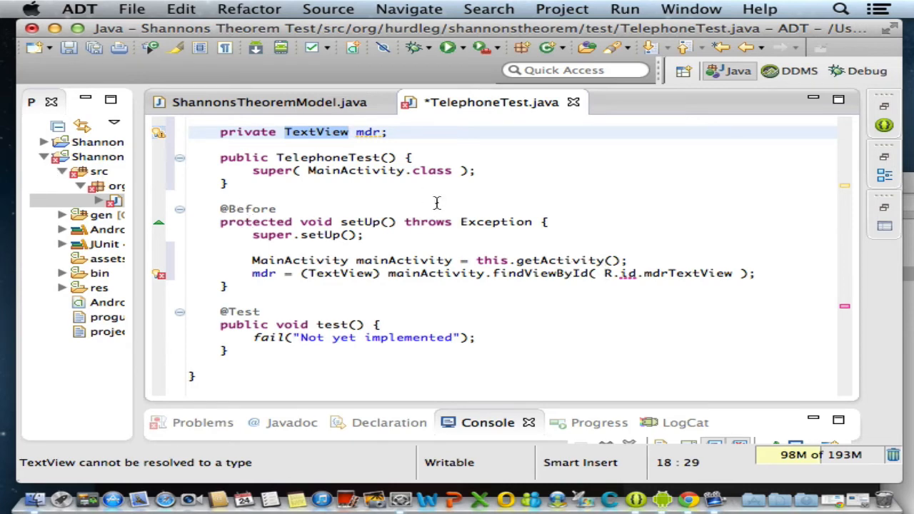
Import android.widget.TextView and org.hurdleg.shannonstheorem.R into TelephoneTest.
scroll("up", 3)
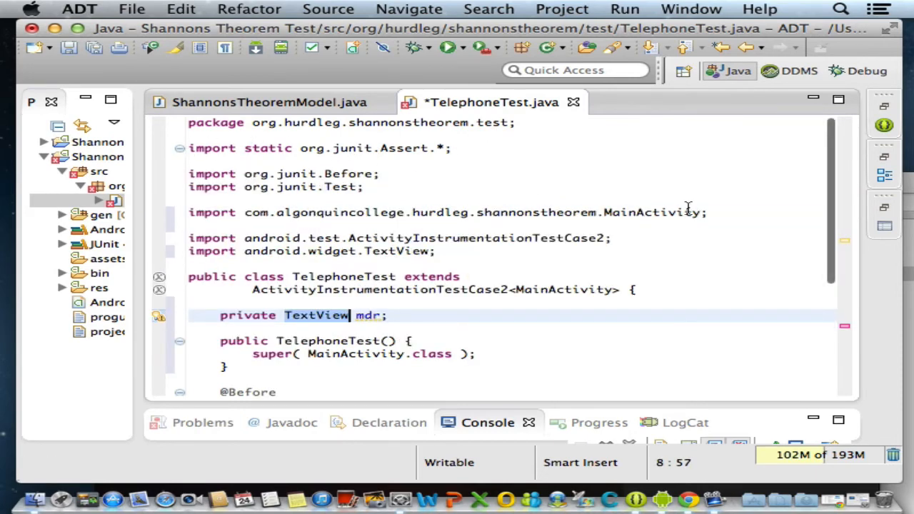
key("Return")
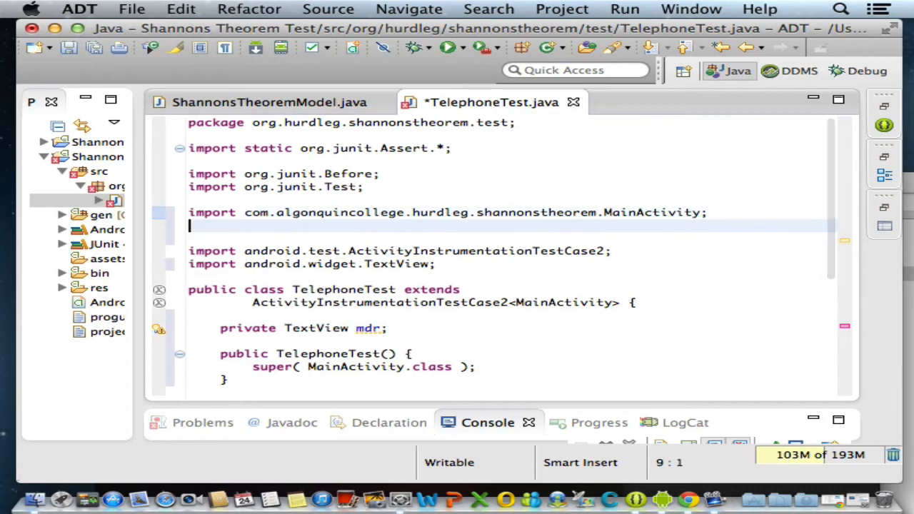
type("import")
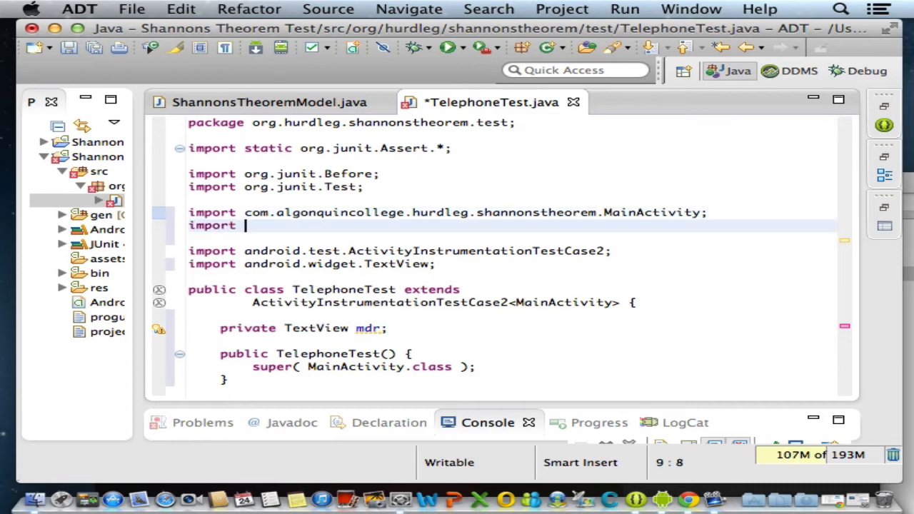
type("org.hru")
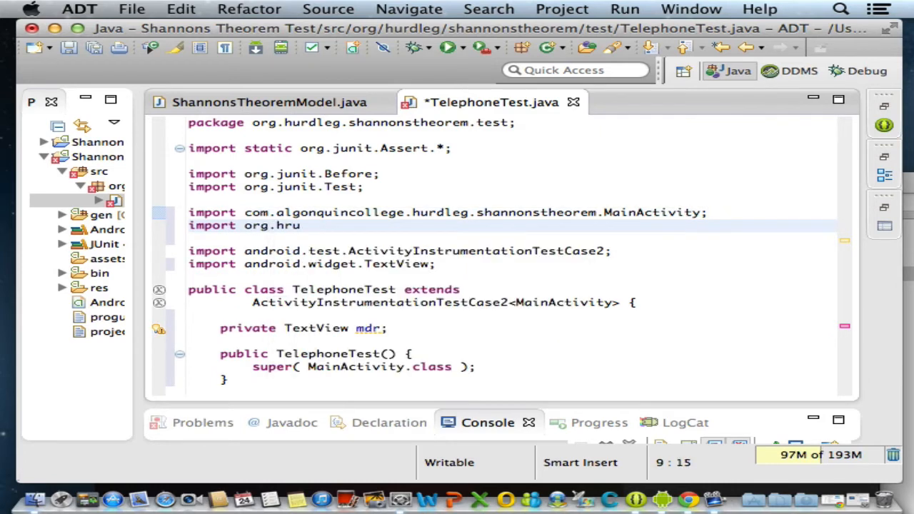
type("dl")
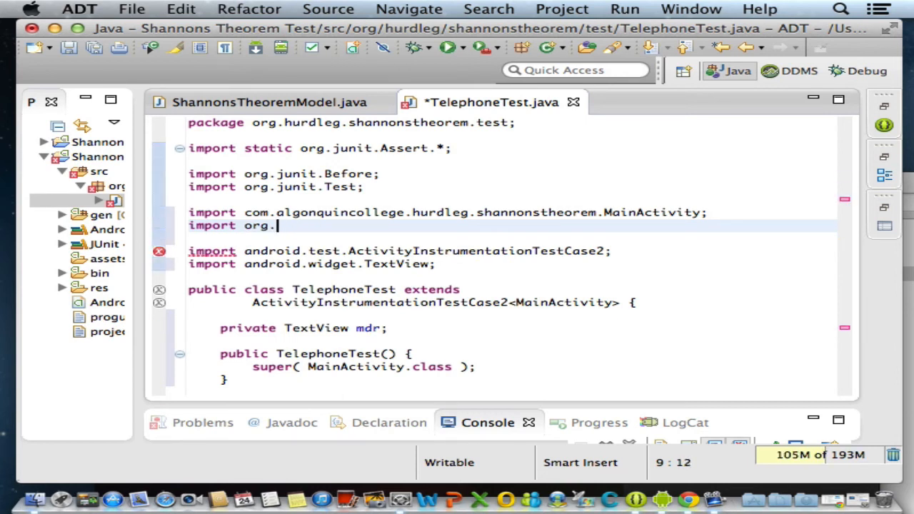
type("hurdleg.shannonstheorem")
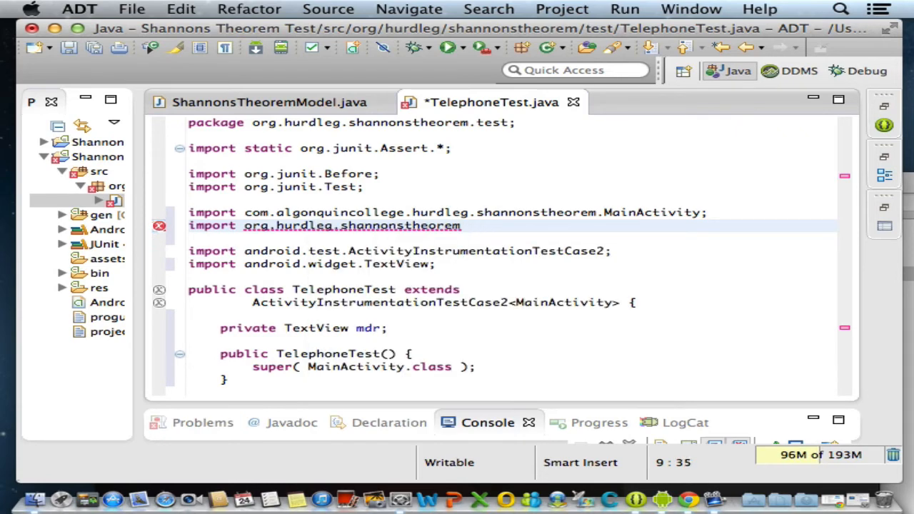
type(".R;")
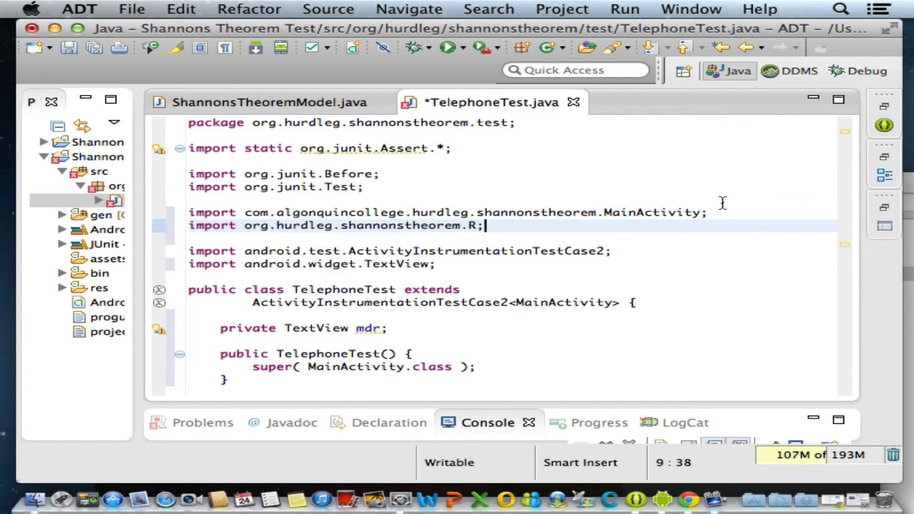
mouse_move(145, 160)
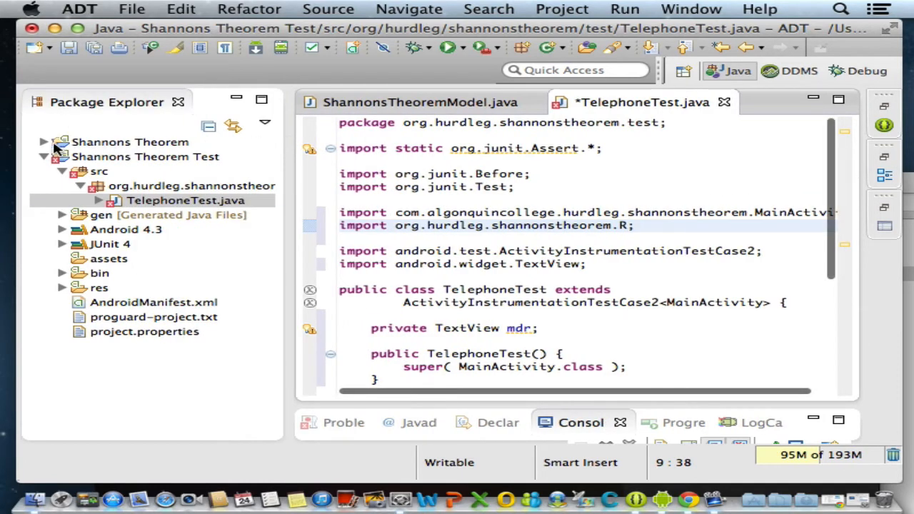
left_click(43, 142)
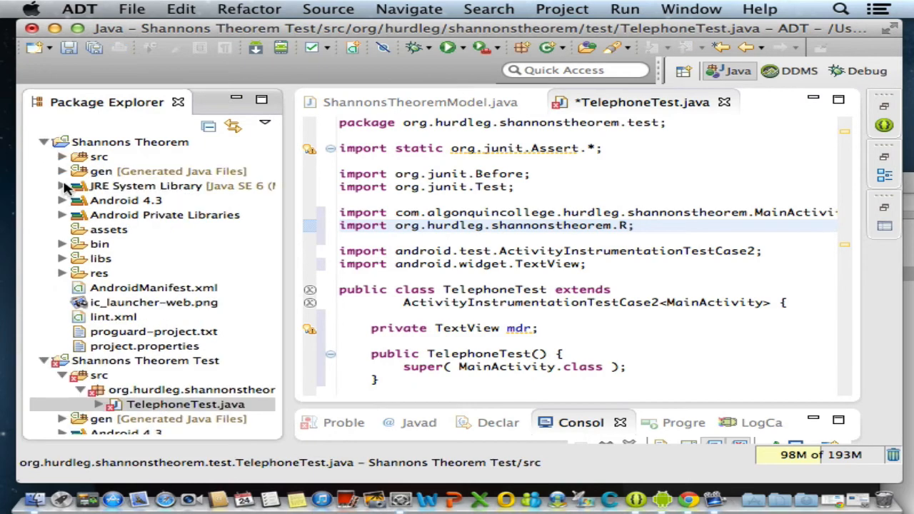
left_click(62, 171)
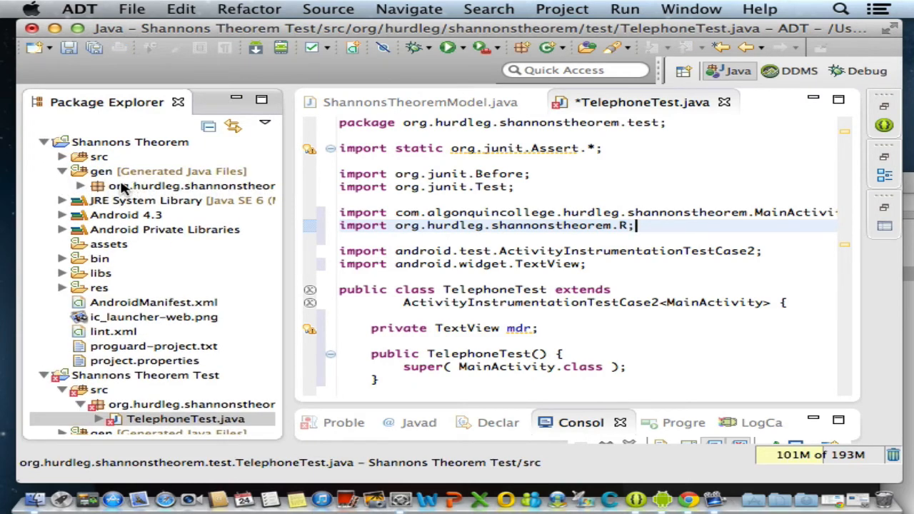
left_click(80, 185)
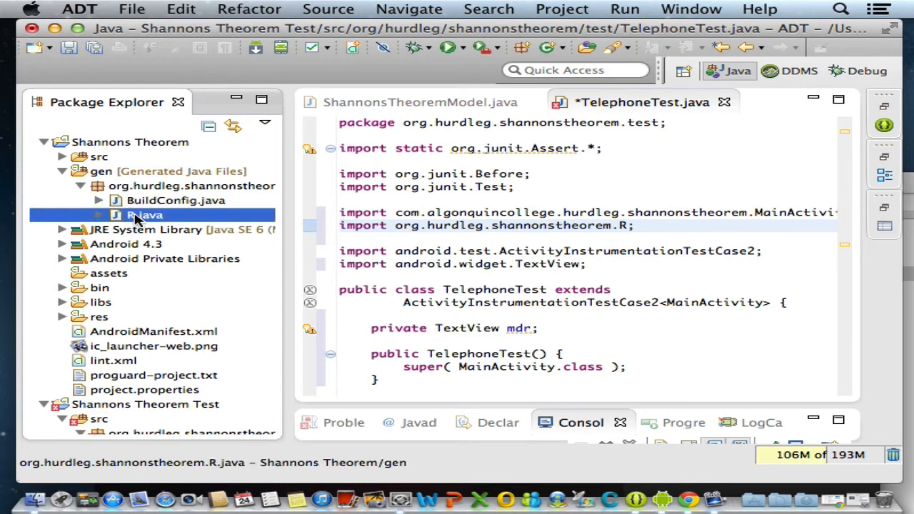
left_click(130, 143)
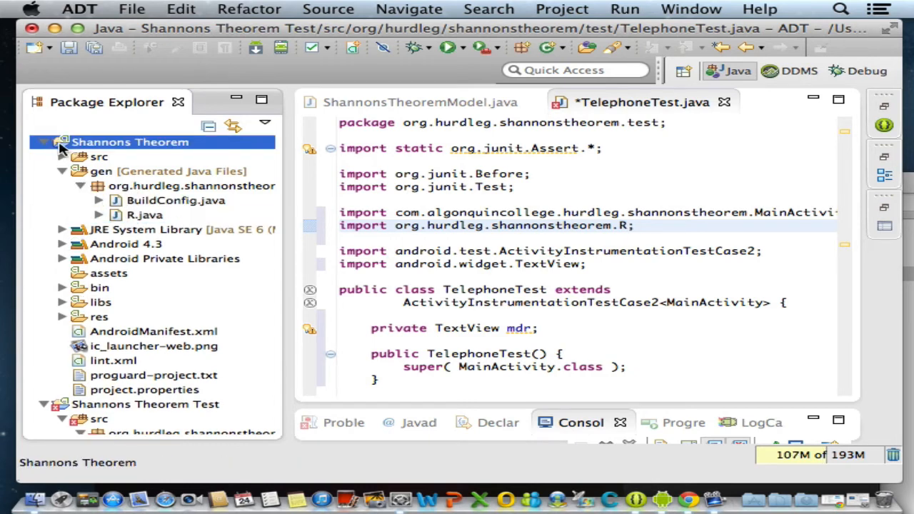
left_click(45, 142)
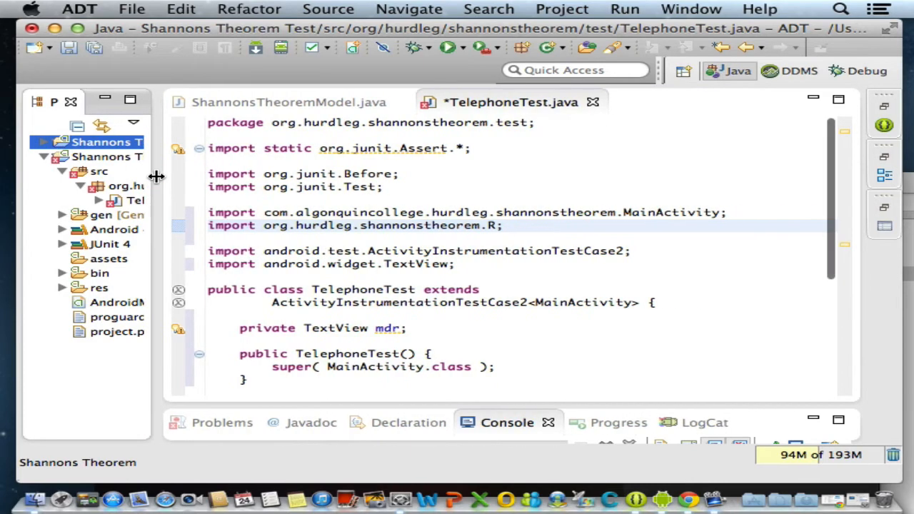
scroll("down", 3)
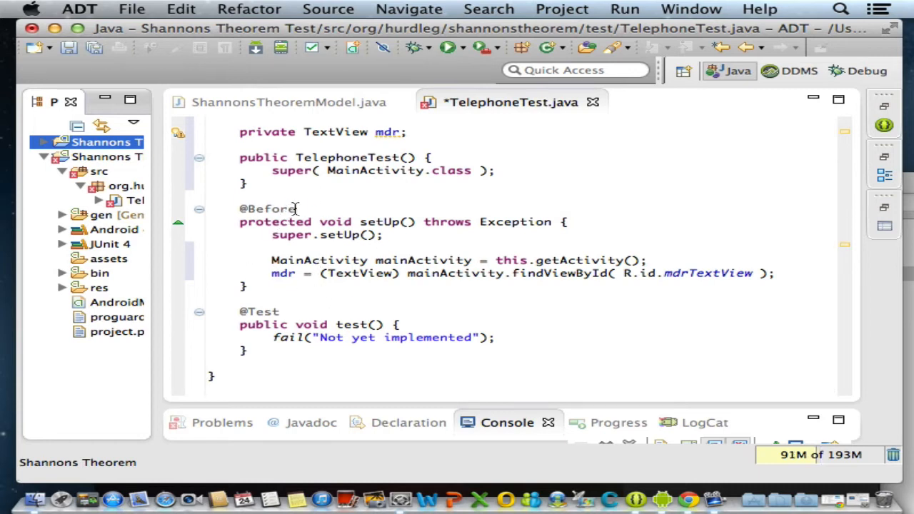
mouse_move(267, 254)
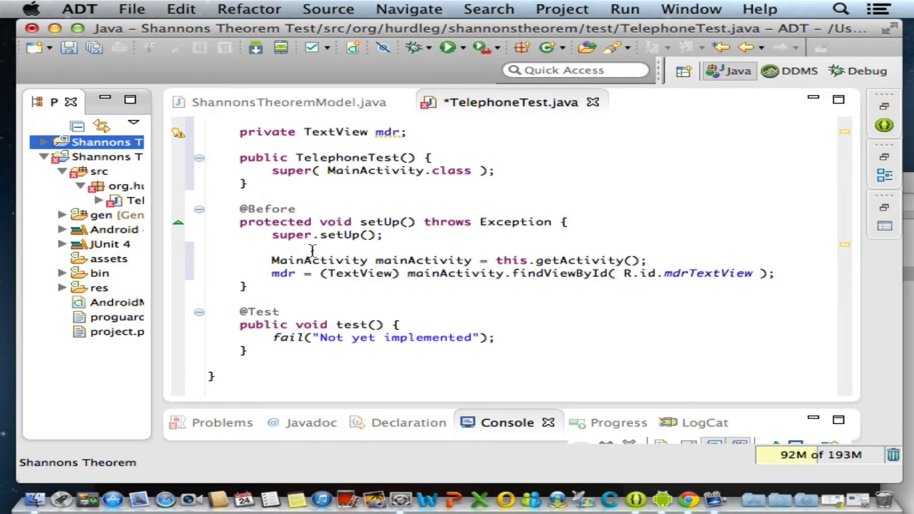
mouse_move(556, 262)
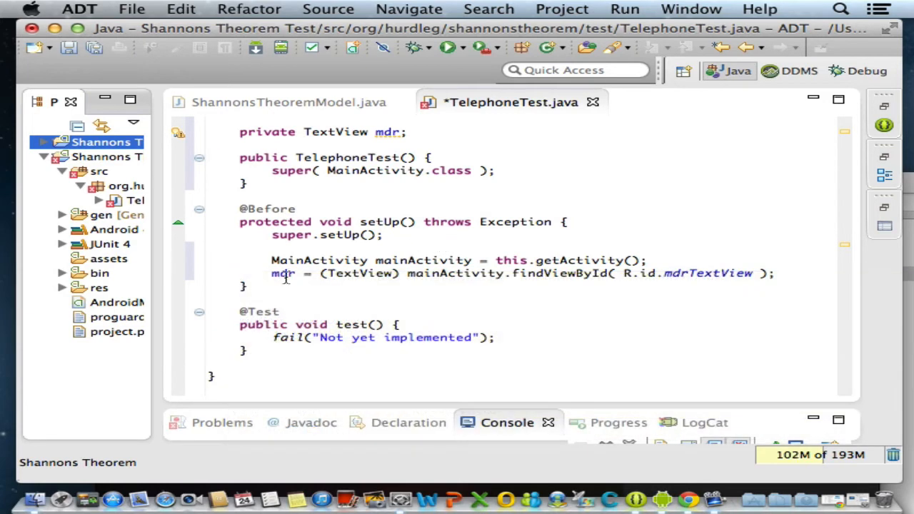
mouse_move(283, 273)
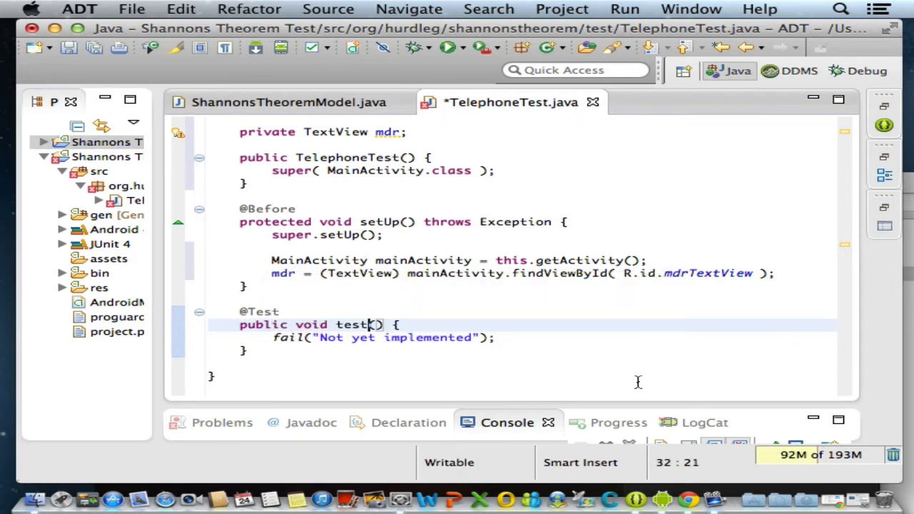
Rename test() to testTelephone() and delete the fail("Not yet implemented") line.
type("Teelp")
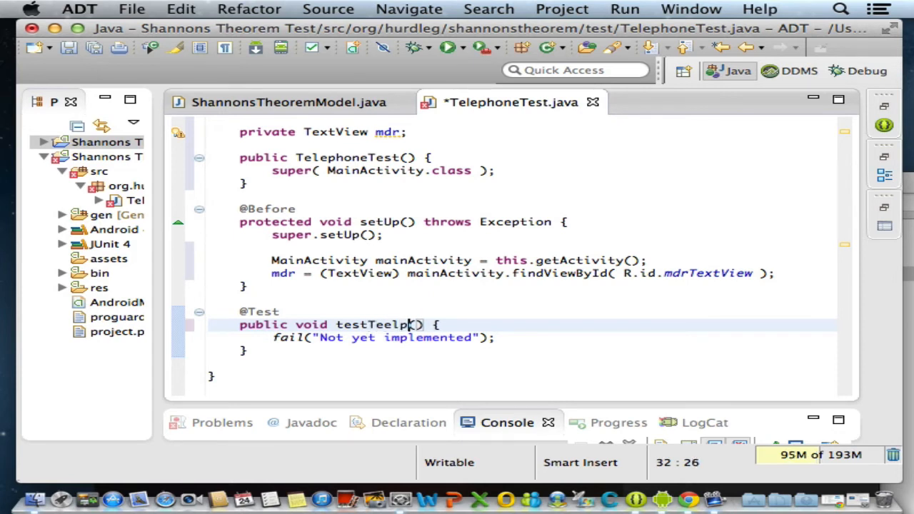
type("one")
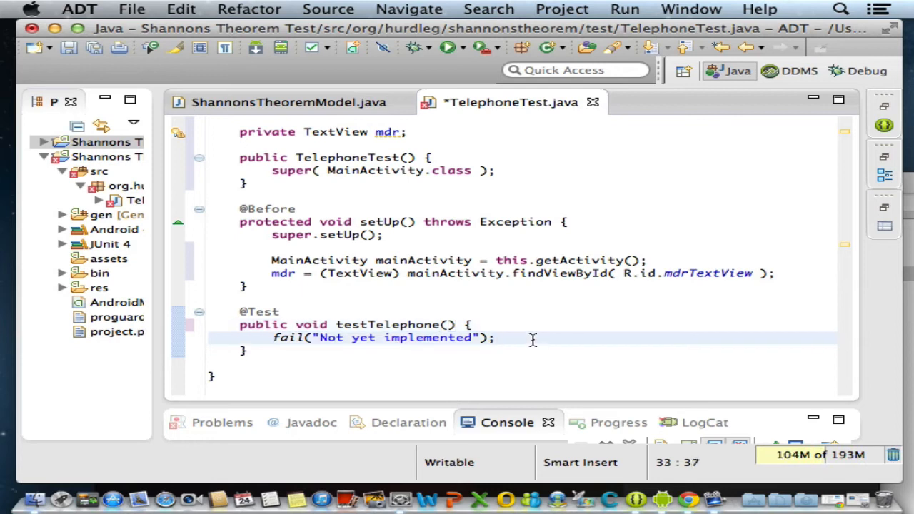
key("BackSpace")
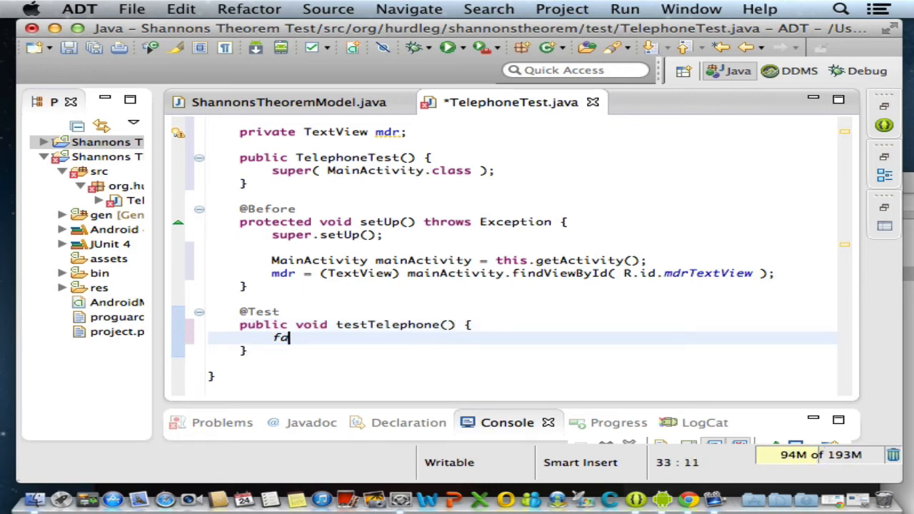
key("Backspace")
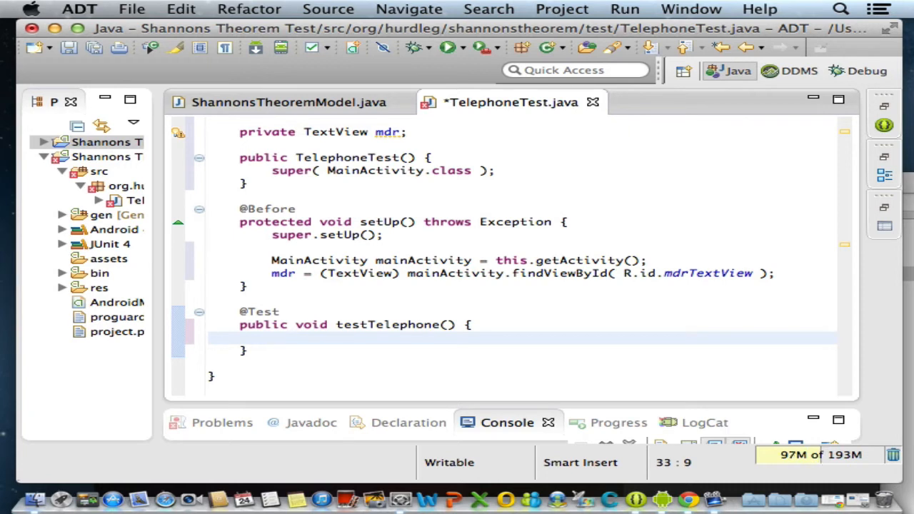
left_click(273, 339)
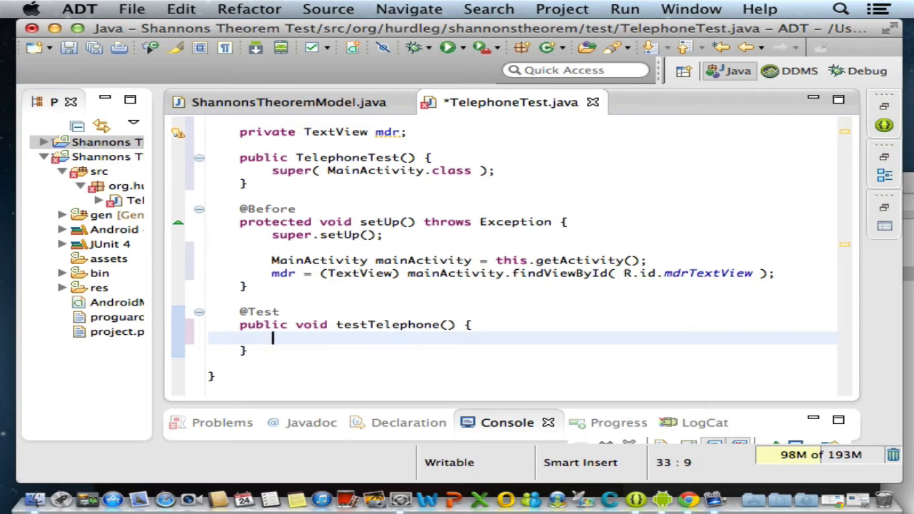
Add commented sendKeys calls entering 3000 Hz bandwidth and 30 dB SNR.
type("sendKeys(")
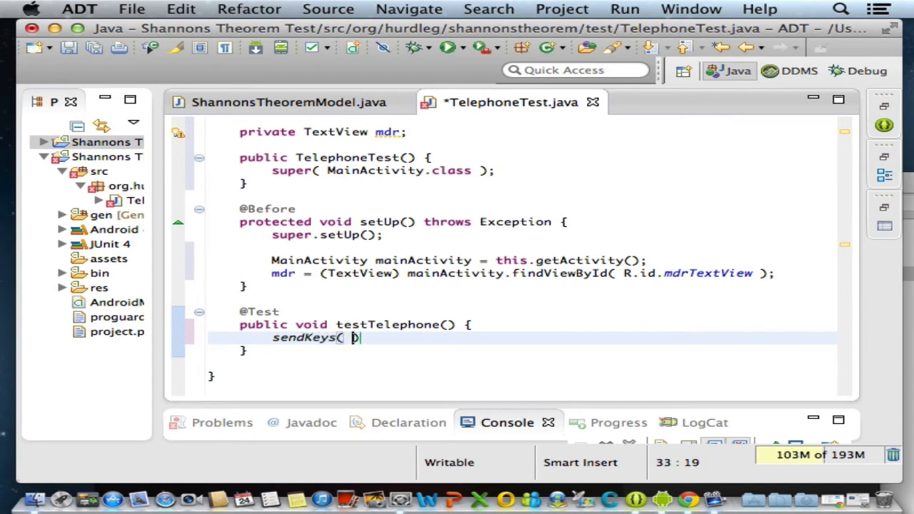
type("\"3\"")
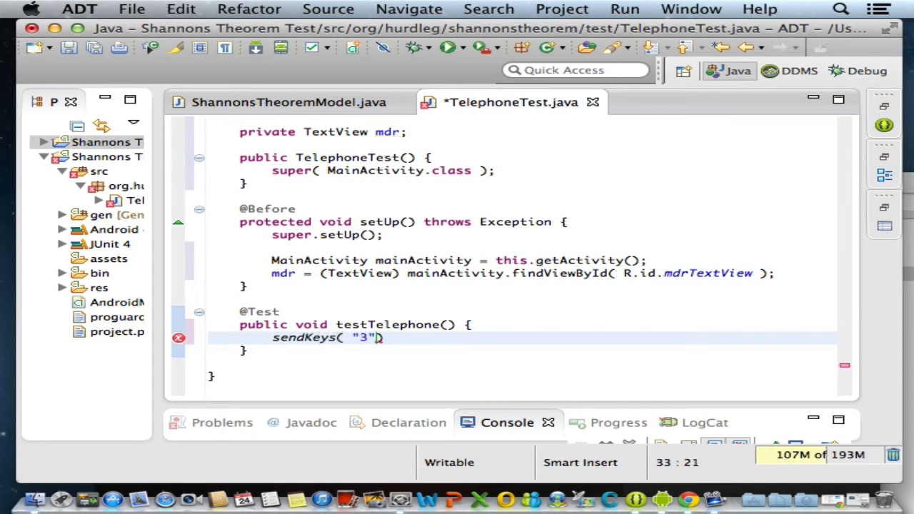
type("0 0 0")
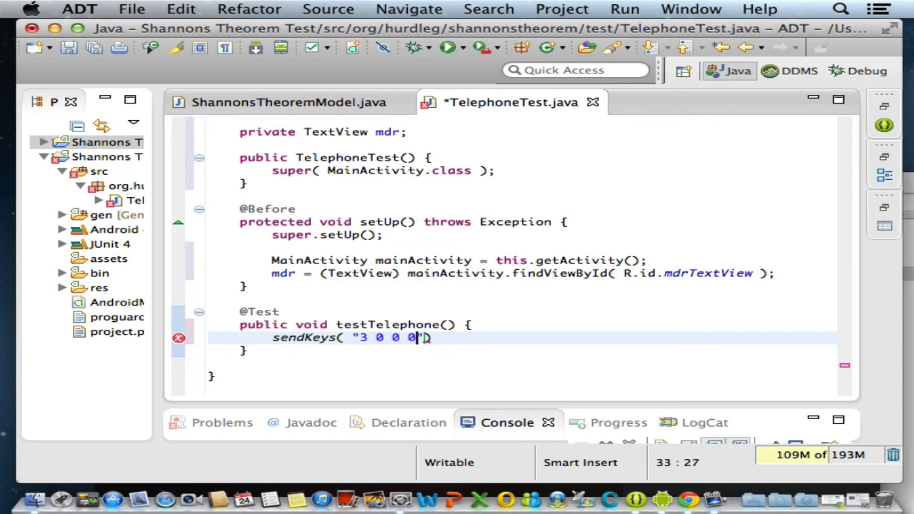
type("ENTER")
type("//")
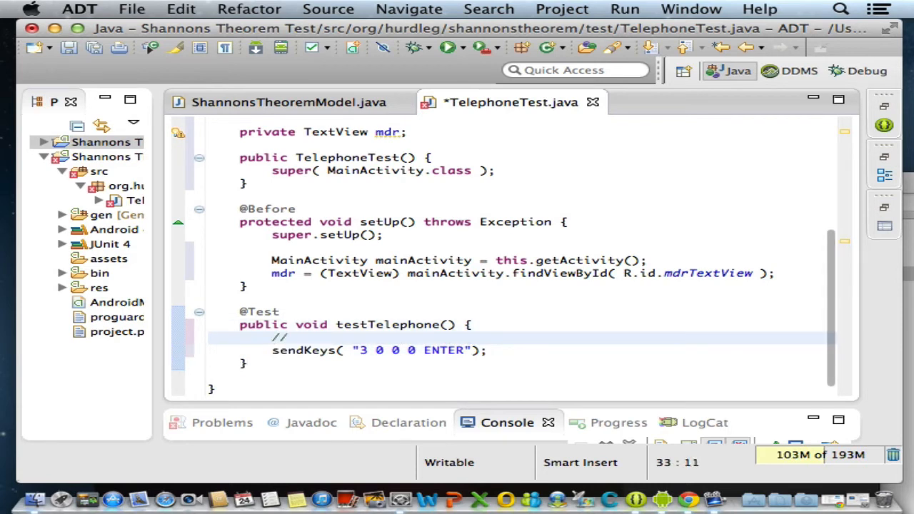
type("Enter 3")
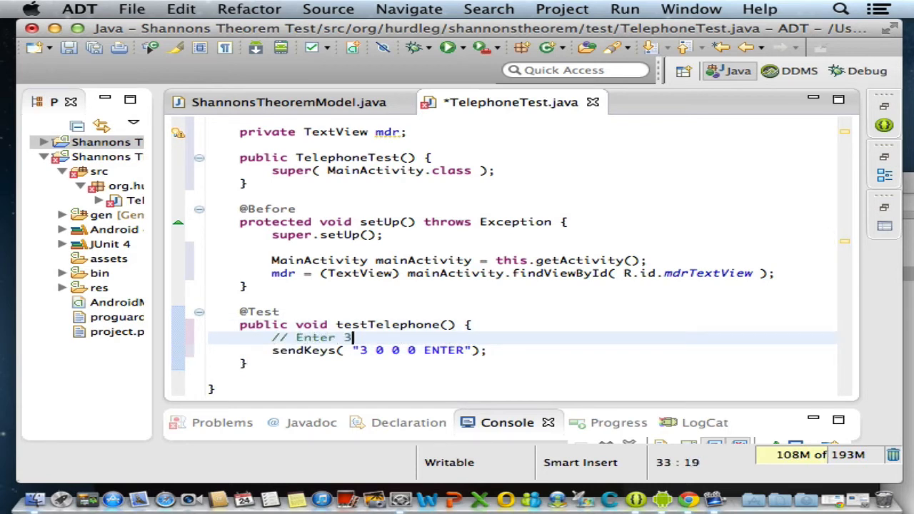
type("000 Hz")
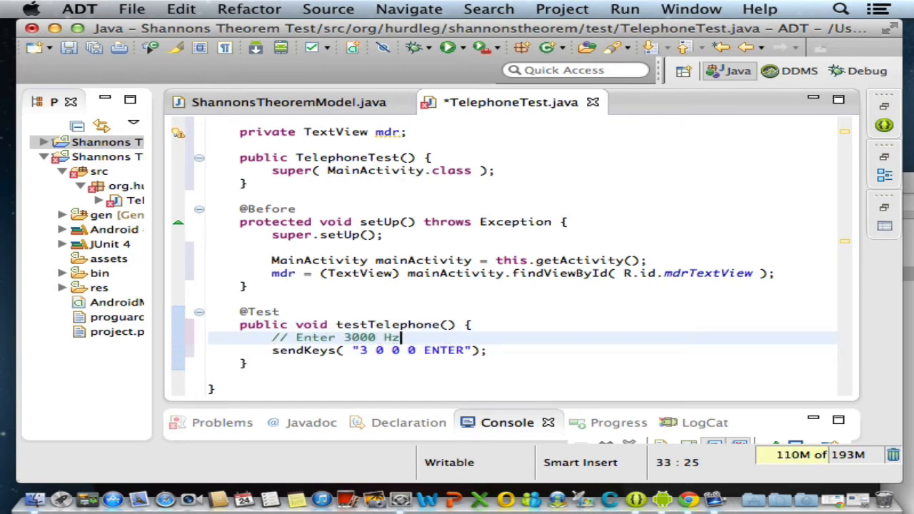
type("for the BW")
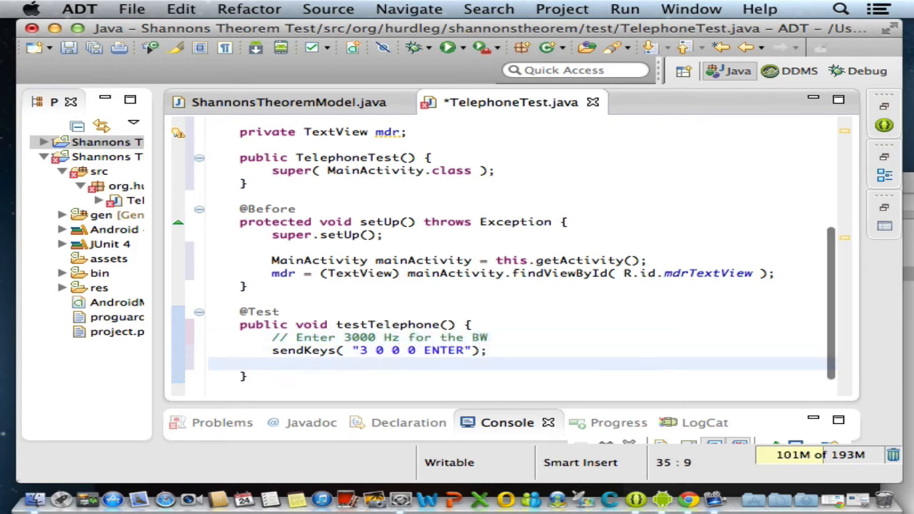
type("// ENt")
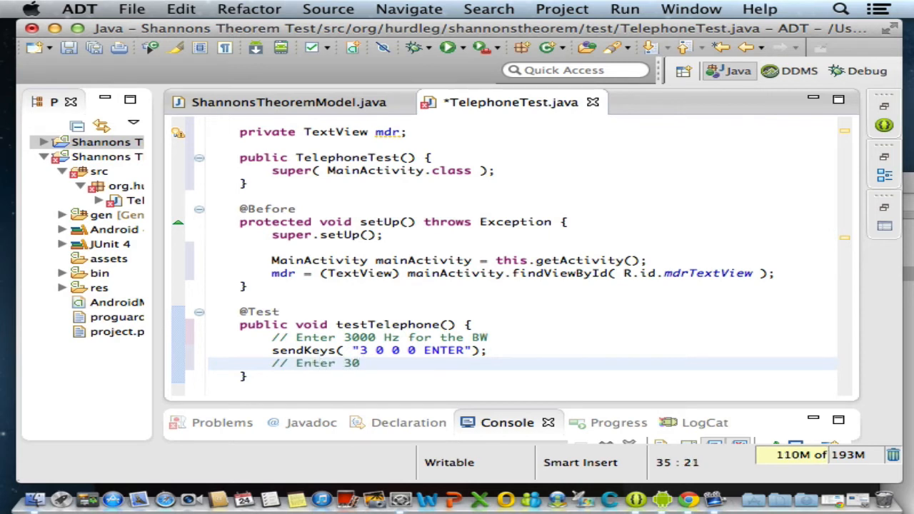
type("dB for the SNR")
type("sendKeys( ")
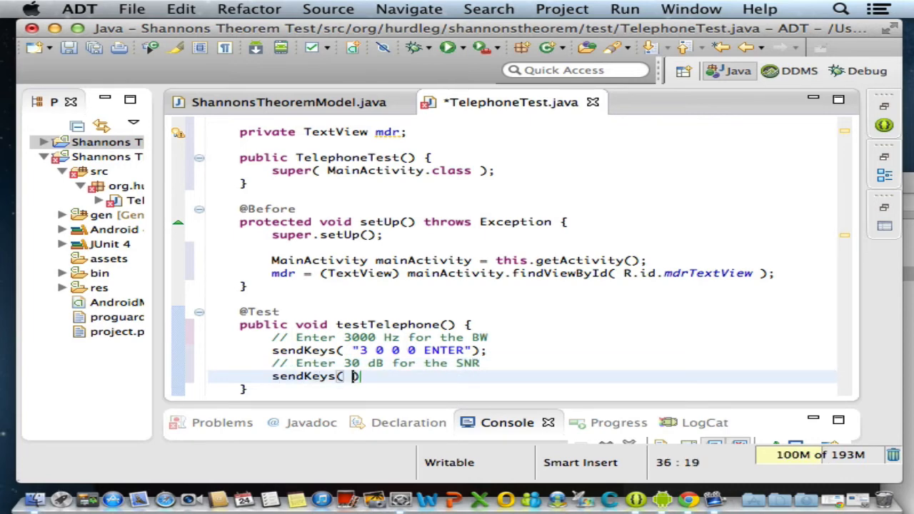
type("3 0 \"")
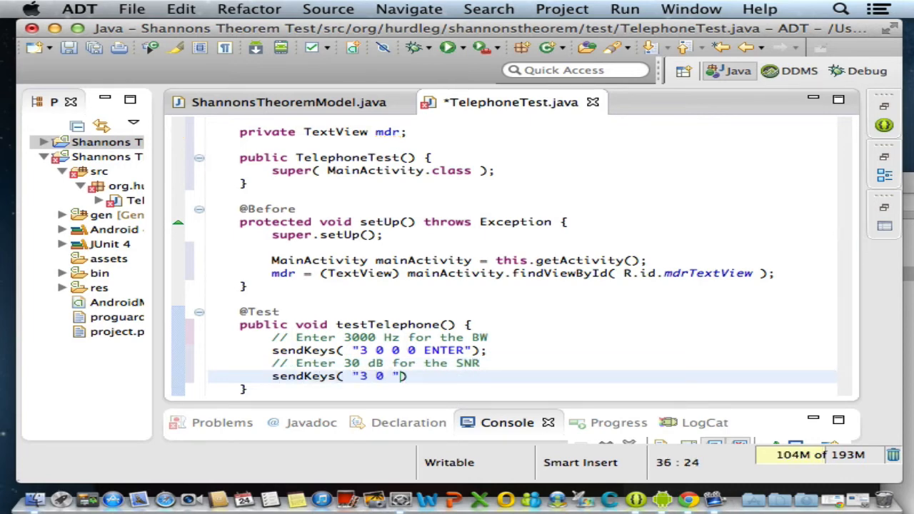
type("ENTER")
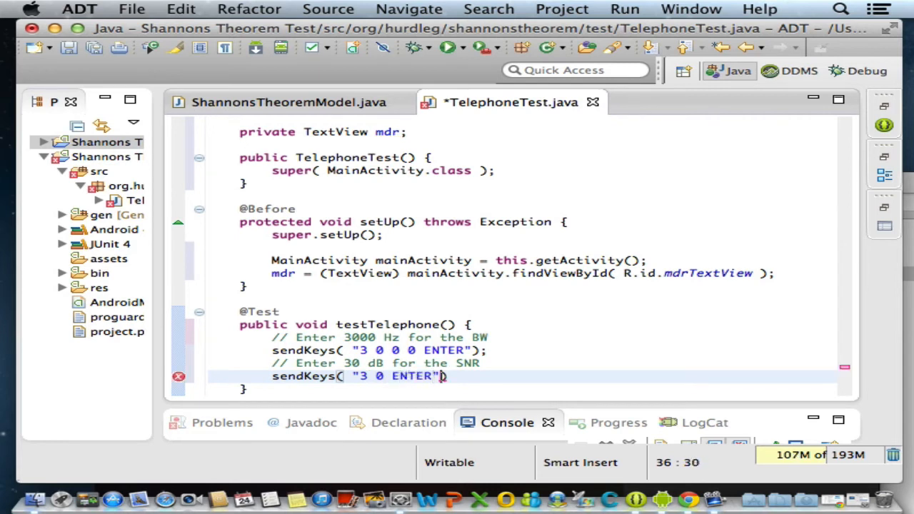
type(";")
key("Return")
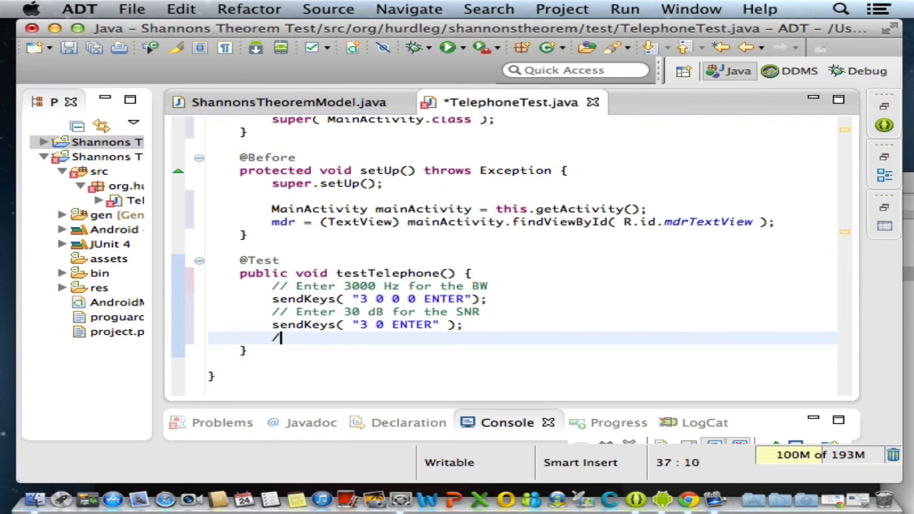
Add a commented sendKeys("ENTER") call that presses Calculate MDR.
type("/ Pre")
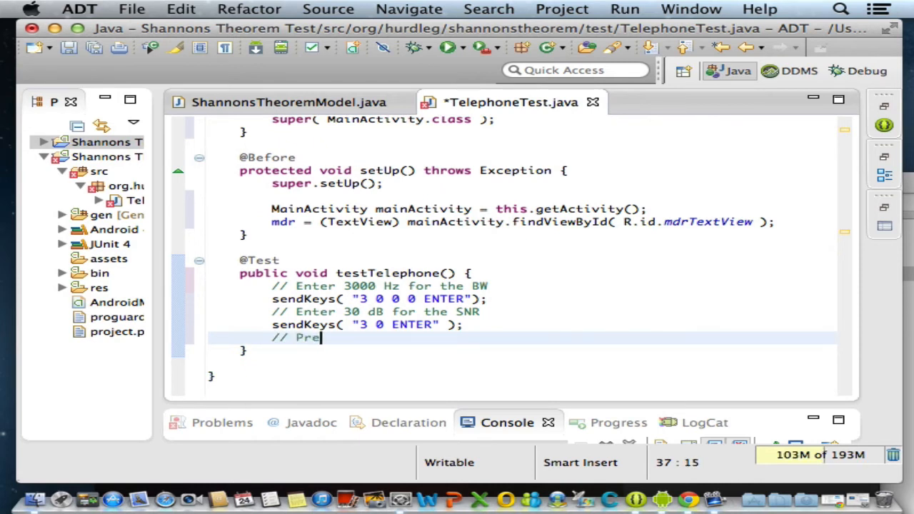
type("ss the")
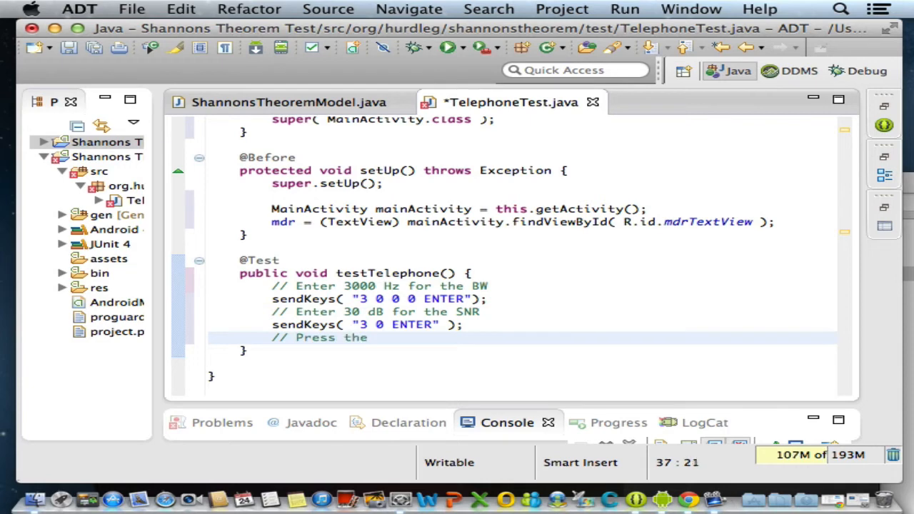
type("Calculate MDR button")
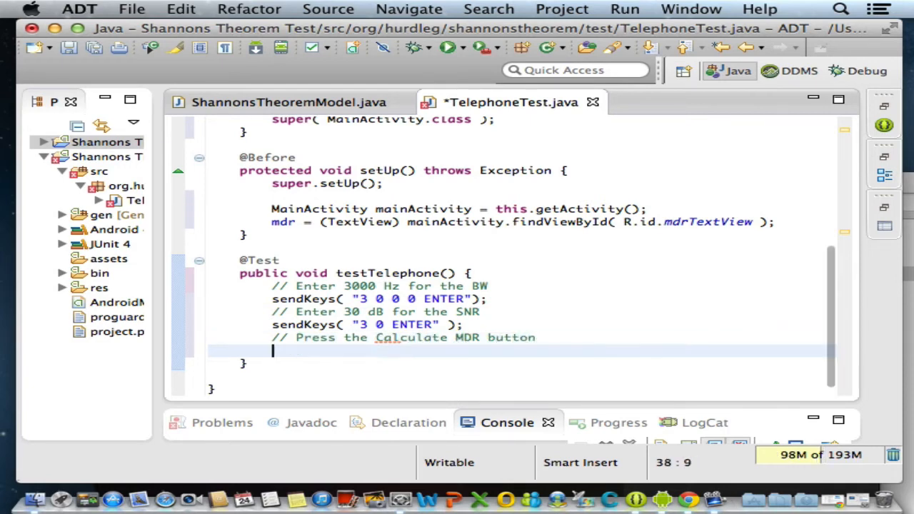
type("sendKeys")
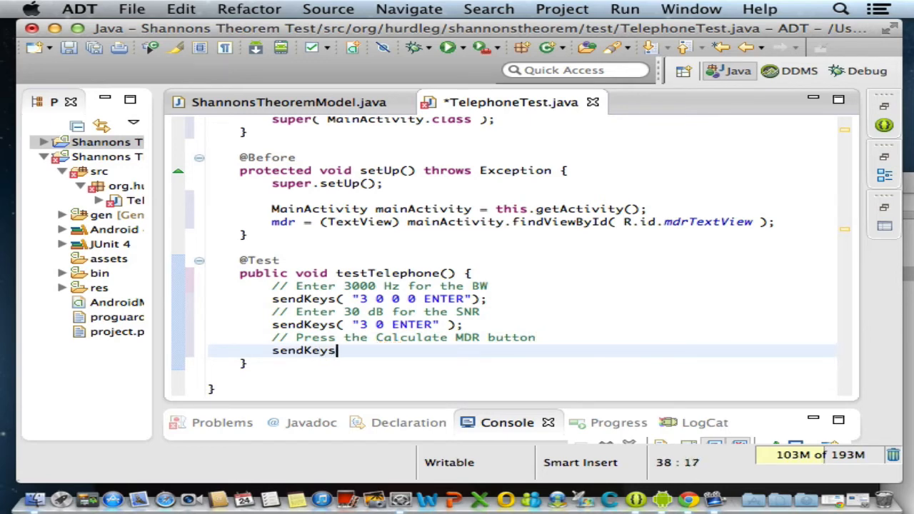
type("( \"Enter\" )")
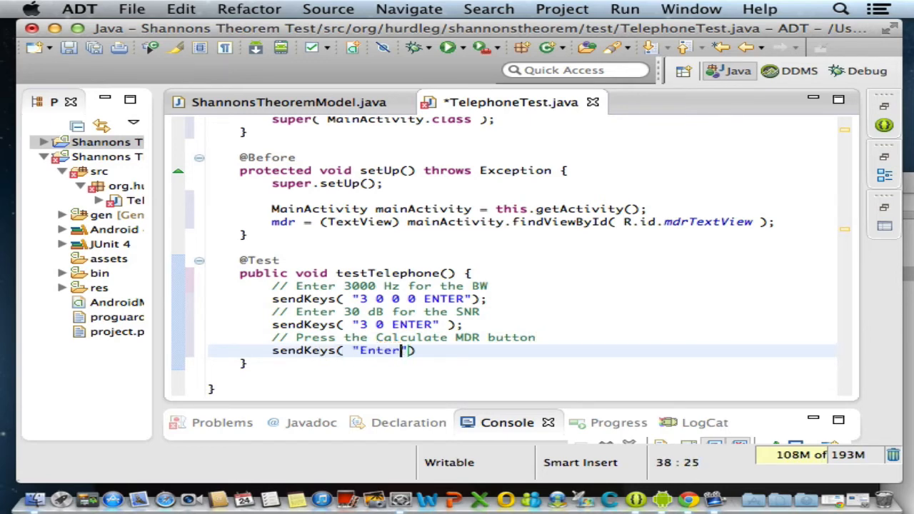
key("BackSpace")
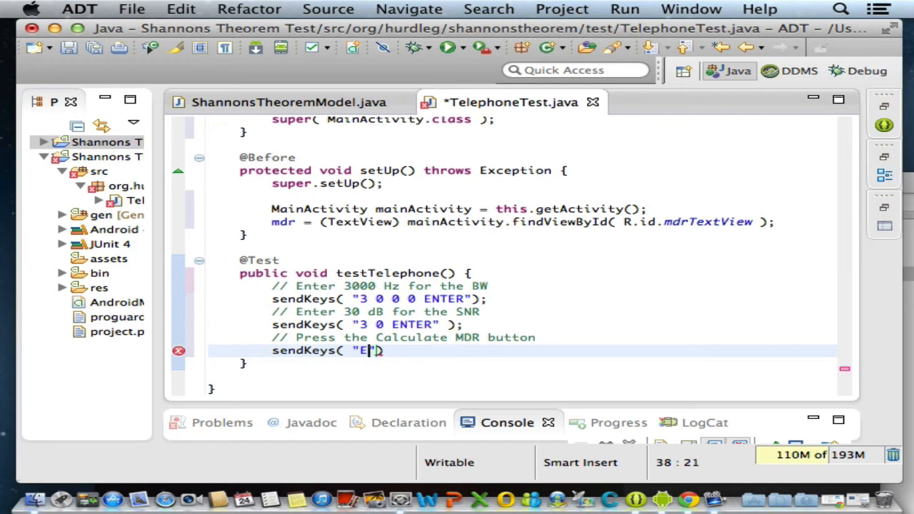
type("NTER\" )")
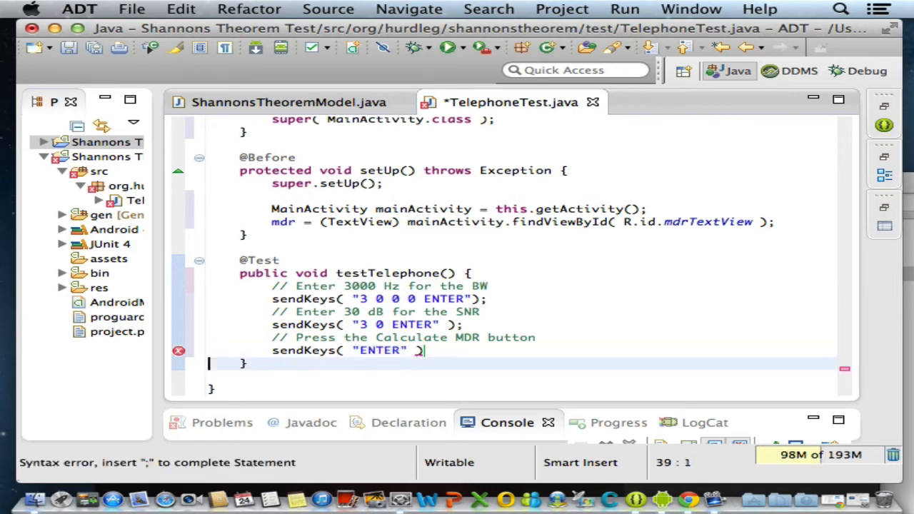
type(";")
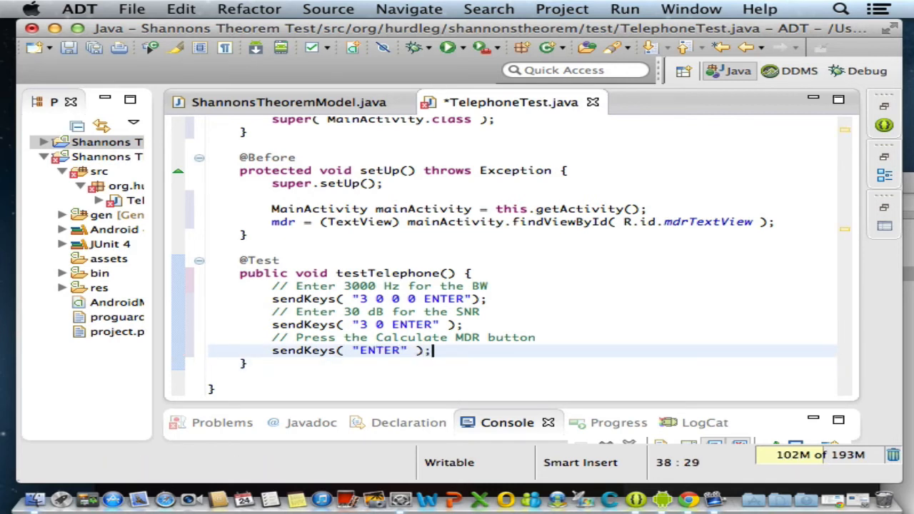
key("Return")
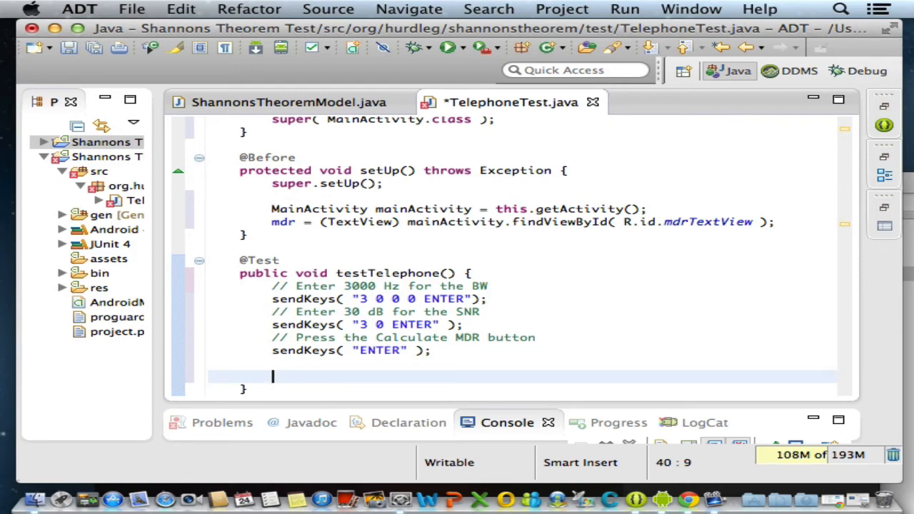
Start assertEquals with the expected string "Maximum Data Rate is: 29901.68 bps".
type("assertEquals(")
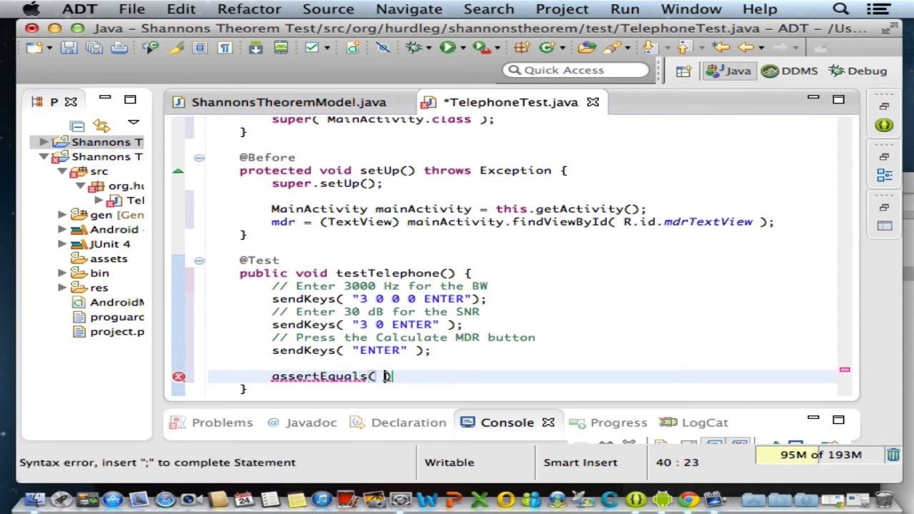
type("\"")
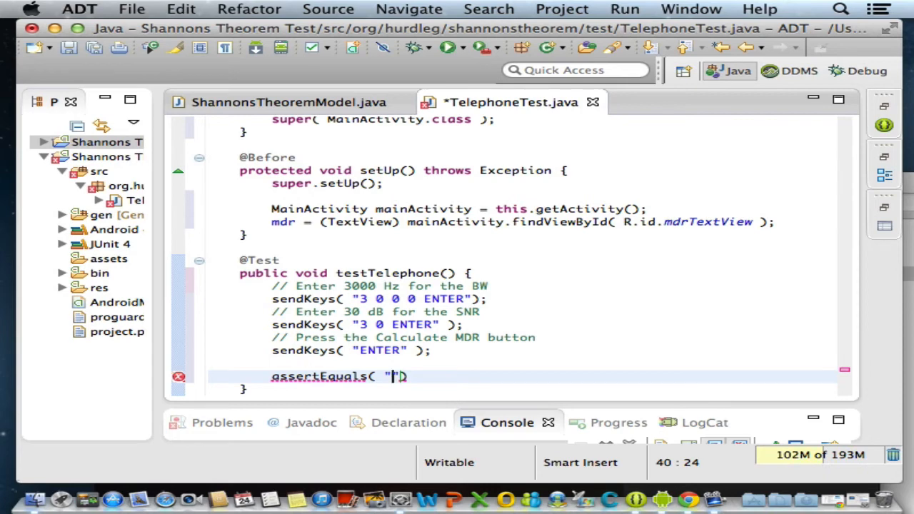
type("Maximum Data R")
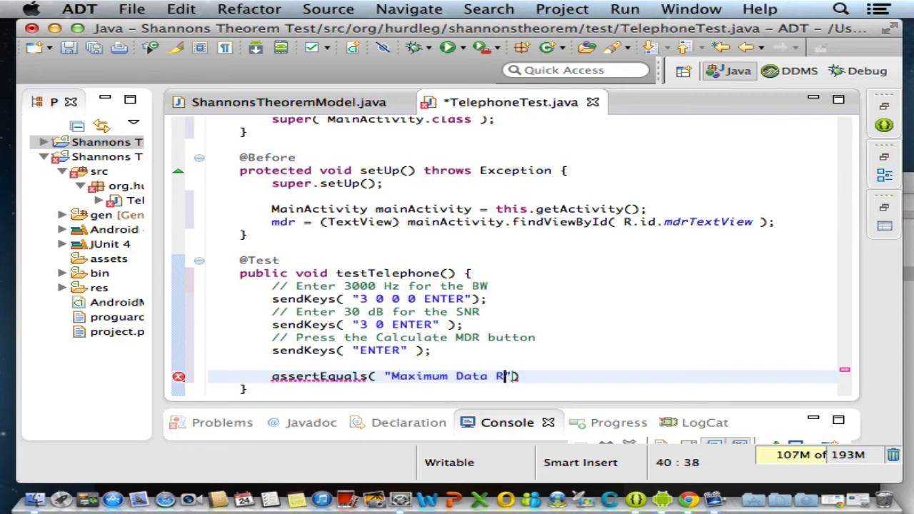
type("ate is: 29")
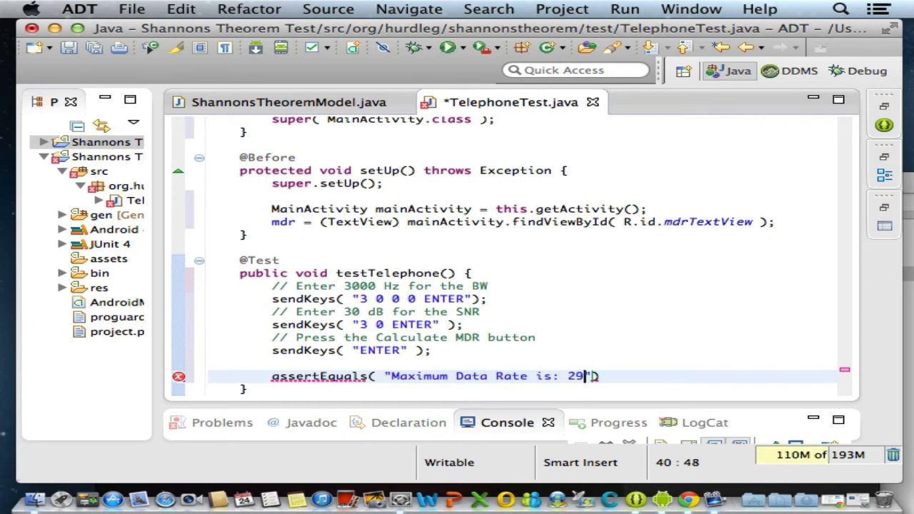
type("9")
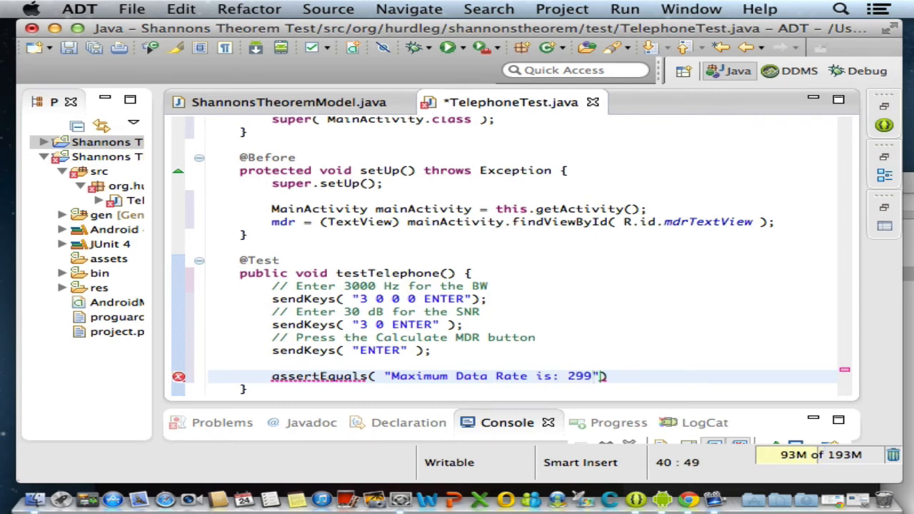
type("01")
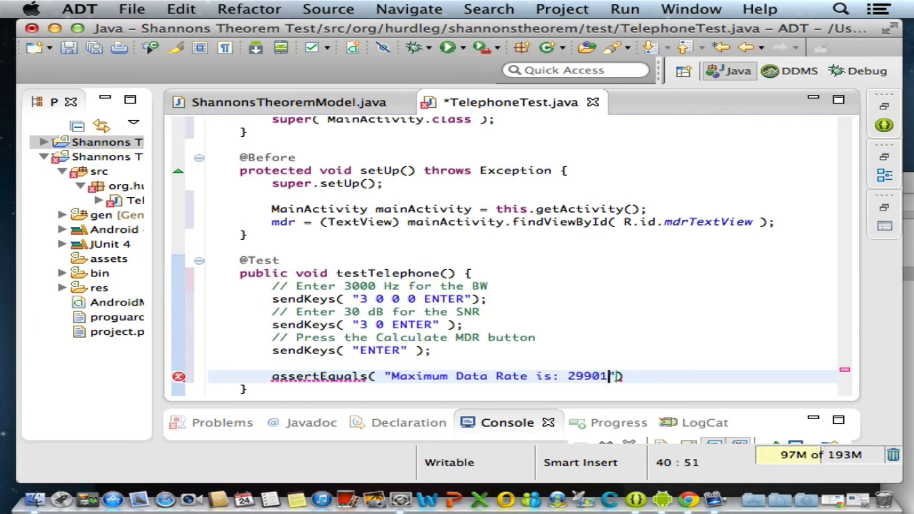
type(".68 b")
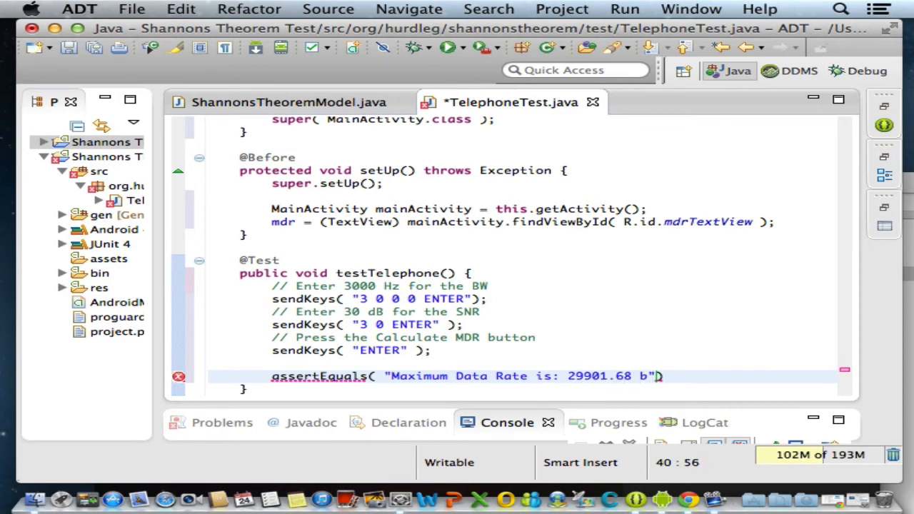
type("ps\",")
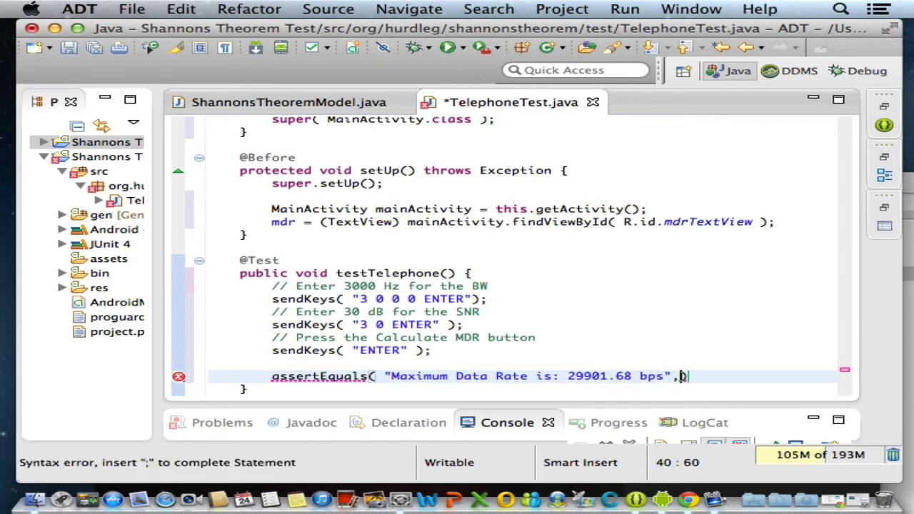
type(")")
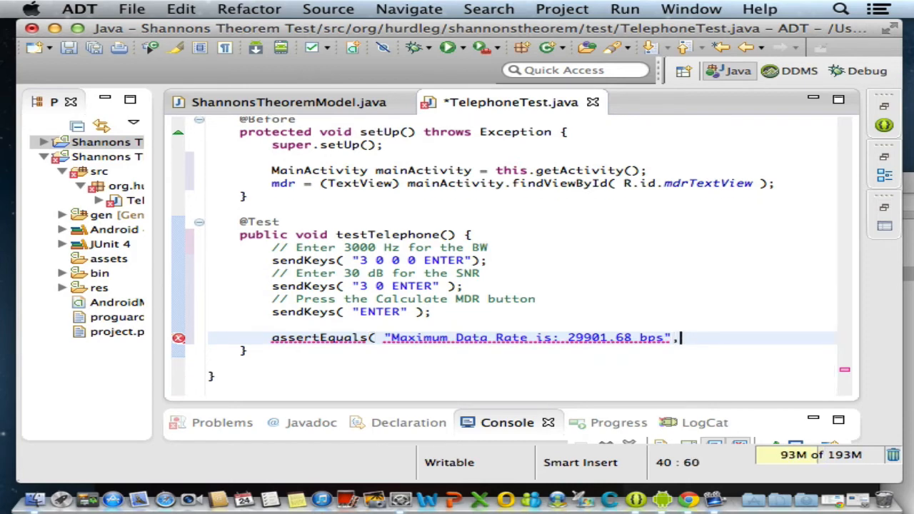
key("Return")
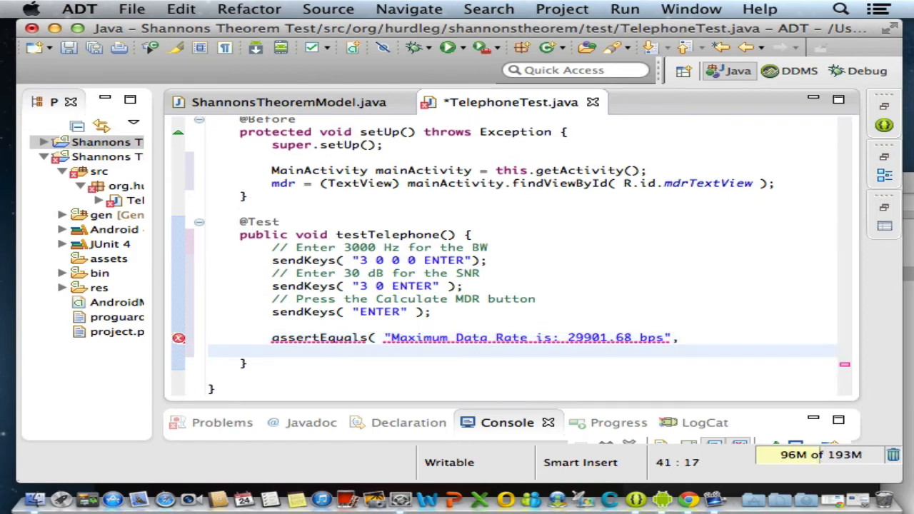
Supply mdr.getText().toString() as the assertion's actual value.
left_click(336, 351)
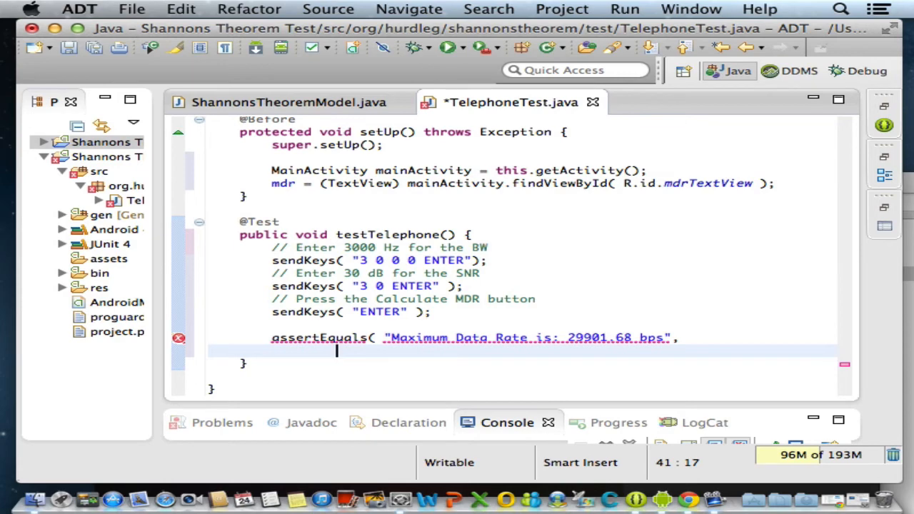
type("mdr.getText().")
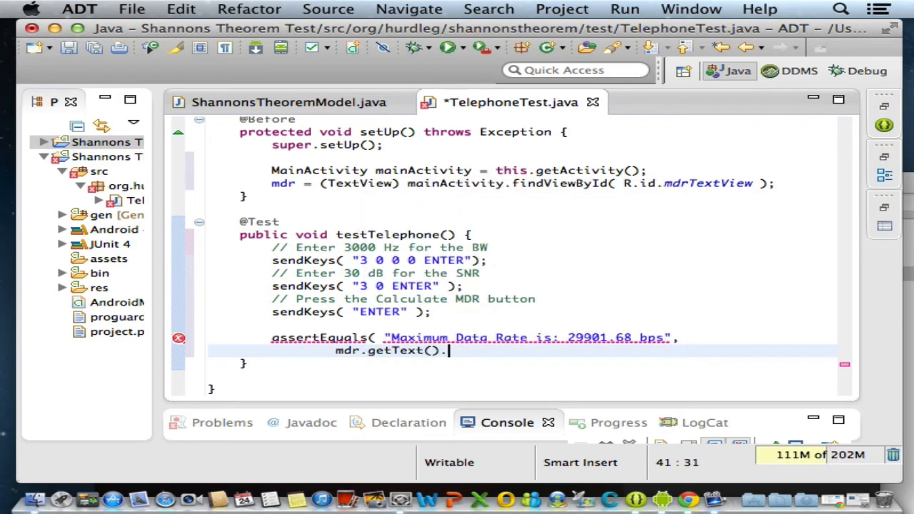
type("toS")
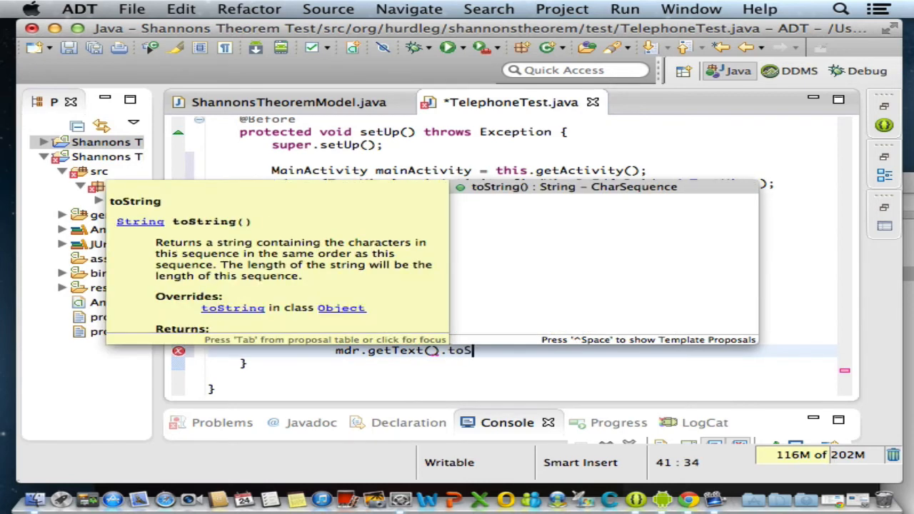
key("Return")
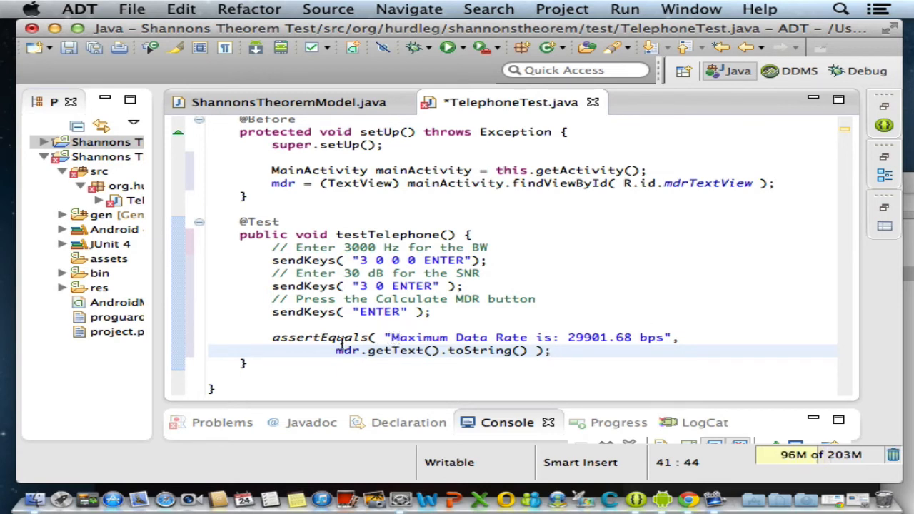
mouse_move(347, 350)
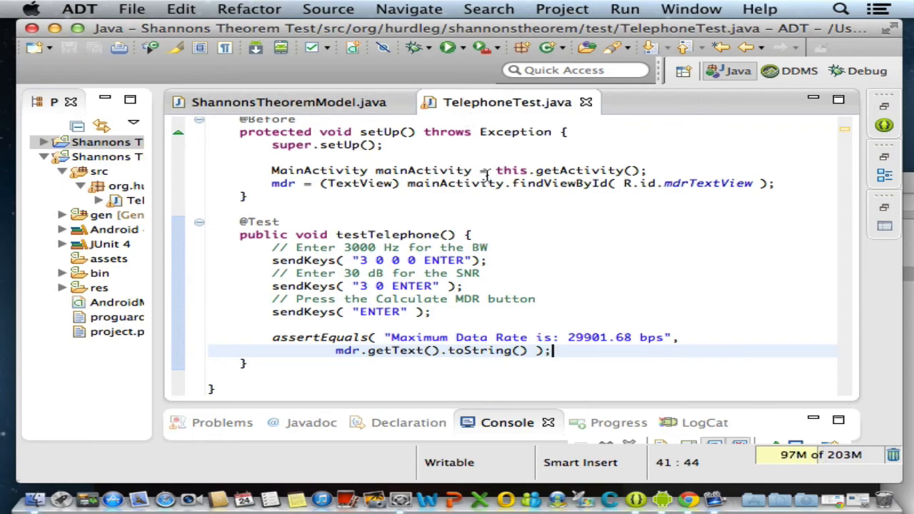
Delete the static org.junit.Assert.* import, save, and widen Package Explorer.
scroll("up", 3)
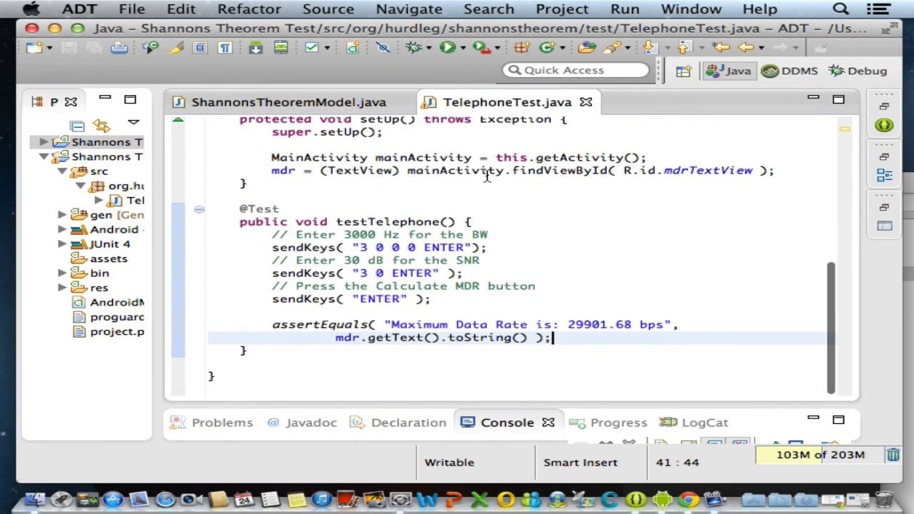
scroll("up", 3)
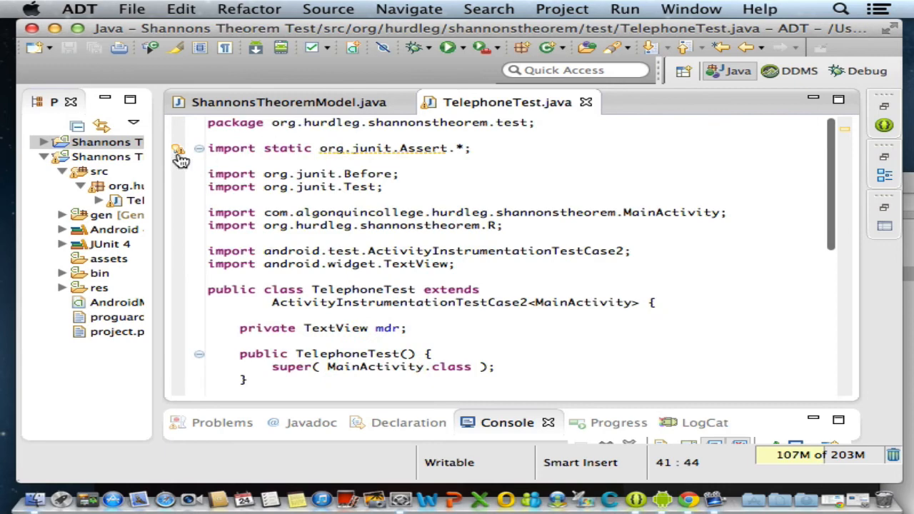
mouse_move(259, 149)
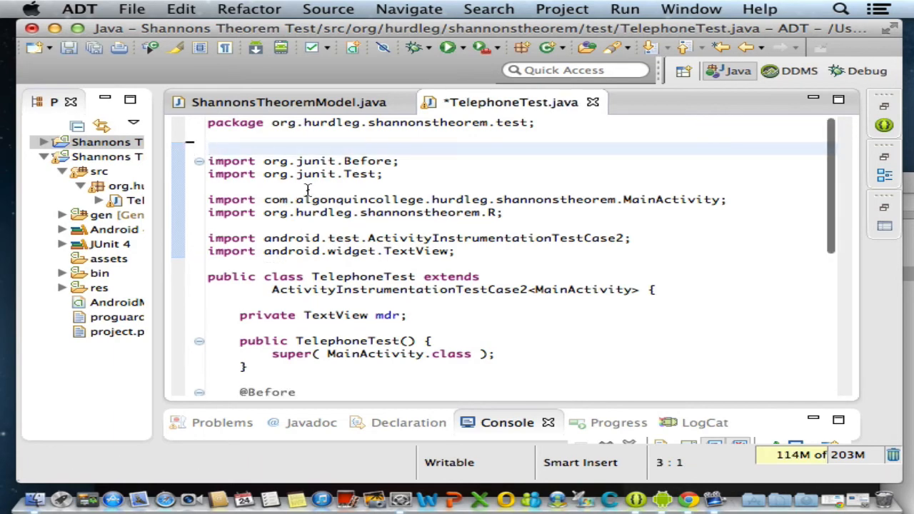
scroll("down", 3)
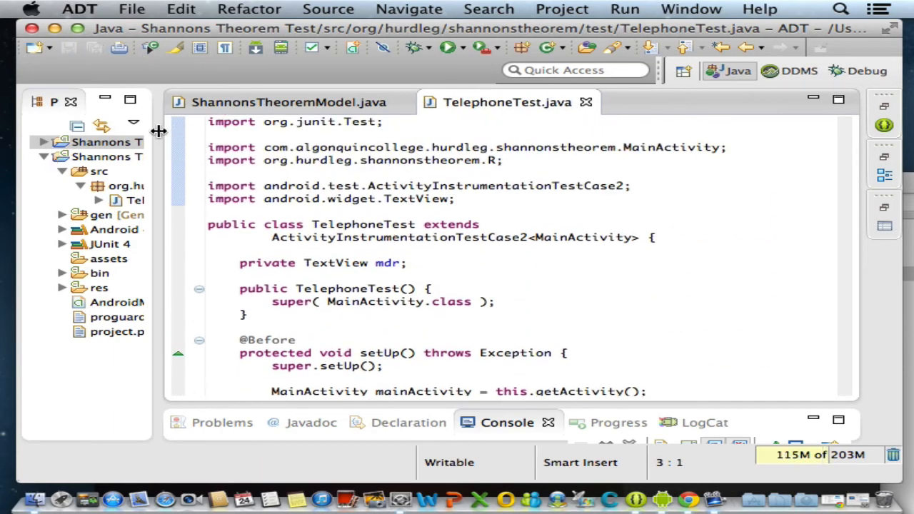
left_click_drag(159, 131, 365, 131)
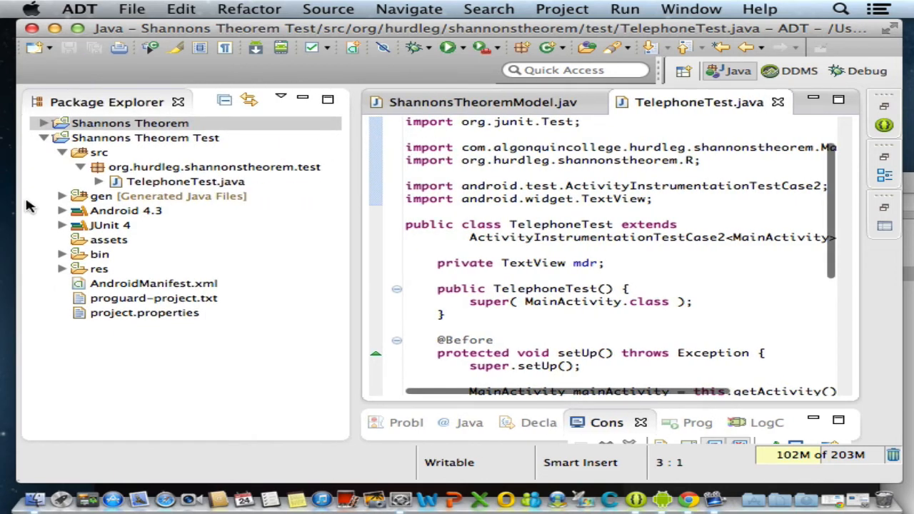
Run Shannons Theorem Test as an Android JUnit Test, allowing incoming network connections.
left_click(145, 137)
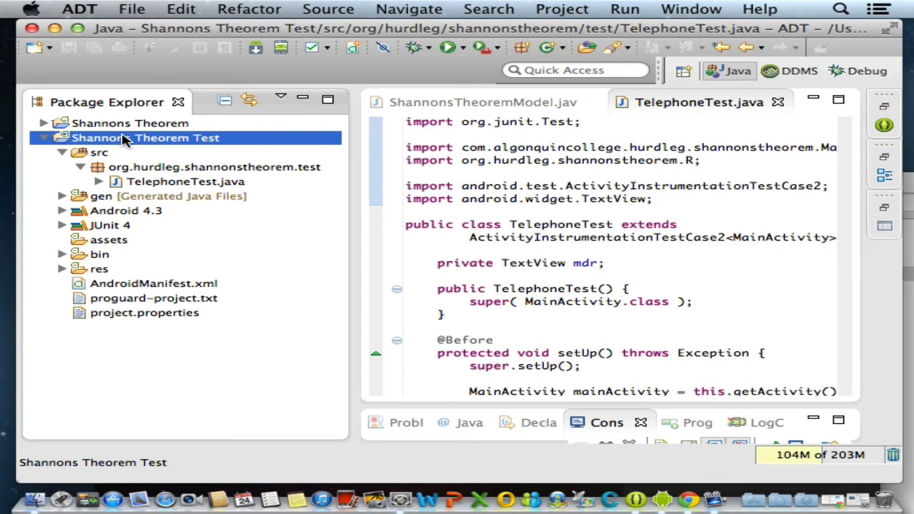
right_click(145, 137)
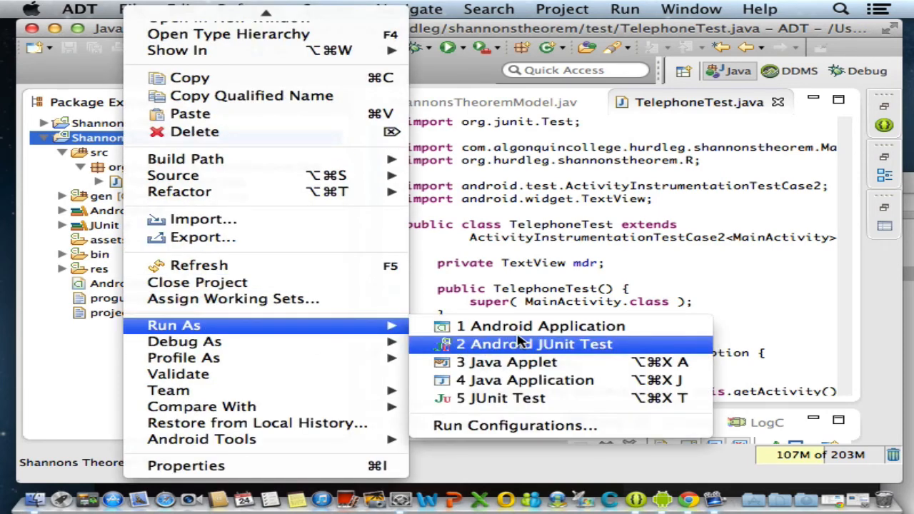
mouse_move(525, 355)
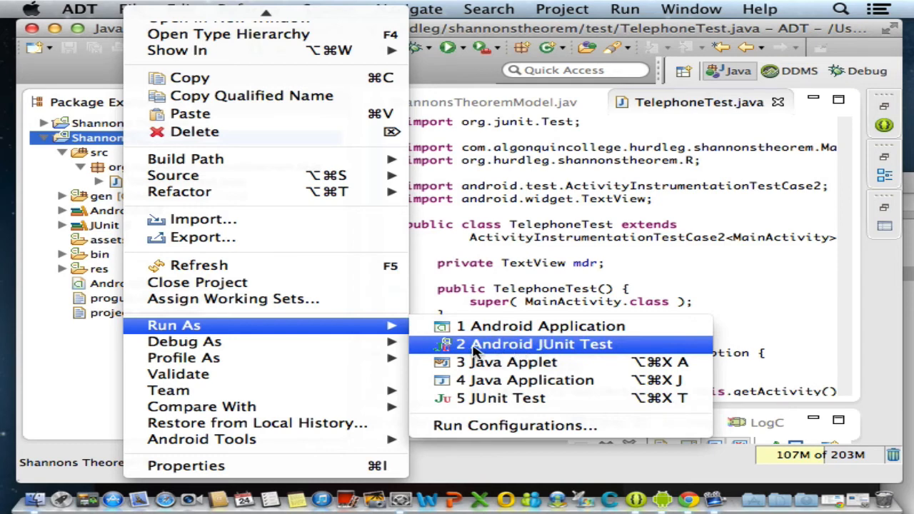
mouse_move(550, 354)
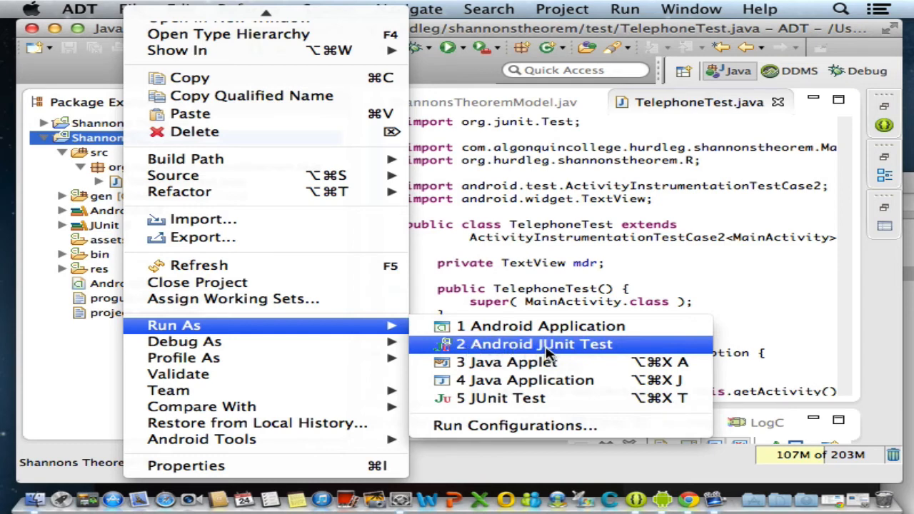
left_click(535, 344)
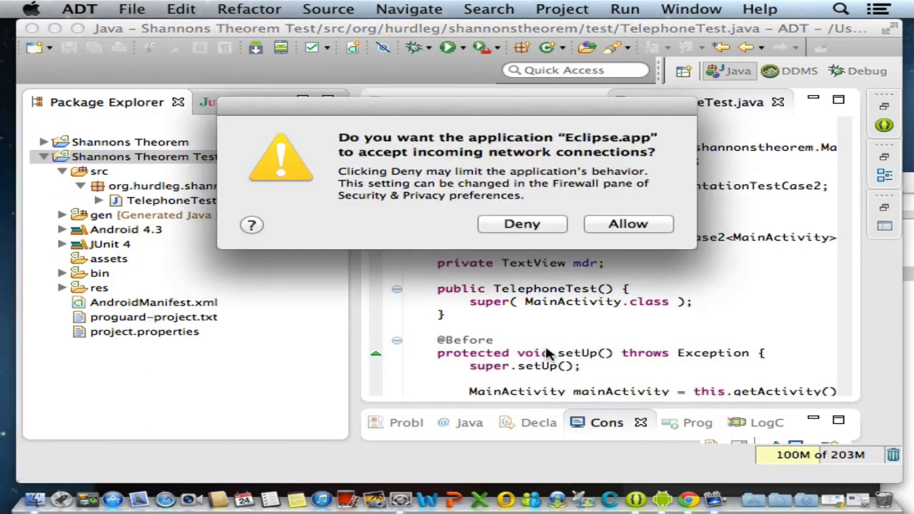
left_click(627, 224)
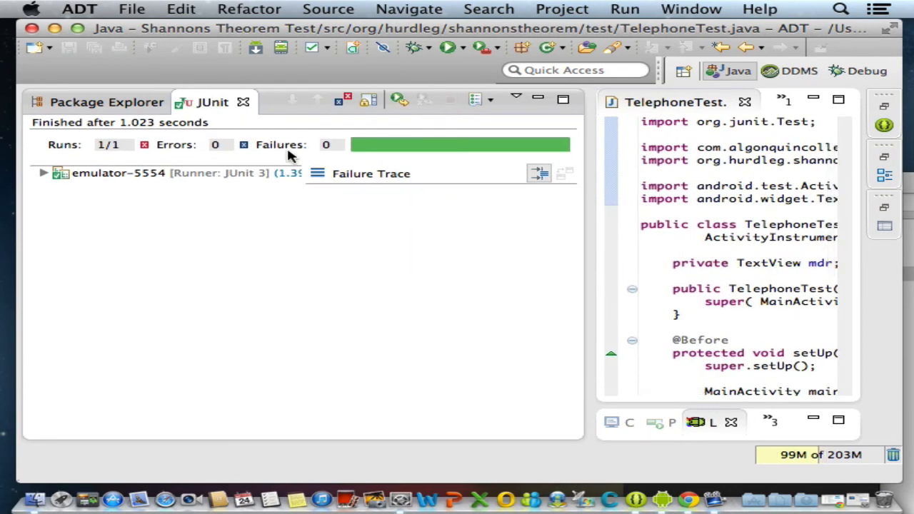
mouse_move(208, 110)
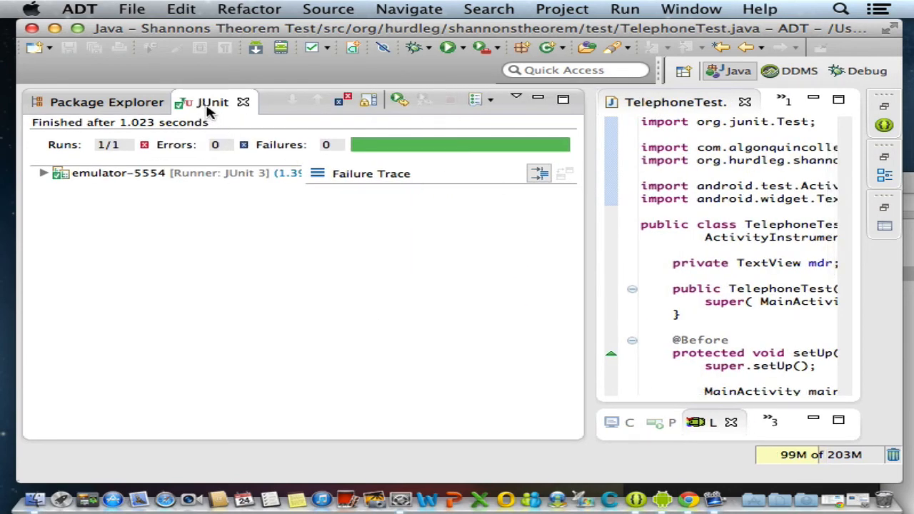
mouse_move(240, 222)
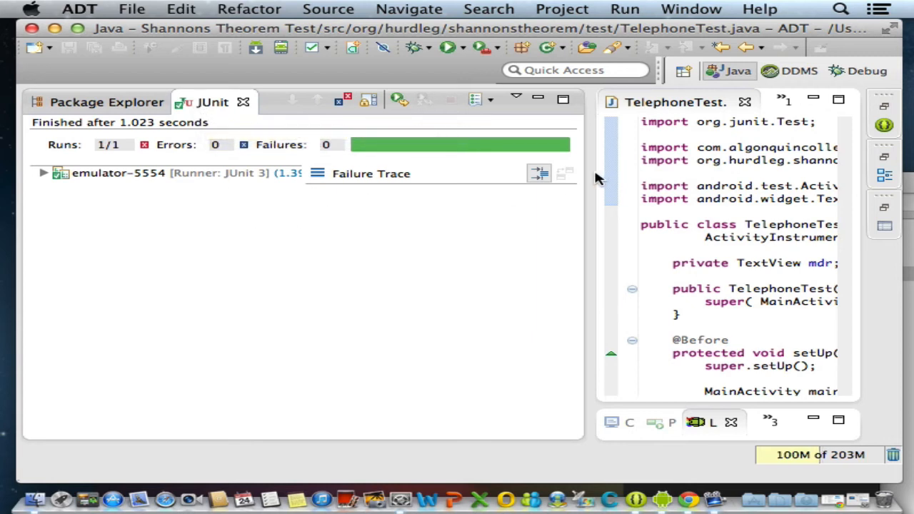
mouse_move(592, 175)
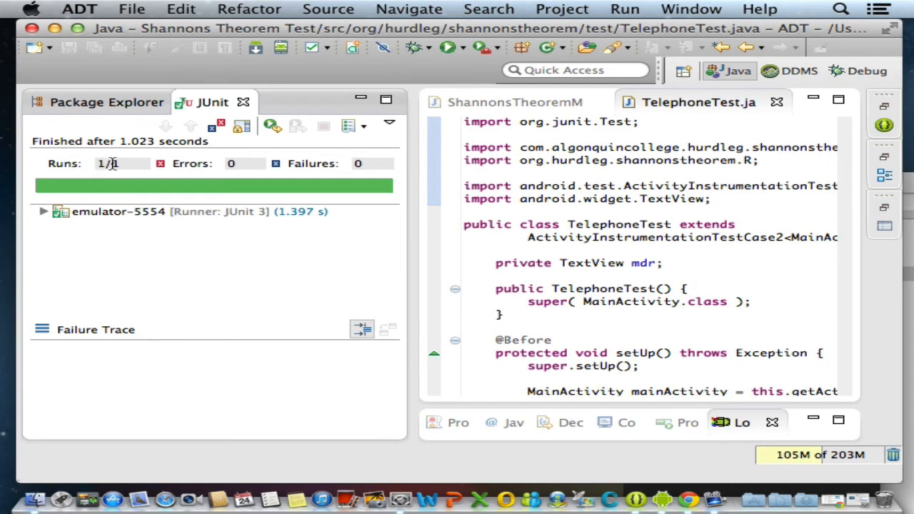
mouse_move(319, 172)
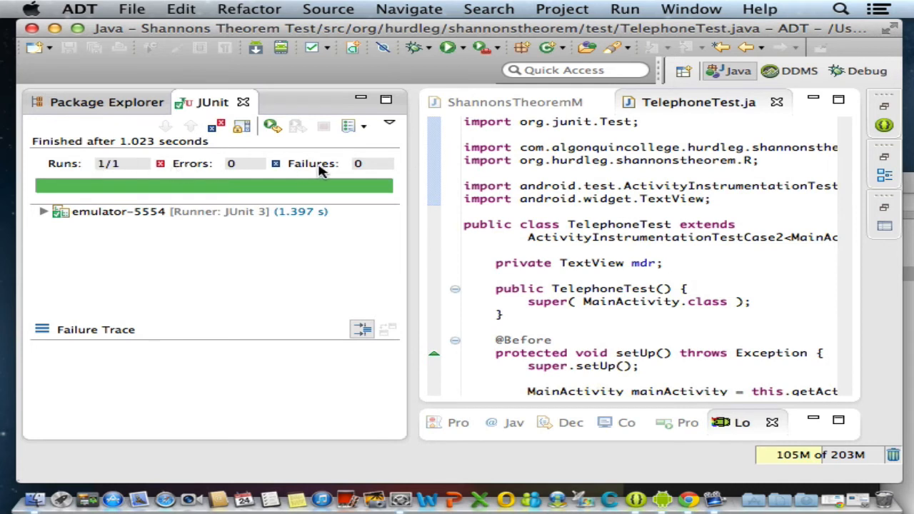
mouse_move(78, 258)
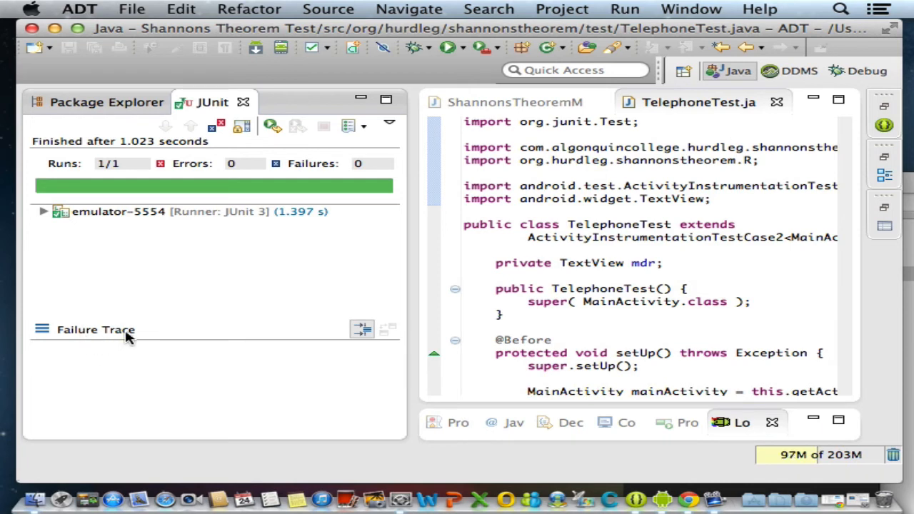
mouse_move(66, 416)
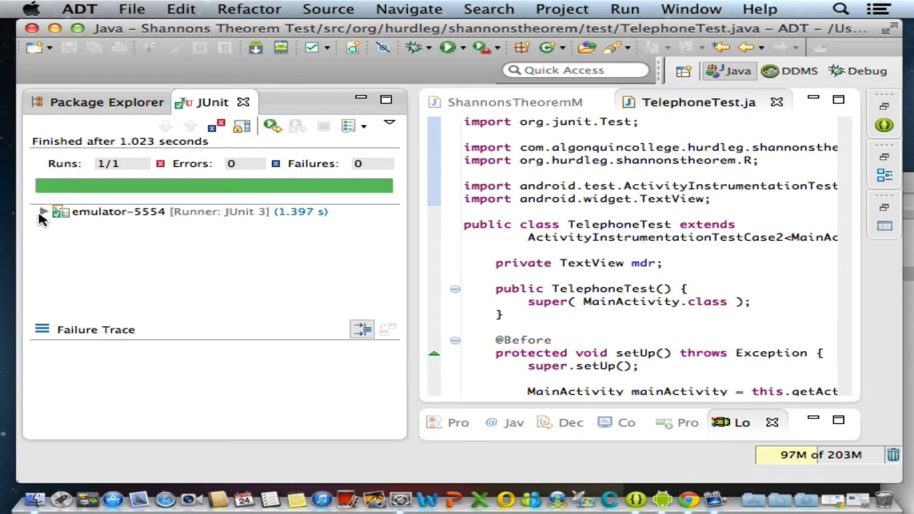
Expand emulator-5554 and TelephoneTest to show testTelephone, and scroll to the method.
left_click(43, 212)
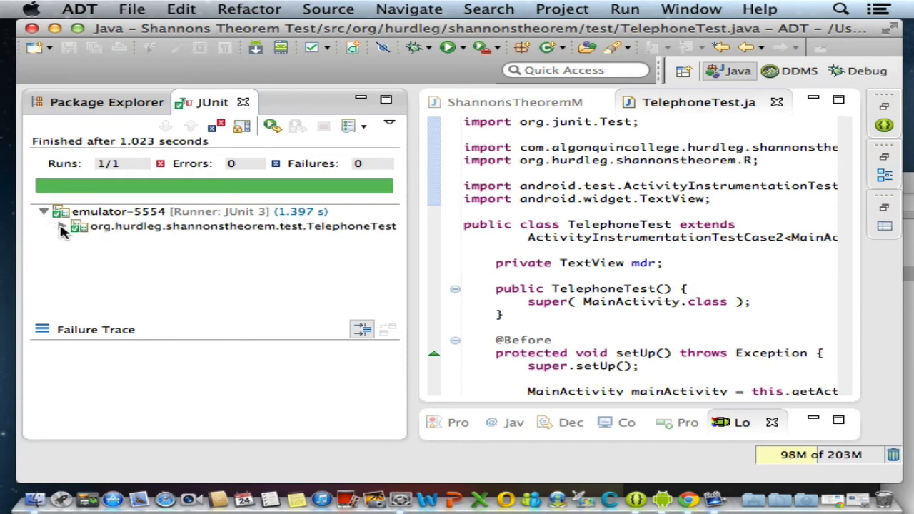
left_click(63, 226)
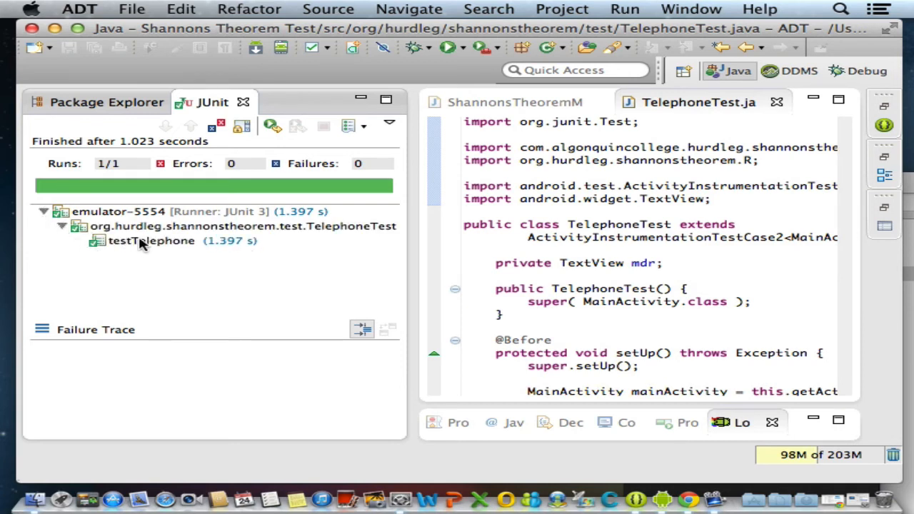
scroll("down", 3)
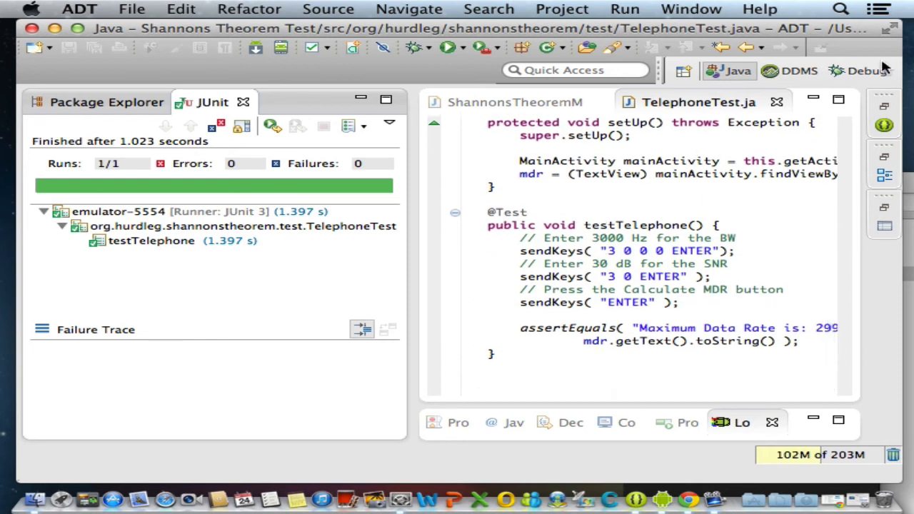
Launch Preview and take a window screenshot of ADT.
left_click(840, 8)
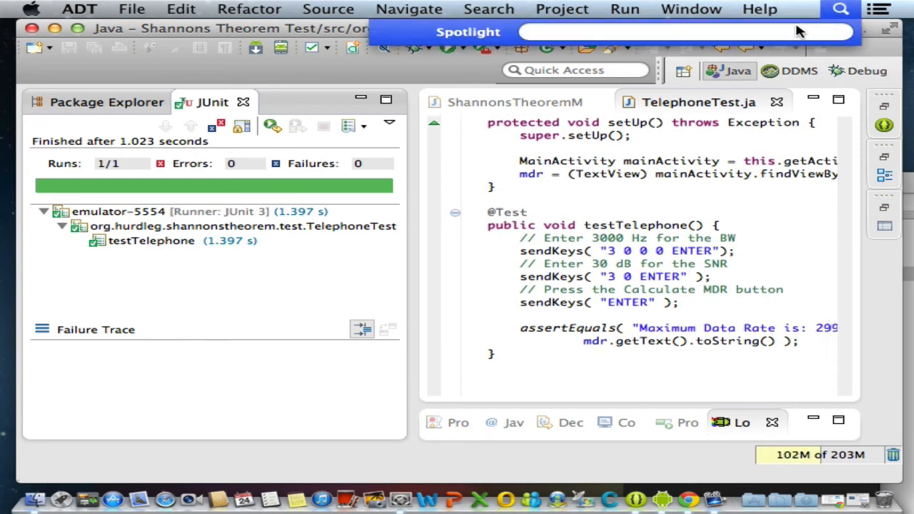
type("prev")
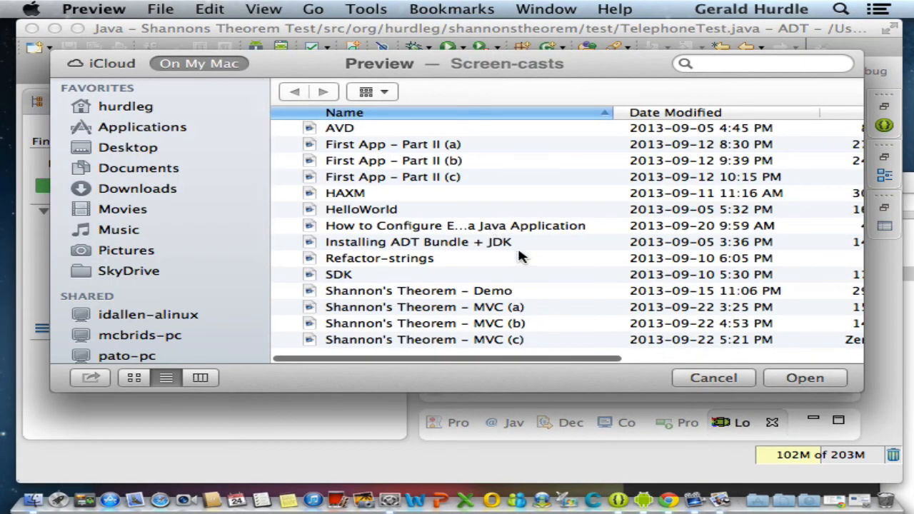
left_click(713, 378)
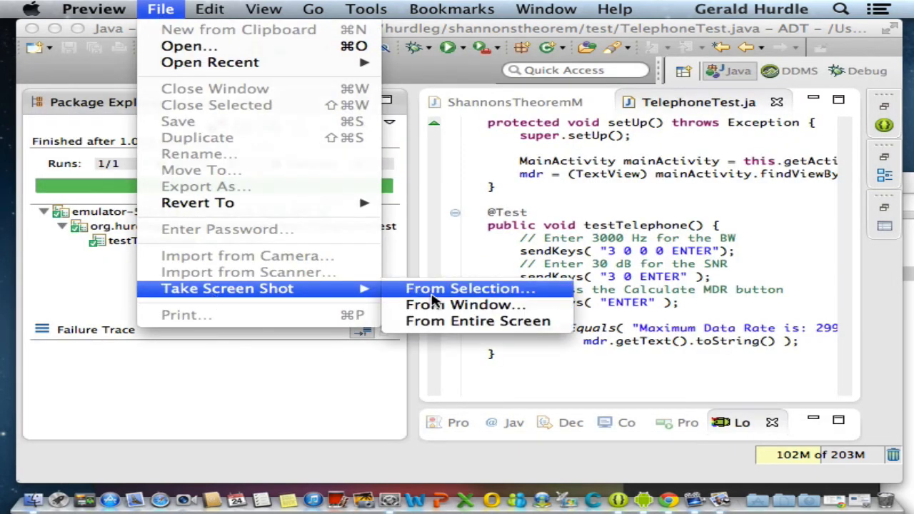
mouse_move(465, 305)
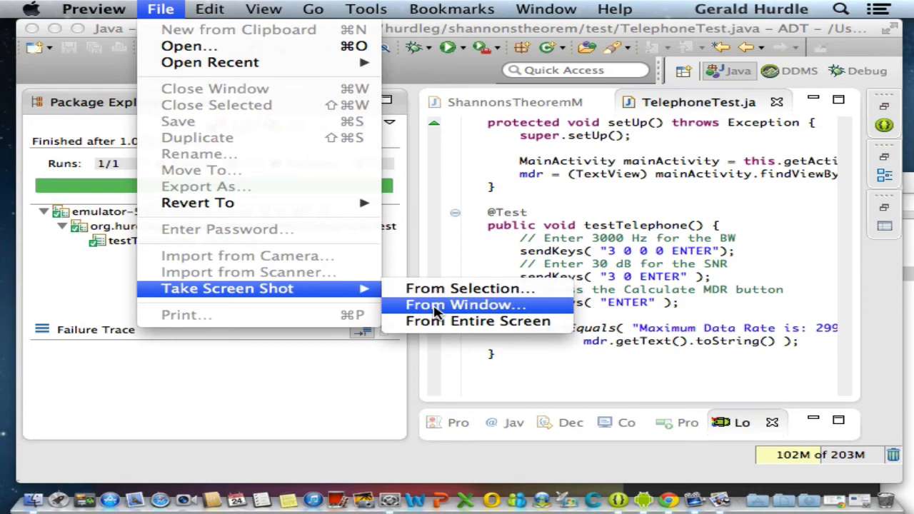
left_click(465, 304)
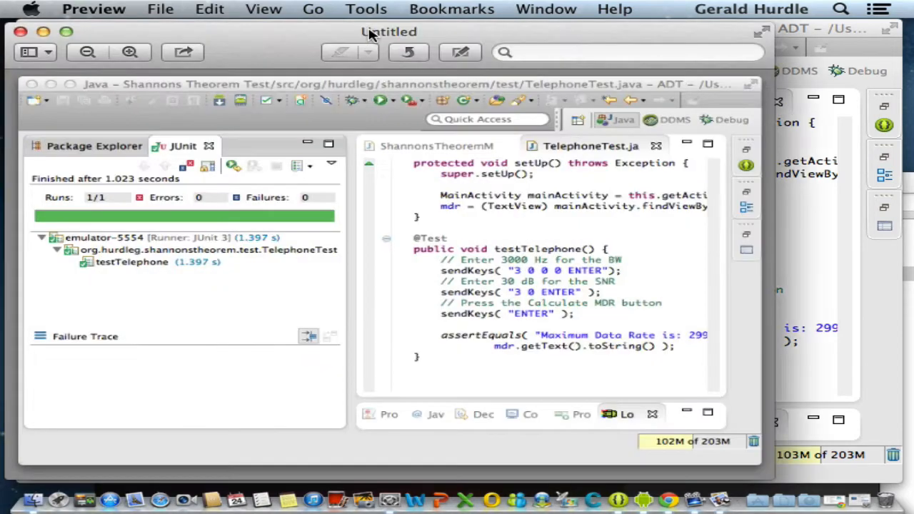
mouse_move(157, 18)
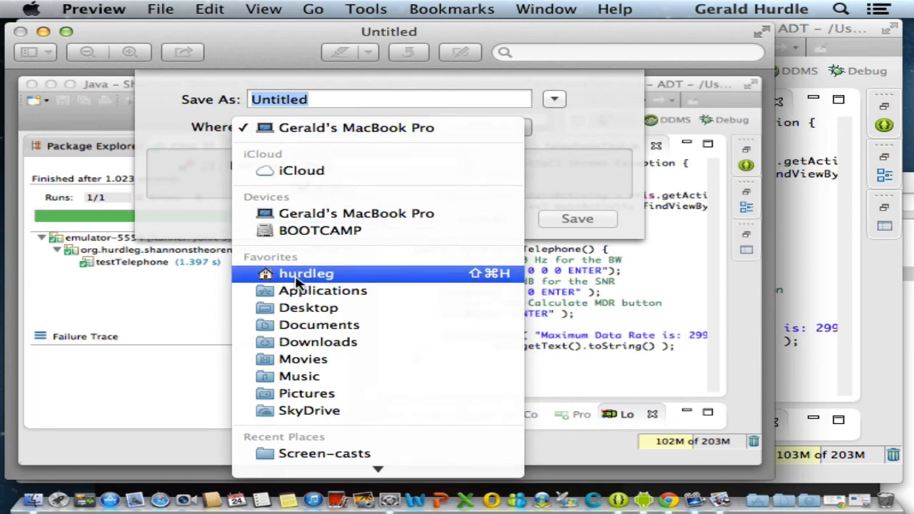
Save the screenshot to the Desktop as TelephoneTest PNG and quit Preview.
left_click(308, 307)
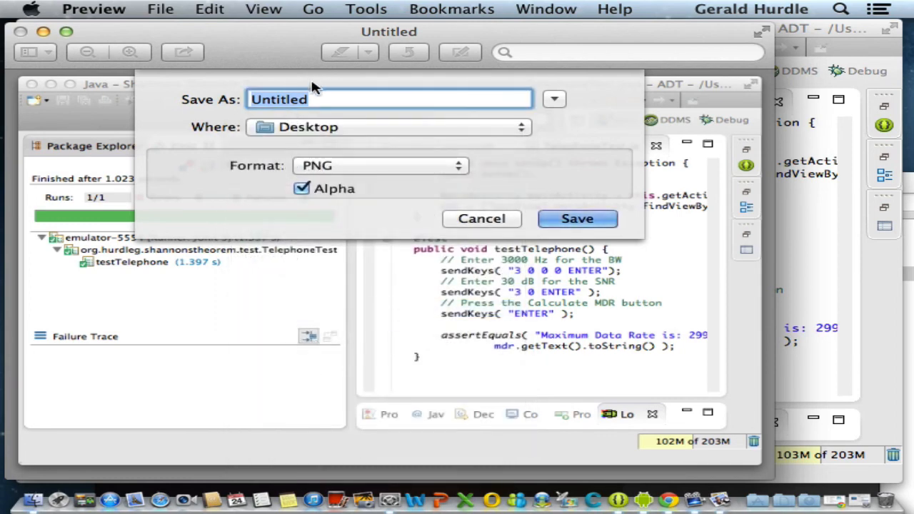
type("TelephoneTe")
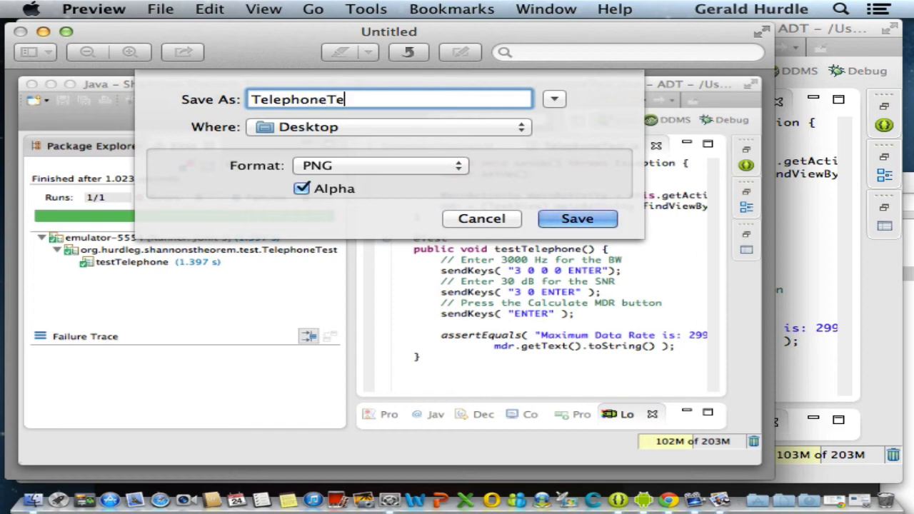
type("st")
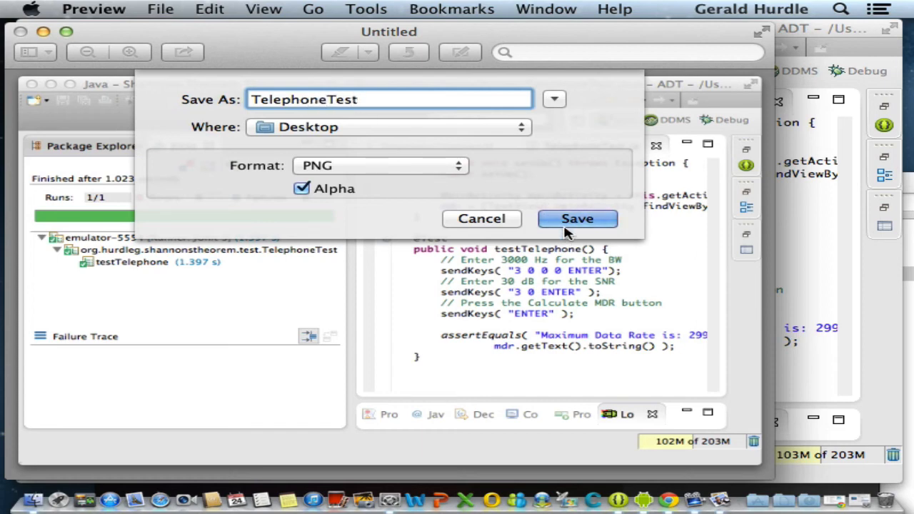
left_click(577, 218)
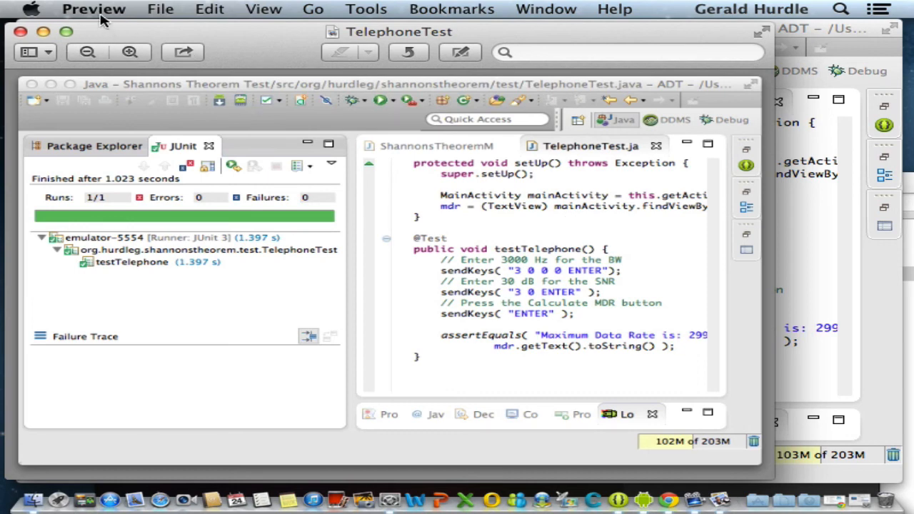
left_click(93, 9)
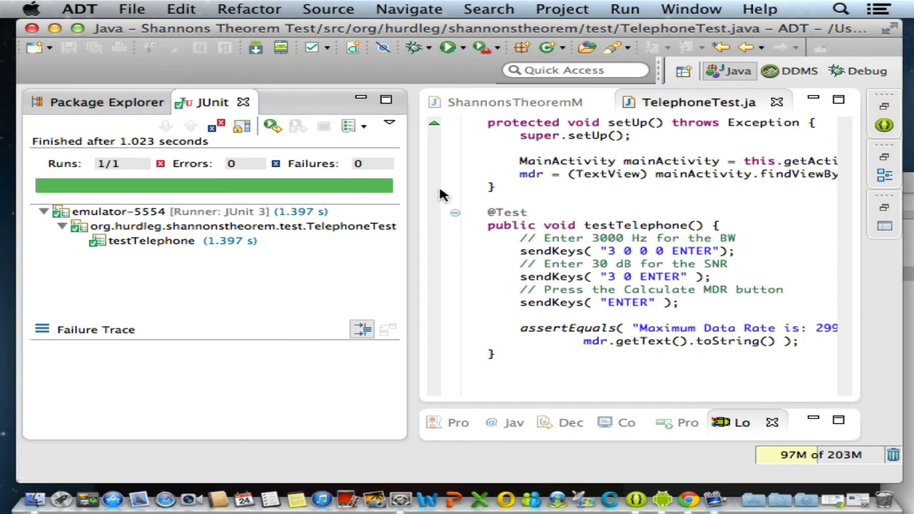
mouse_move(418, 202)
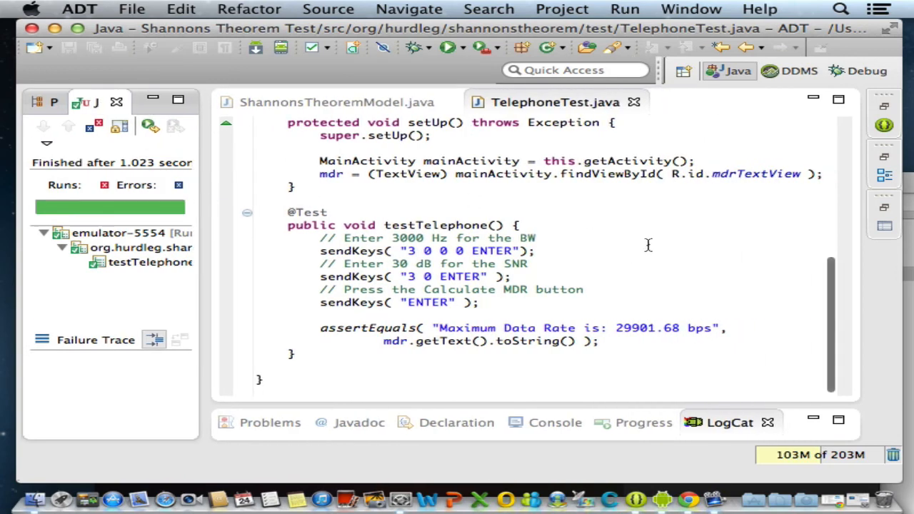
Alter the expected bps value in the assertEquals string and save.
left_click(500, 328)
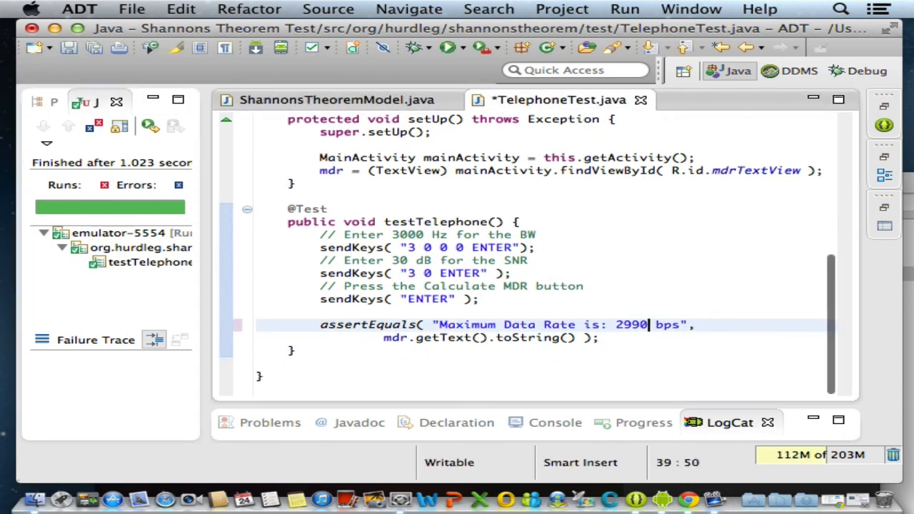
type("0")
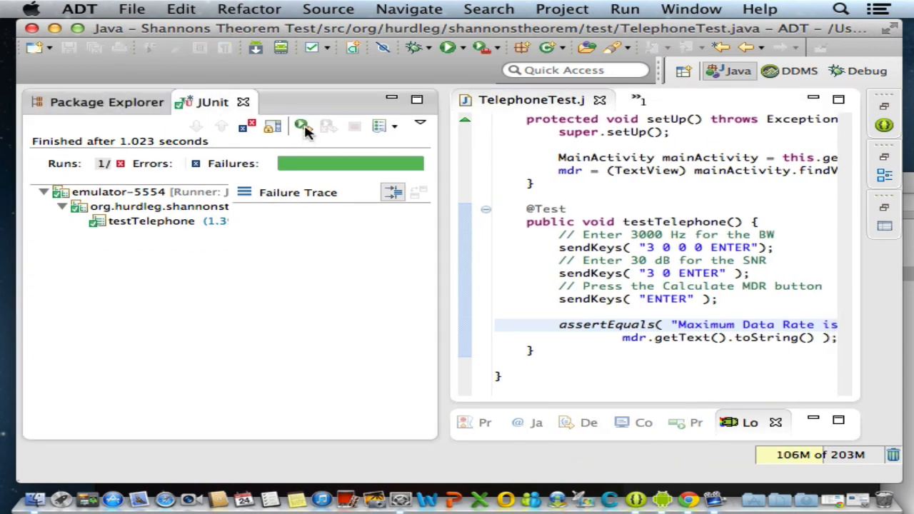
Rerun TelephoneTest and view the failure trace expecting 'Maximum Data Rate is: 0.00 bps'.
left_click(301, 126)
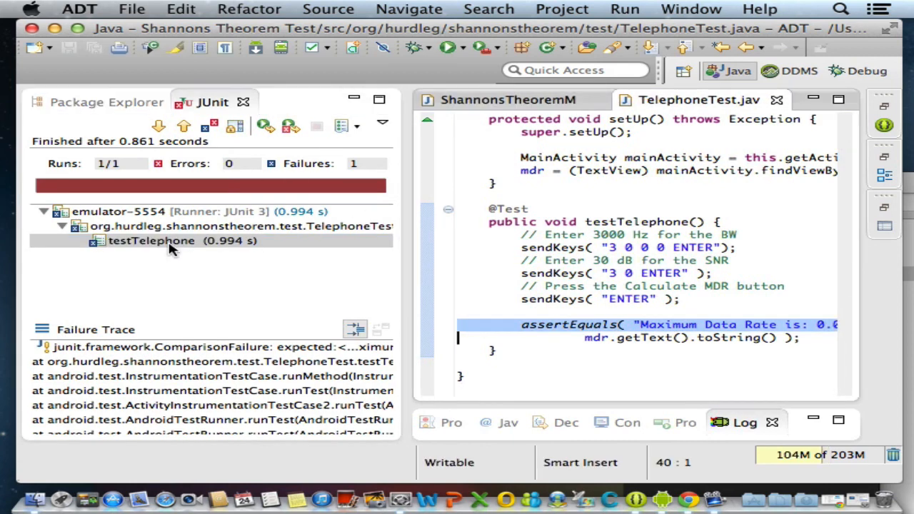
mouse_move(661, 333)
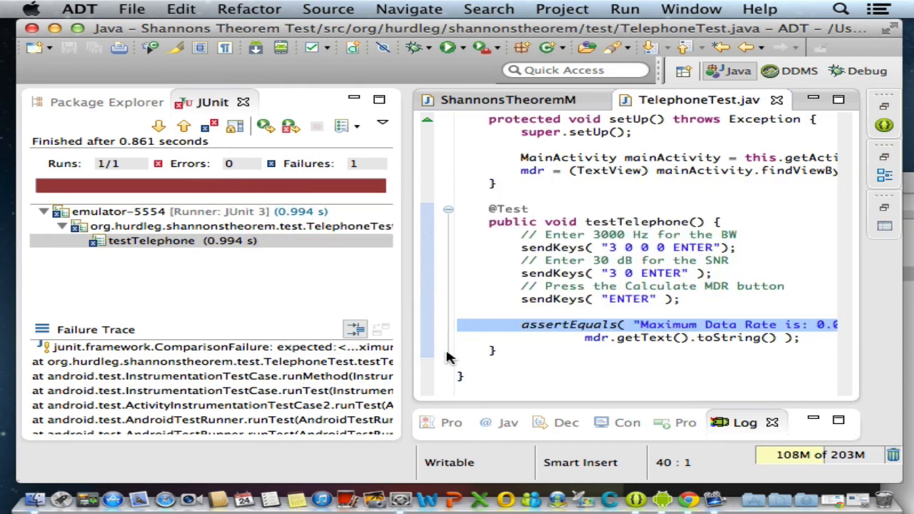
mouse_move(619, 353)
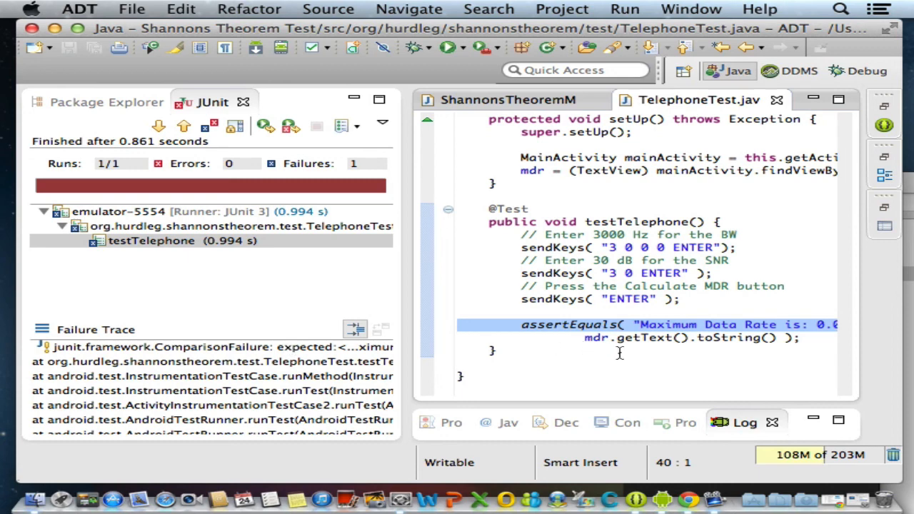
scroll("right", 3)
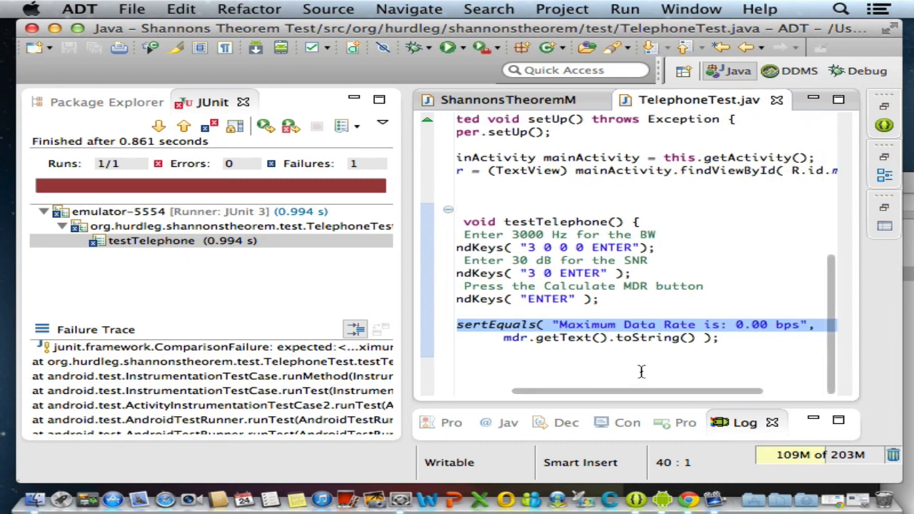
mouse_move(647, 337)
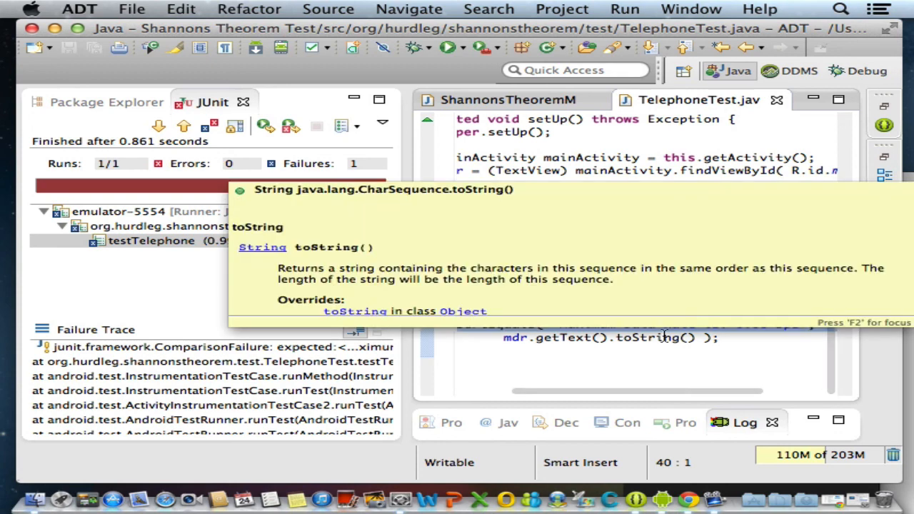